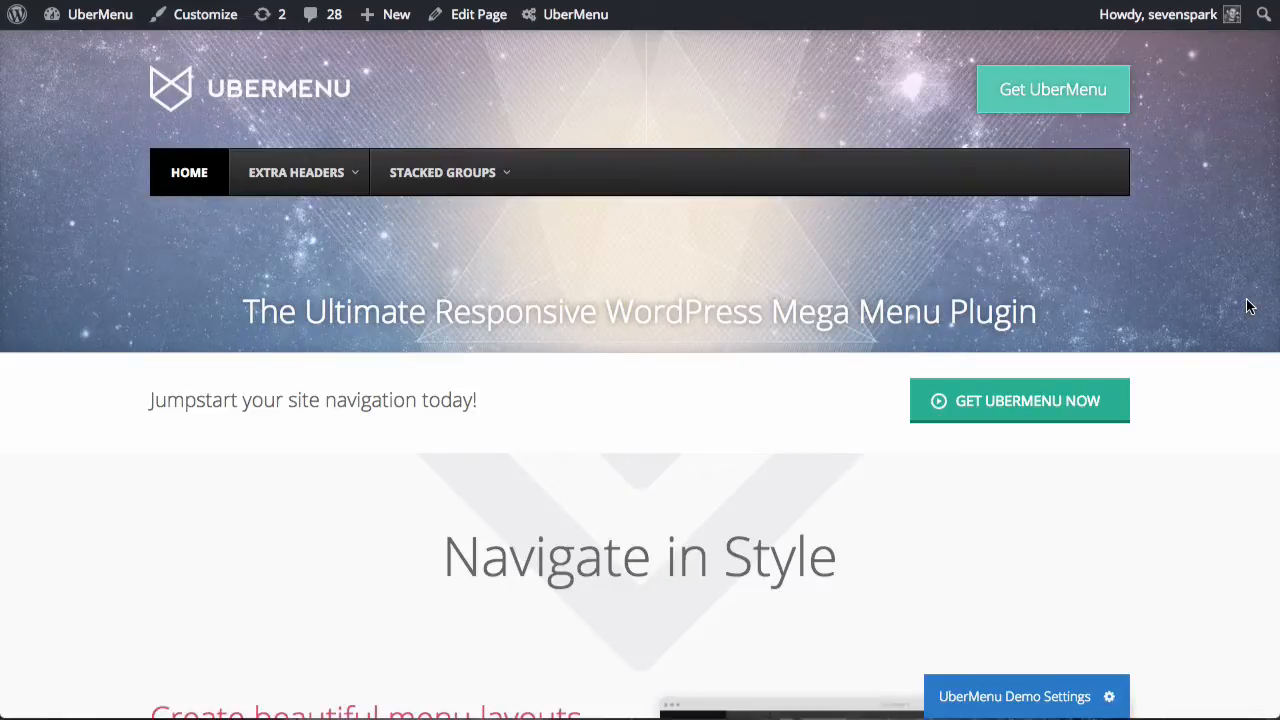
mouse_move(460, 370)
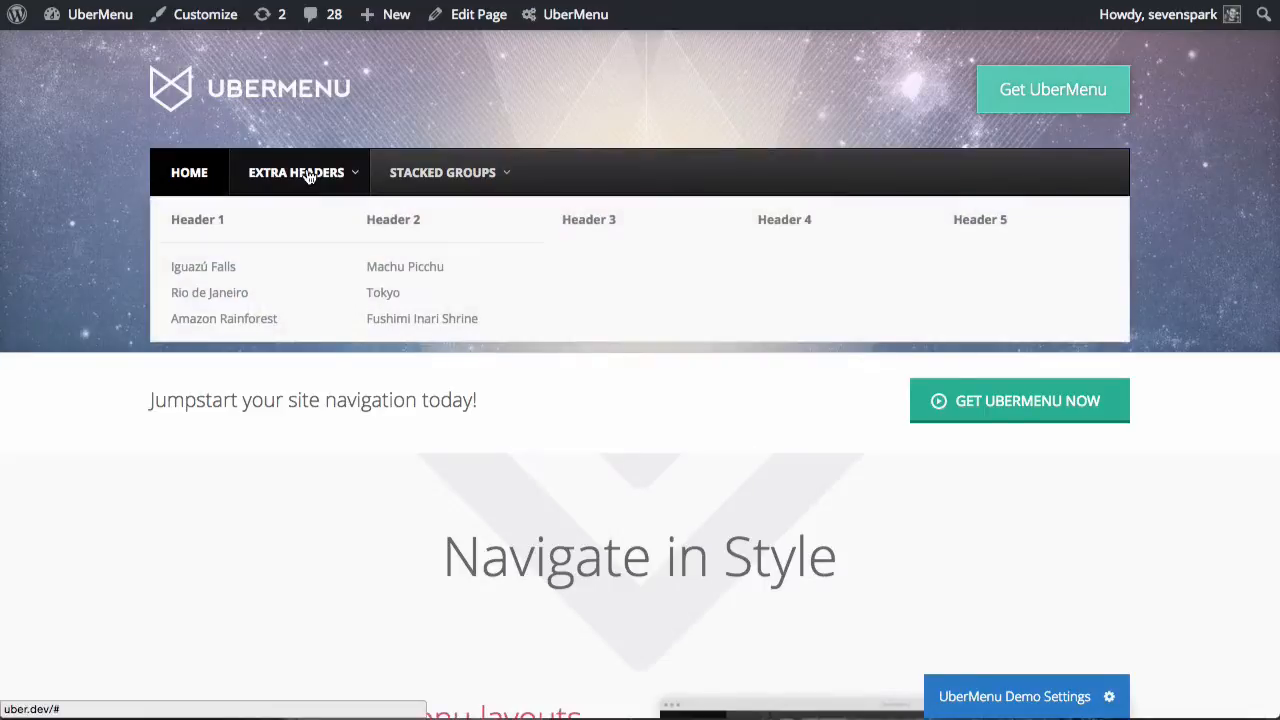
mouse_move(258, 222)
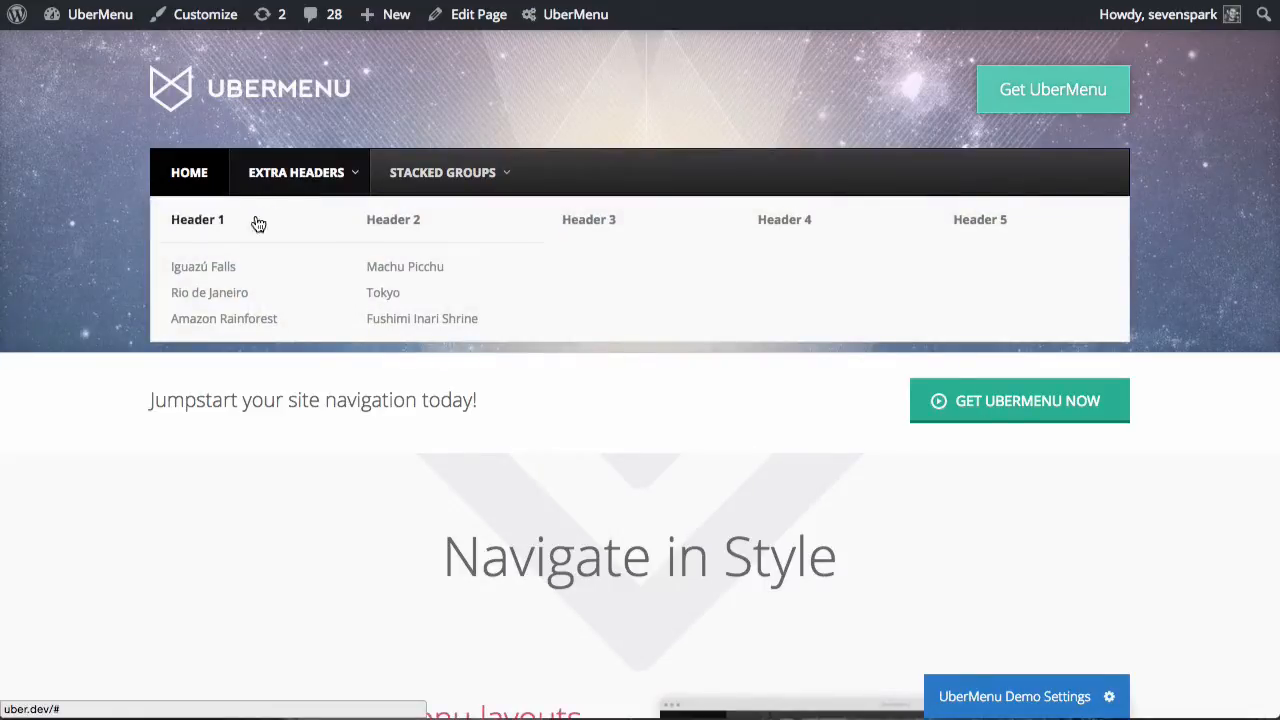
mouse_move(224, 318)
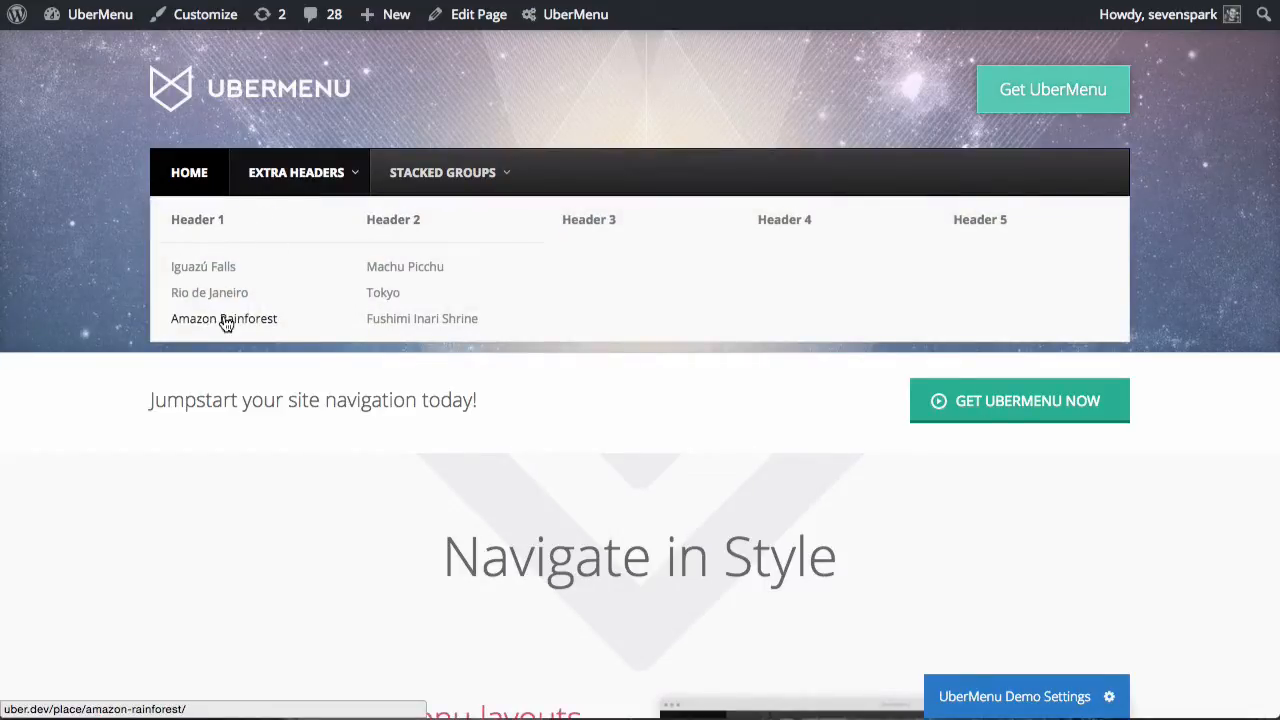
mouse_move(204, 280)
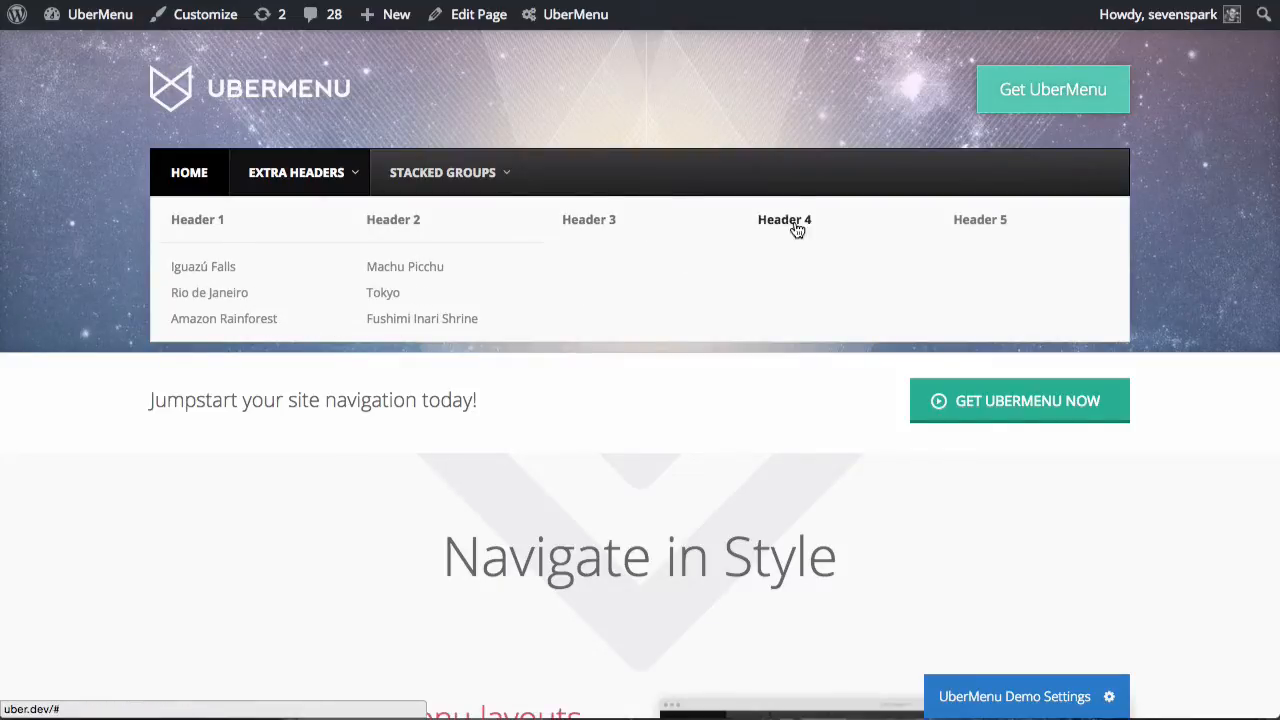
mouse_move(996, 224)
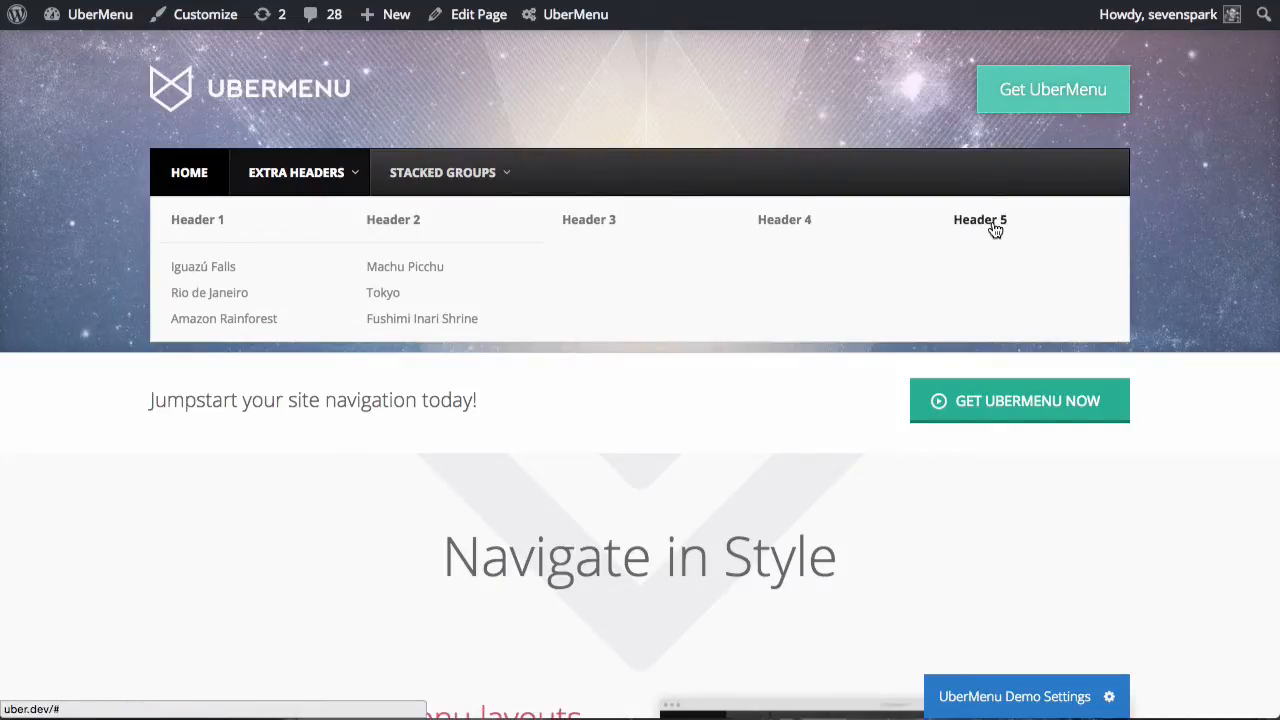
mouse_move(648, 224)
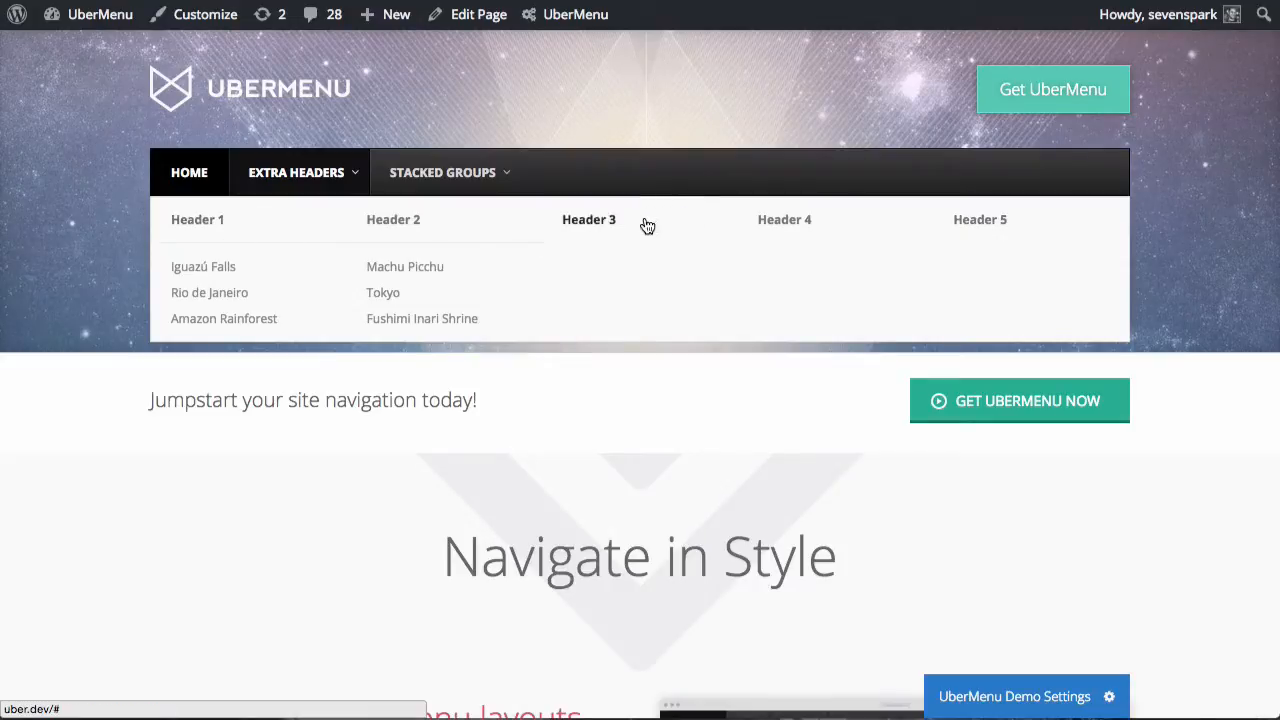
mouse_move(1008, 224)
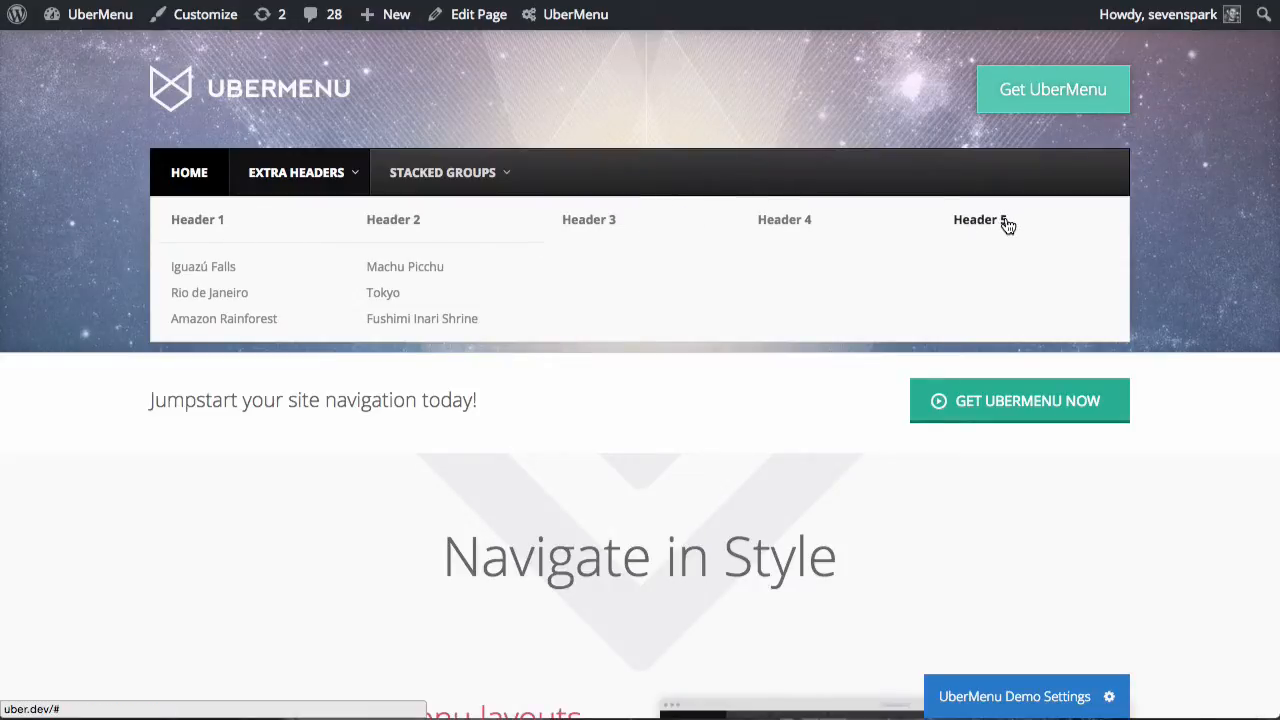
mouse_move(816, 230)
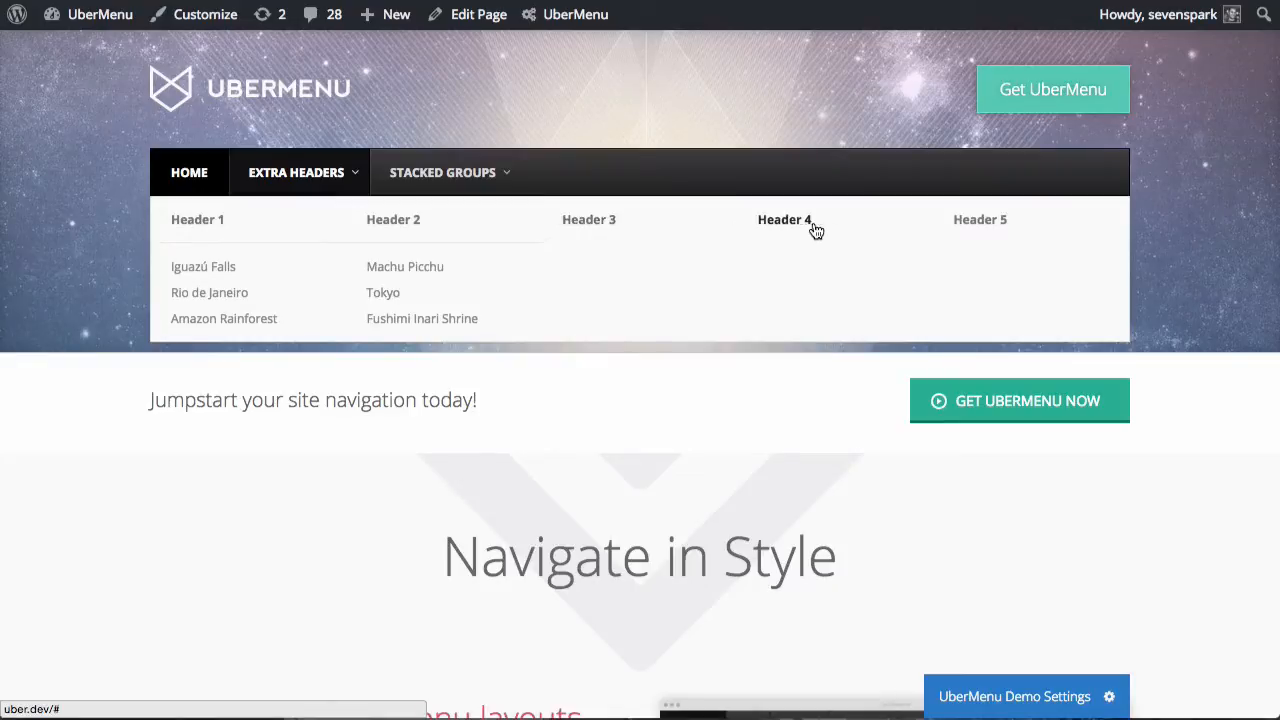
mouse_move(808, 308)
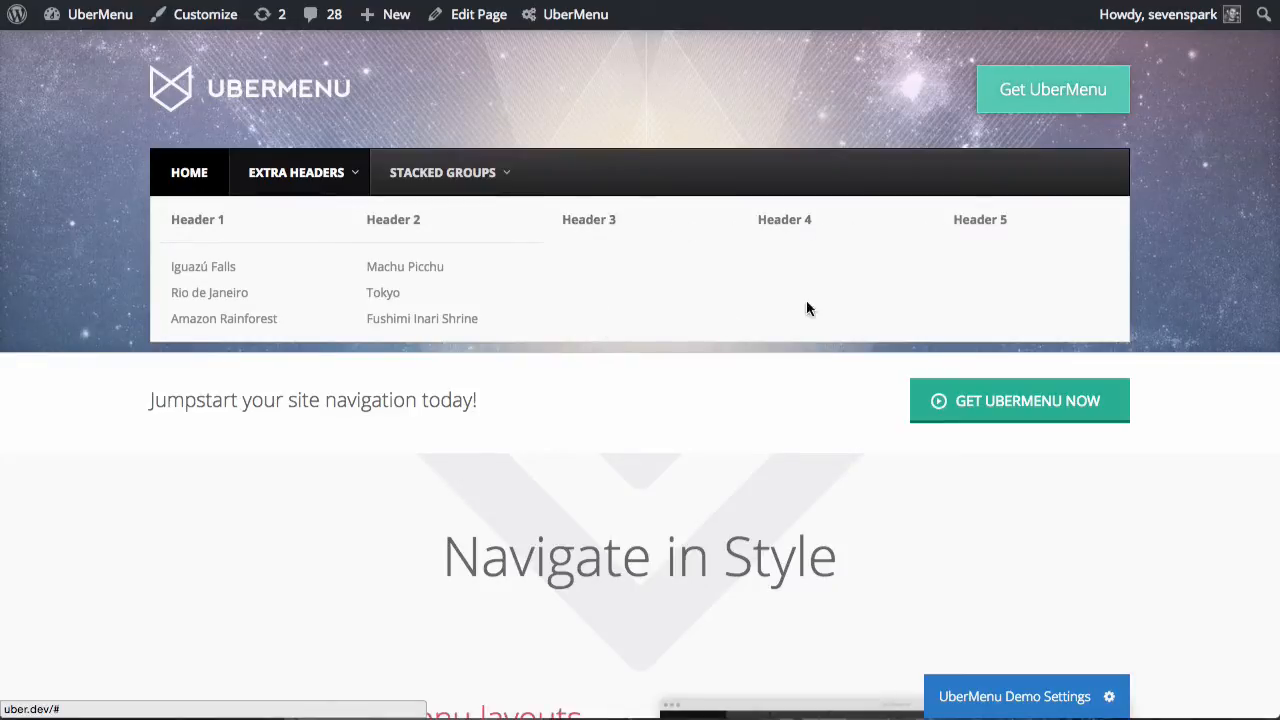
mouse_move(716, 286)
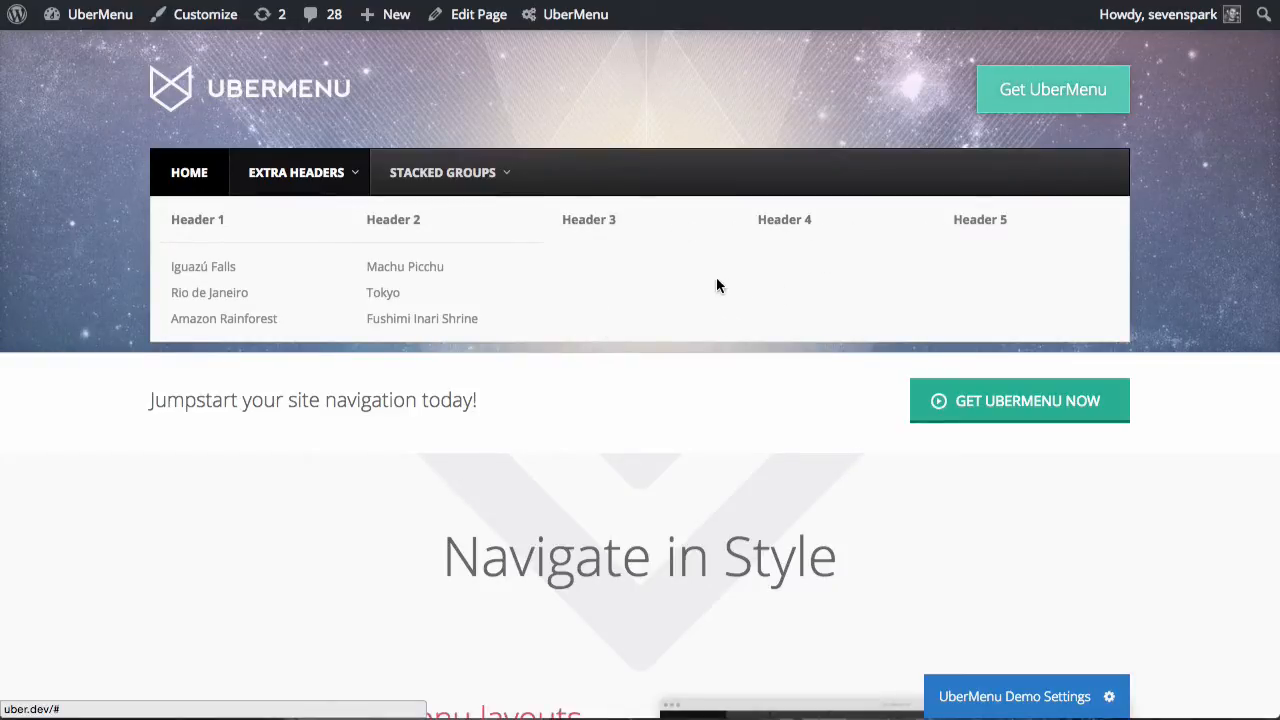
mouse_move(688, 280)
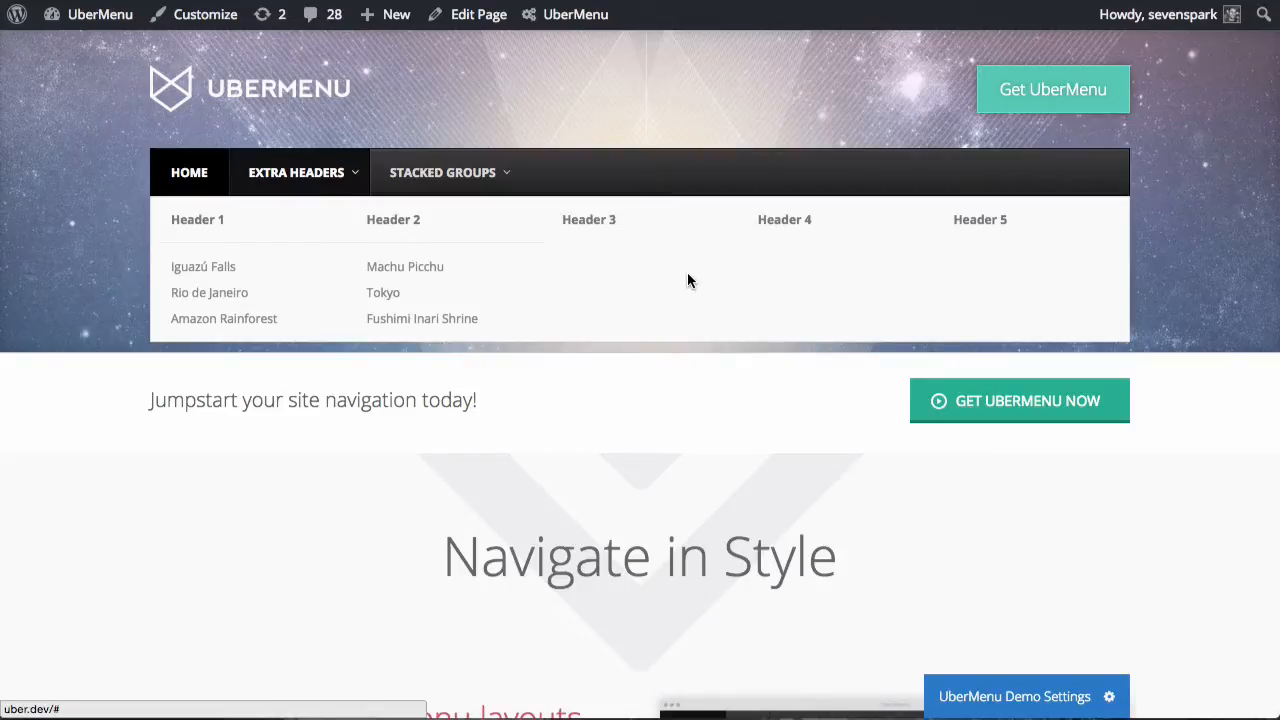
mouse_move(600, 304)
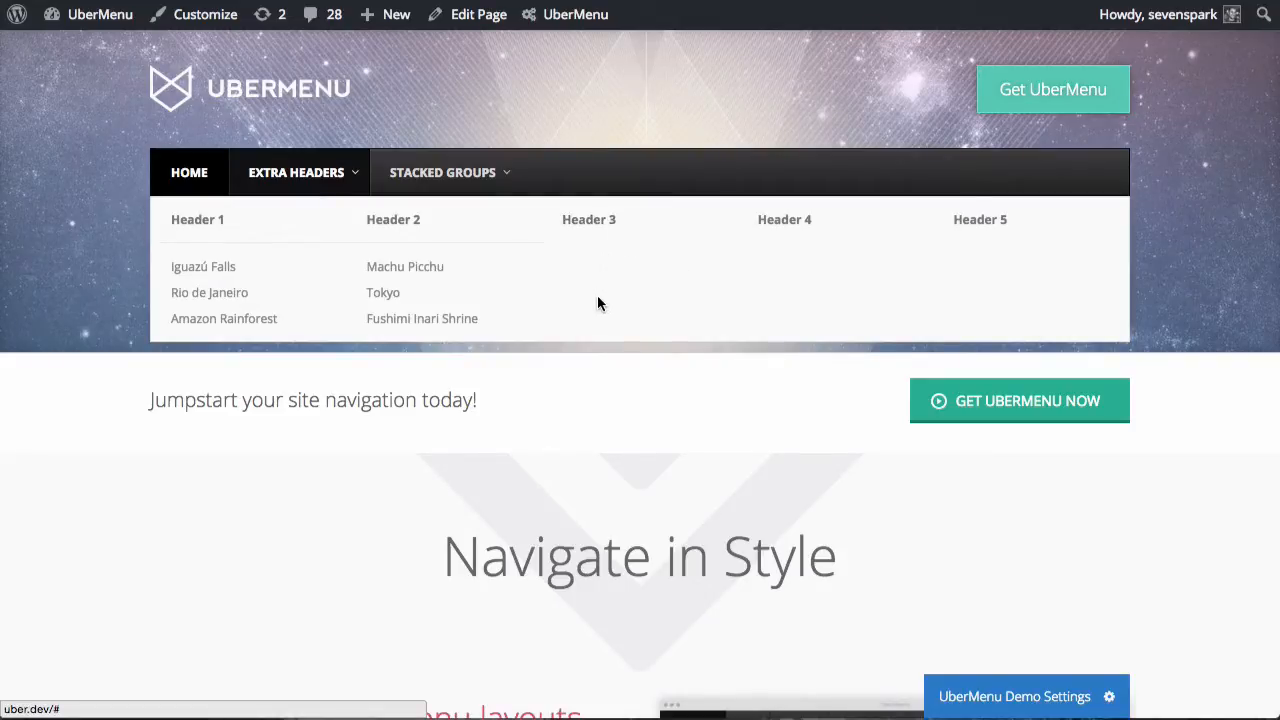
mouse_move(558, 232)
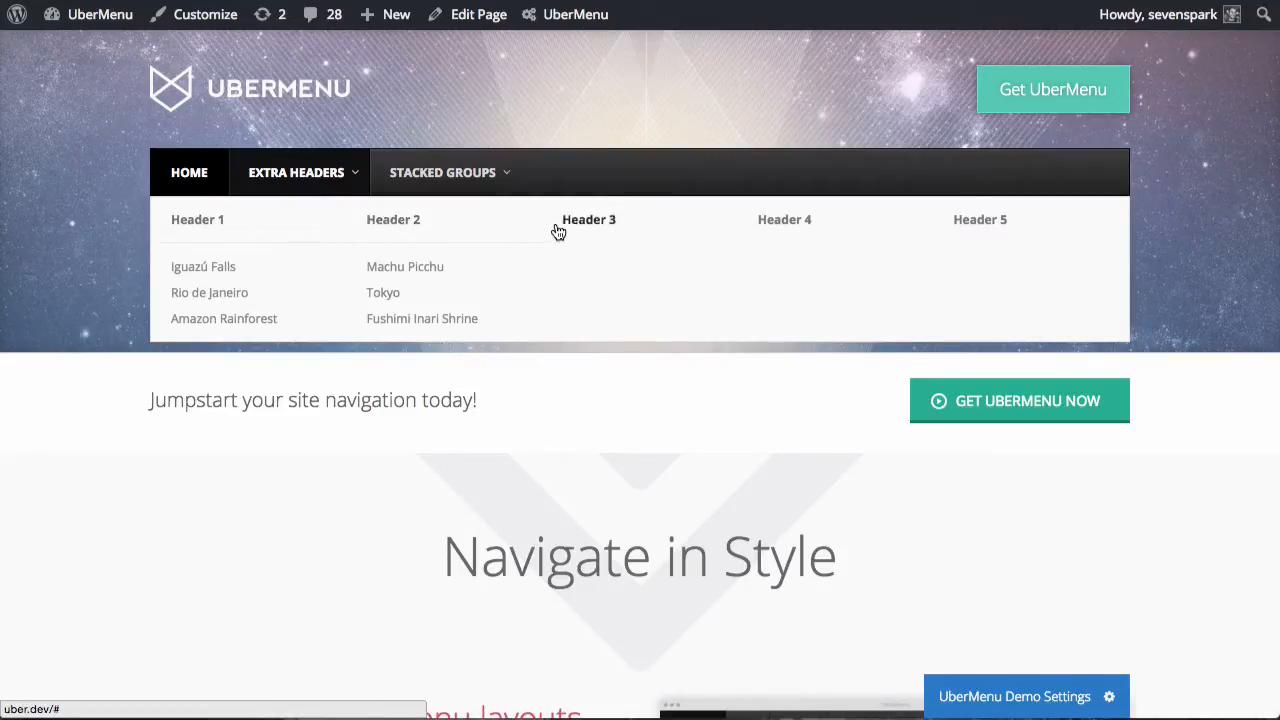
mouse_move(616, 290)
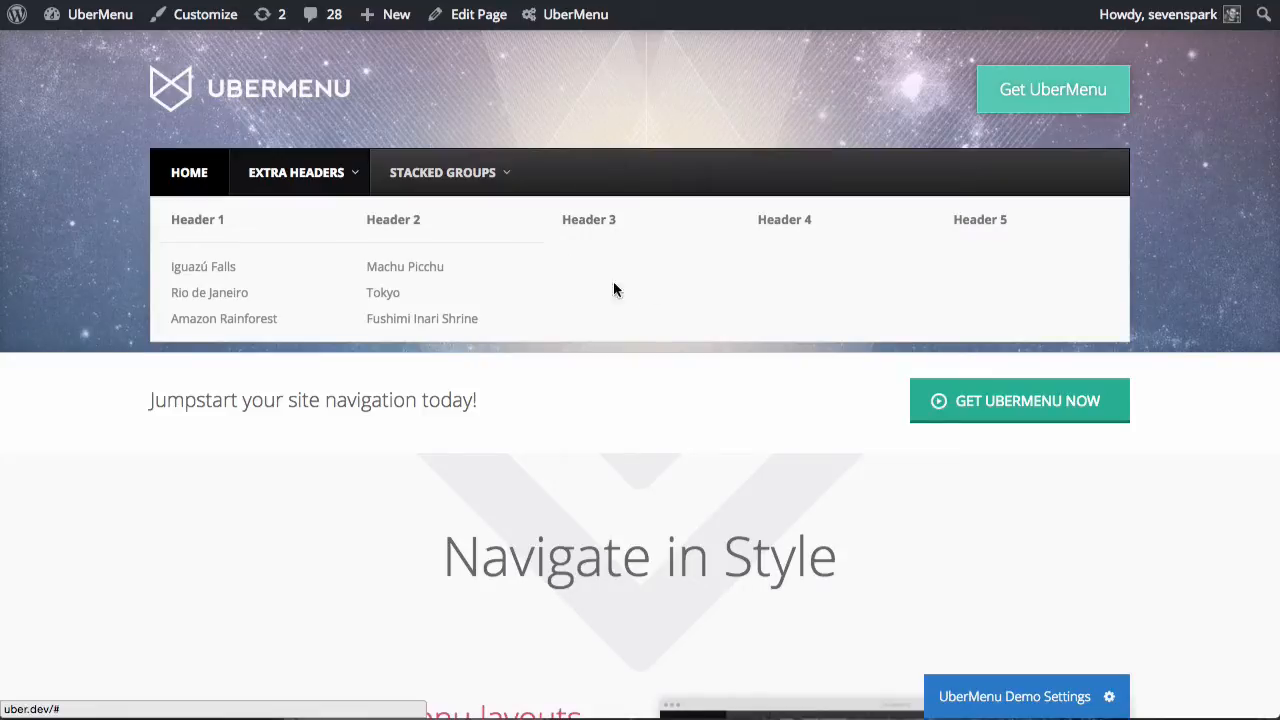
mouse_move(616, 292)
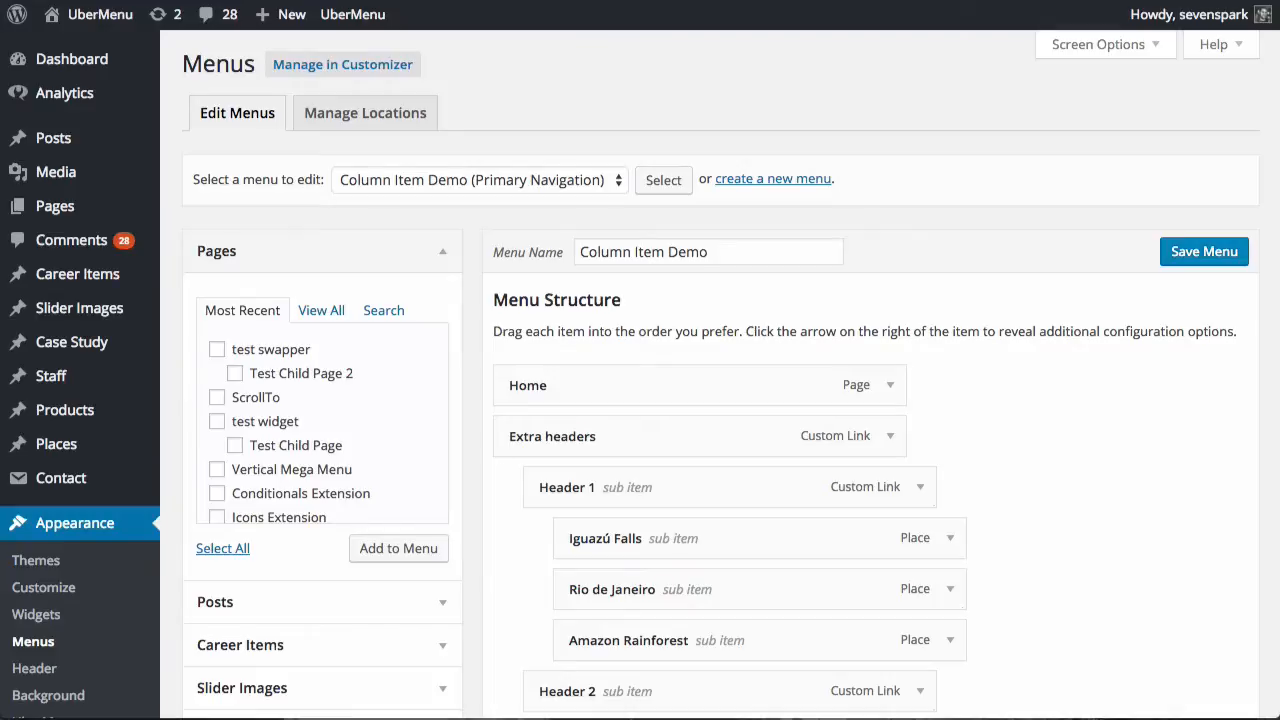
Step: Scroll the Column Item Demo menu structure down to the Stacked Groups items and their headers
scroll(down, 3)
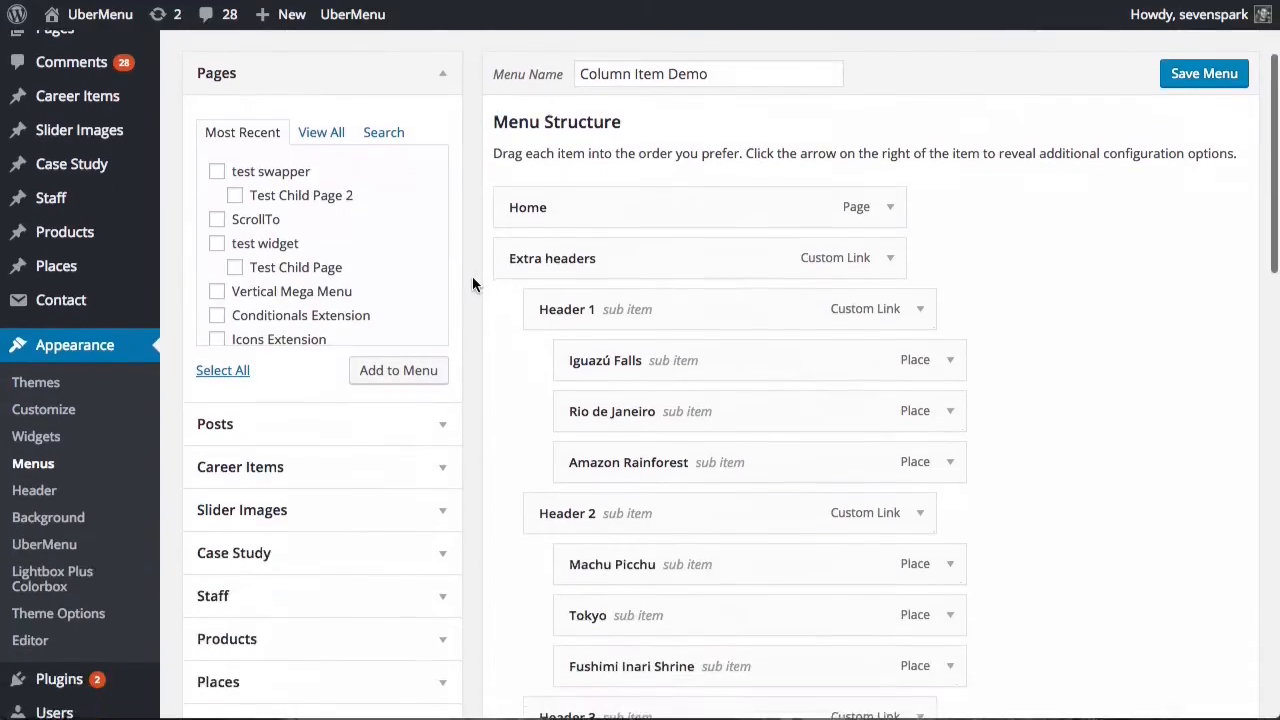
scroll(down, 3)
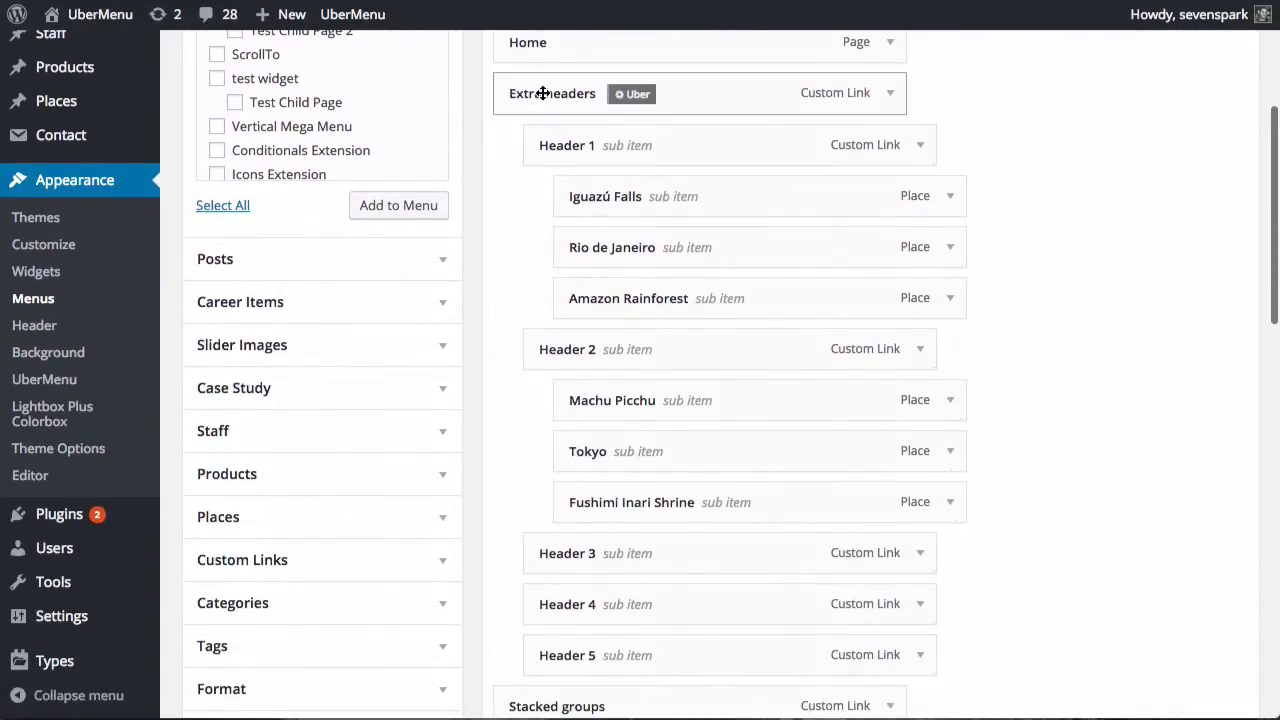
scroll(down, 3)
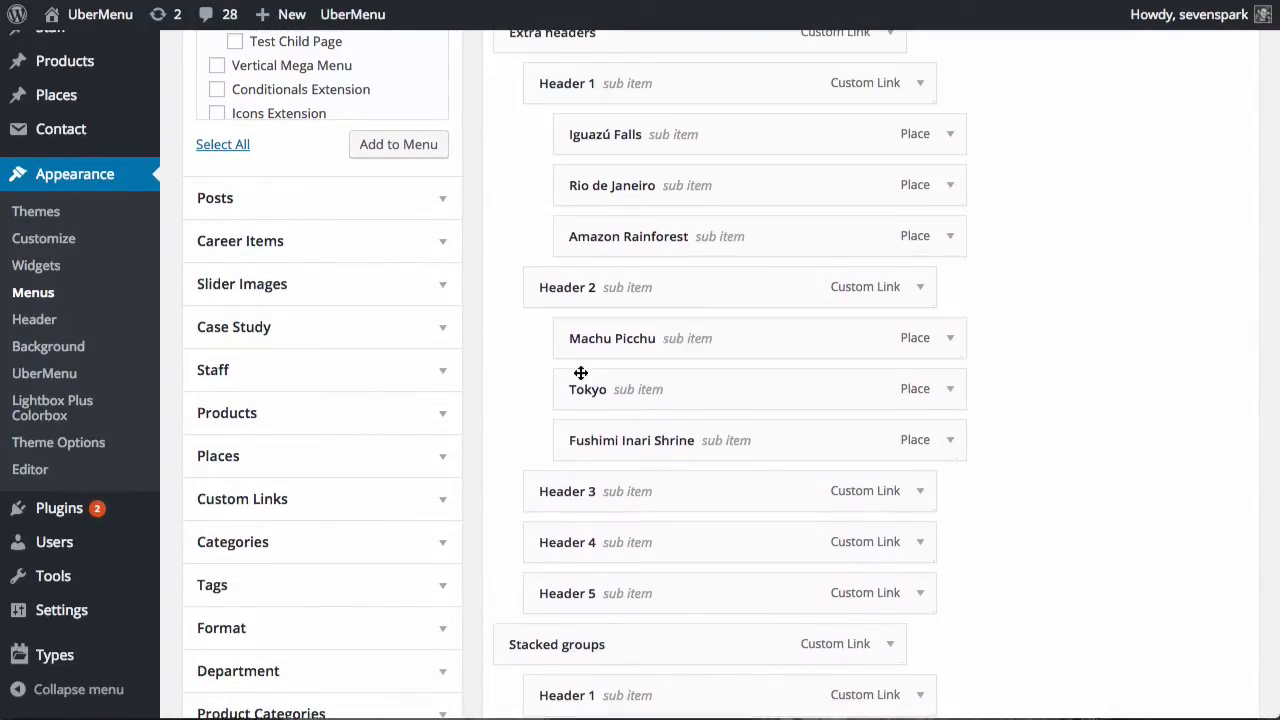
scroll(down, 3)
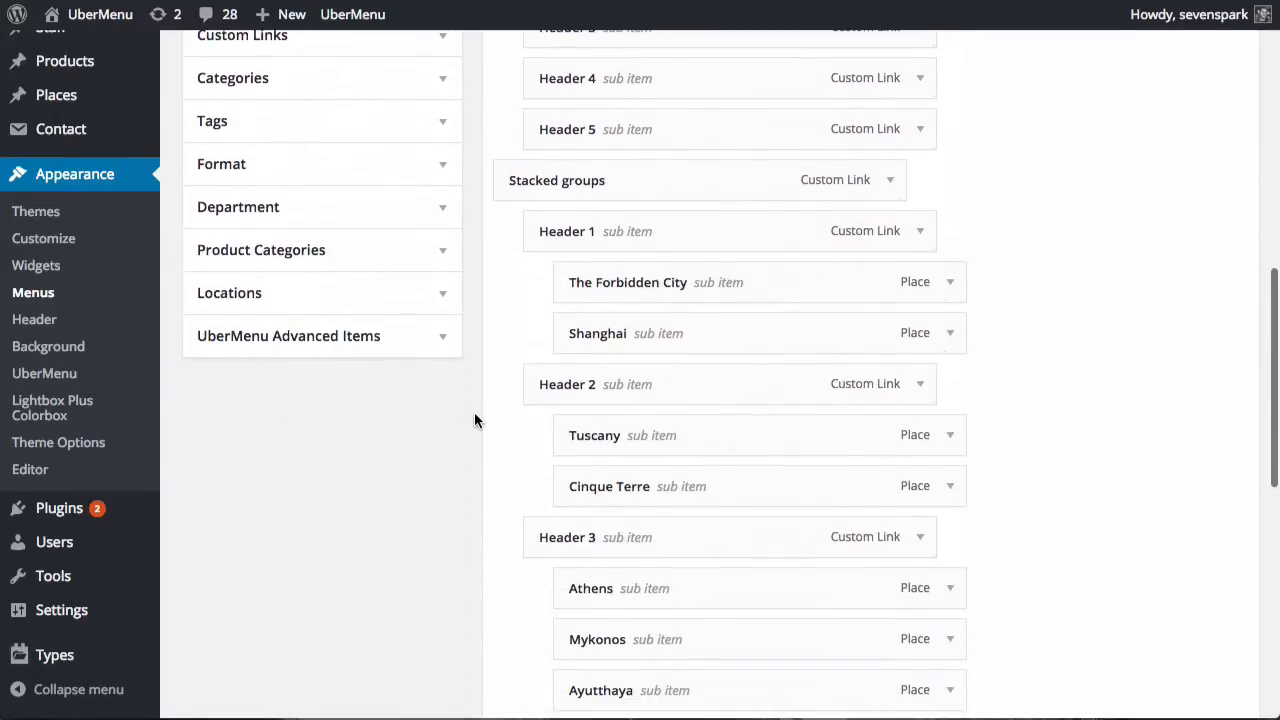
mouse_move(424, 344)
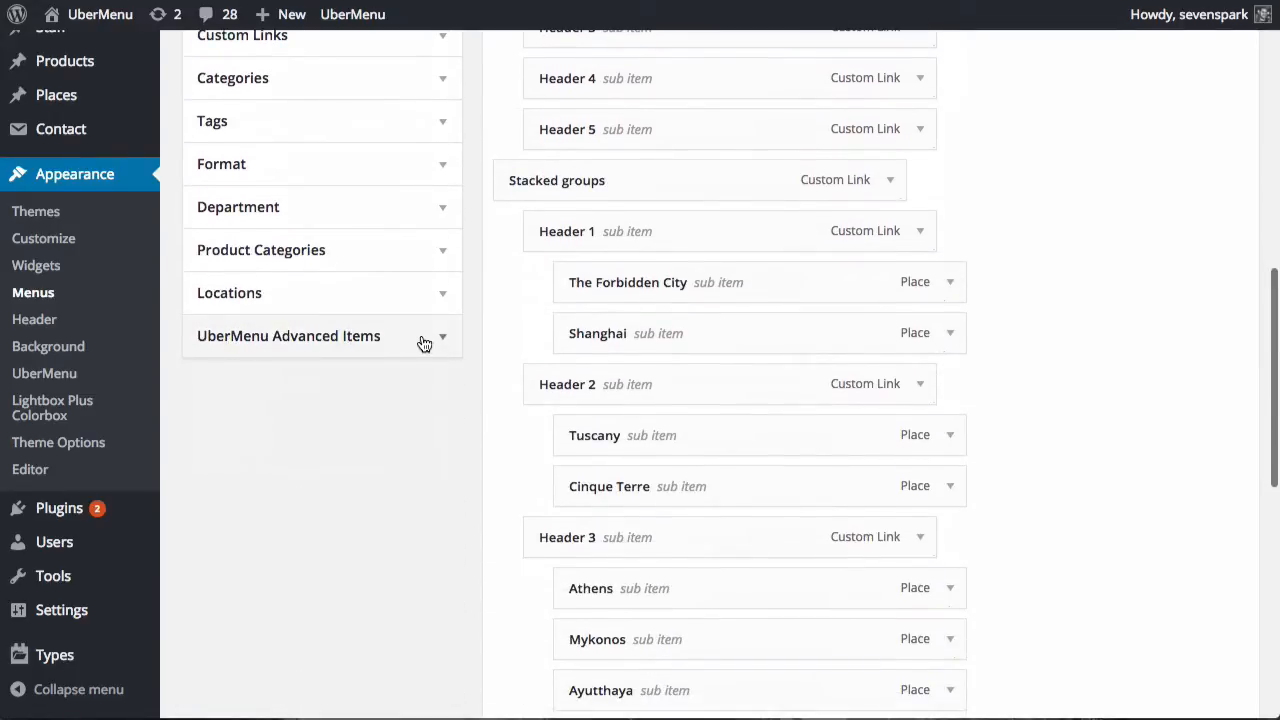
Step: Add a new Column item from UberMenu Advanced Items to the menu
click(440, 336)
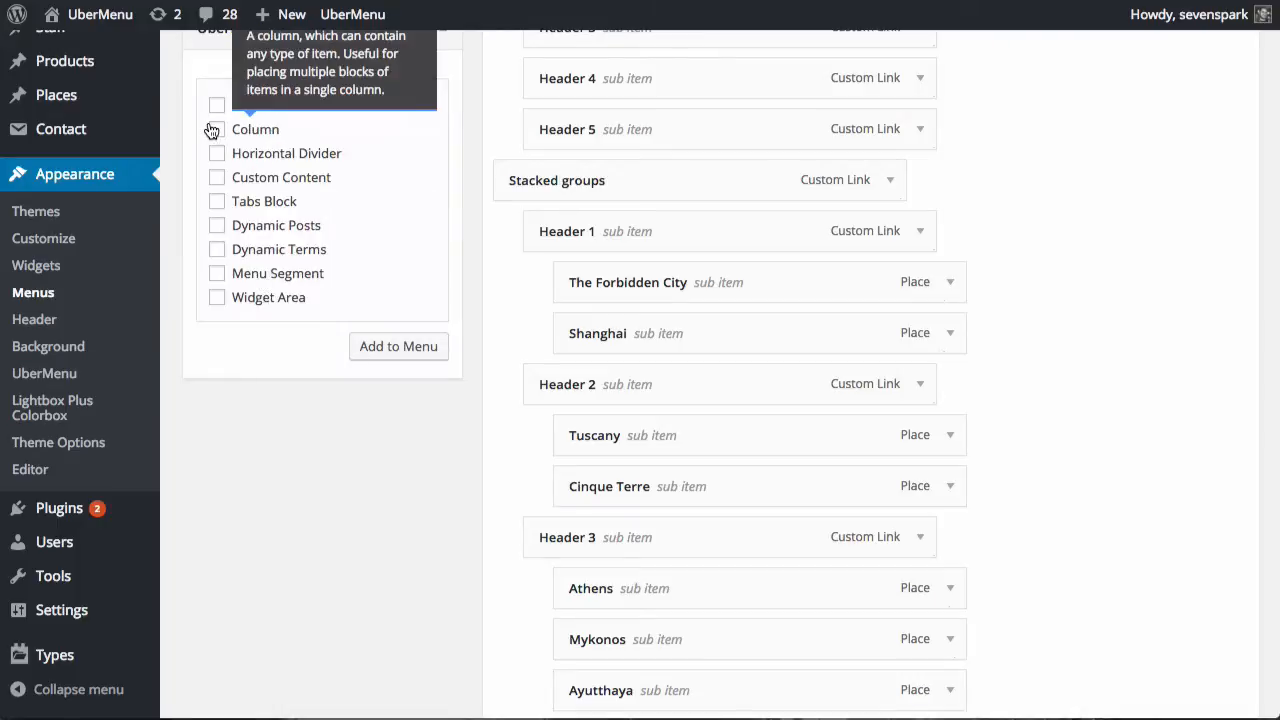
click(216, 128)
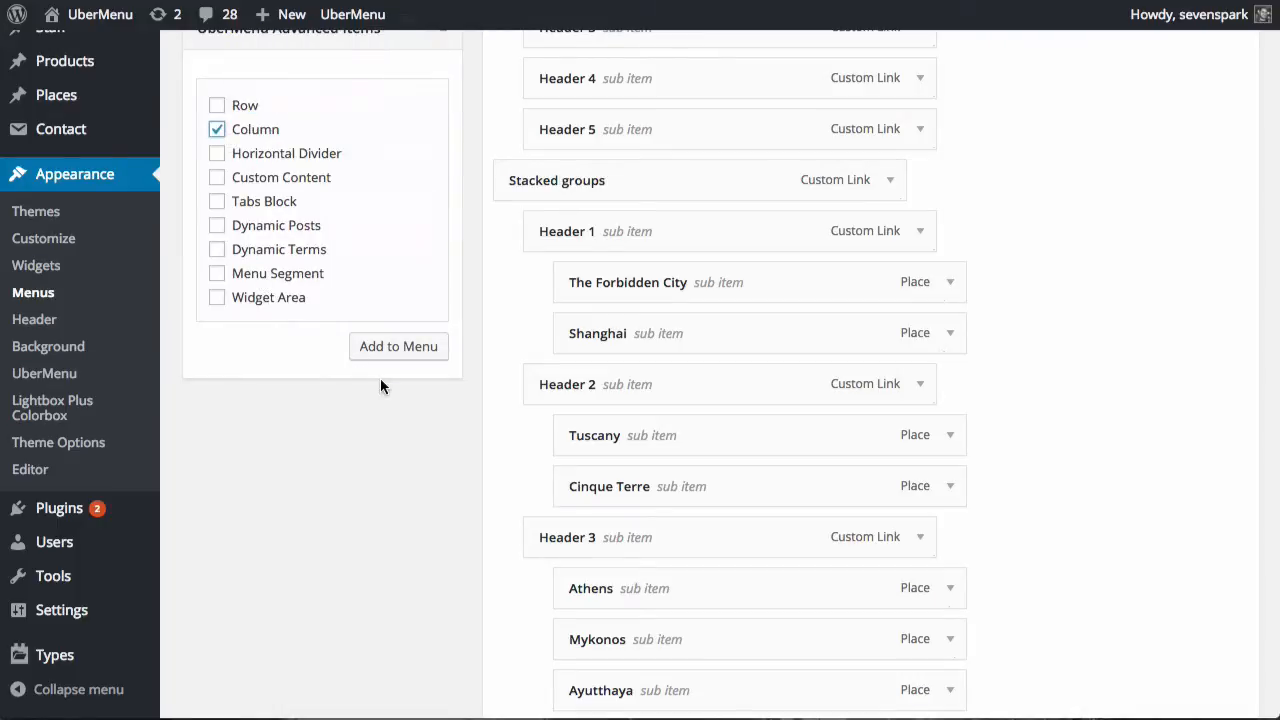
click(216, 128)
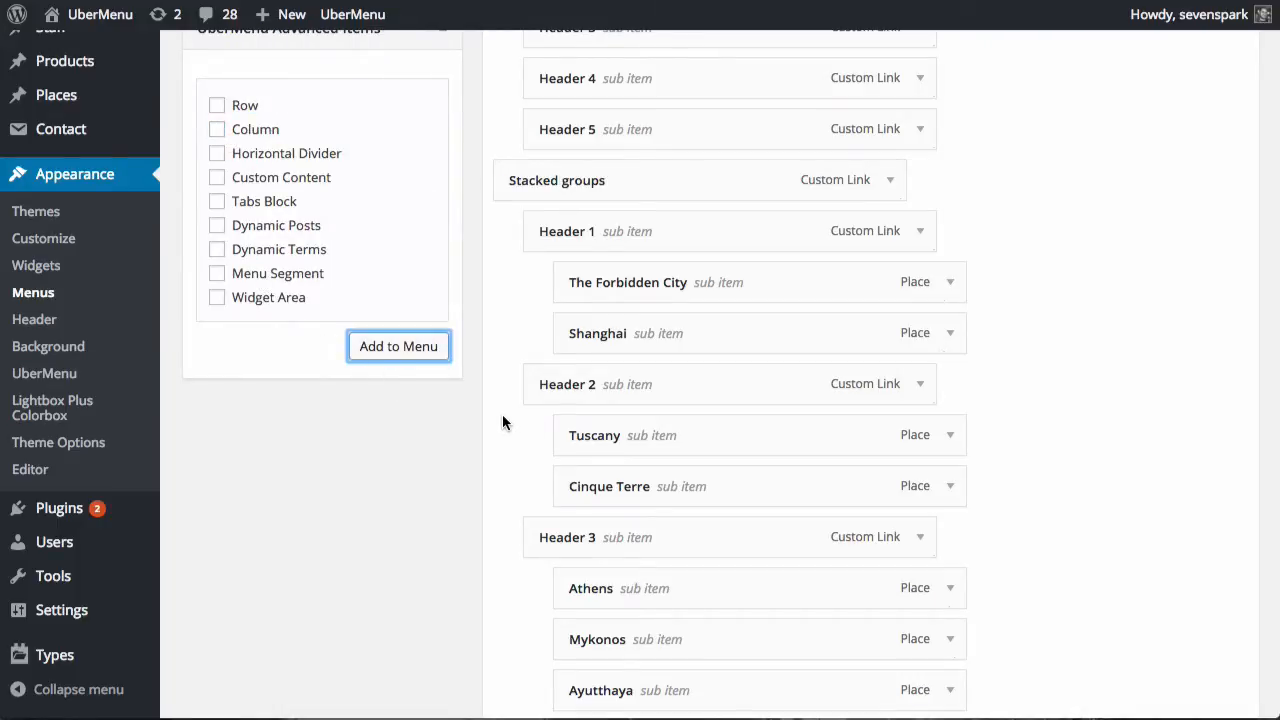
scroll(down, 3)
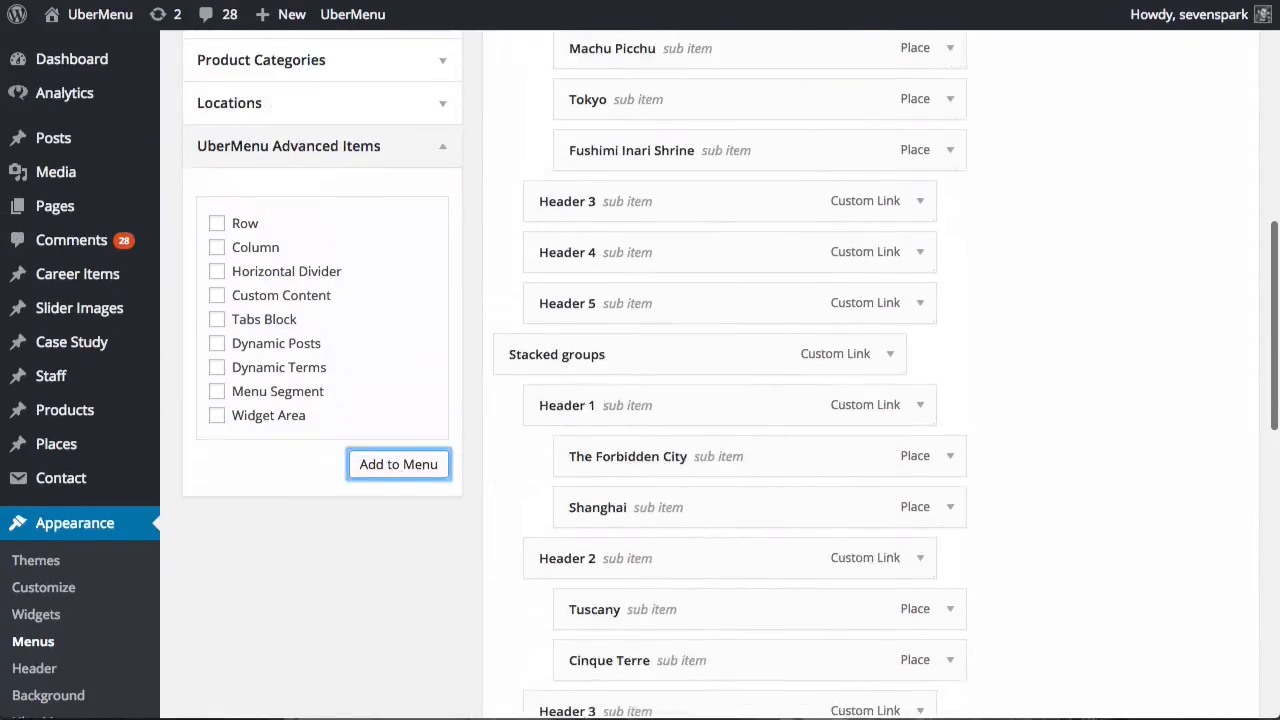
Step: Place the Column item and drag Header 3 through Header 5 beneath it as its sub items
click(398, 464)
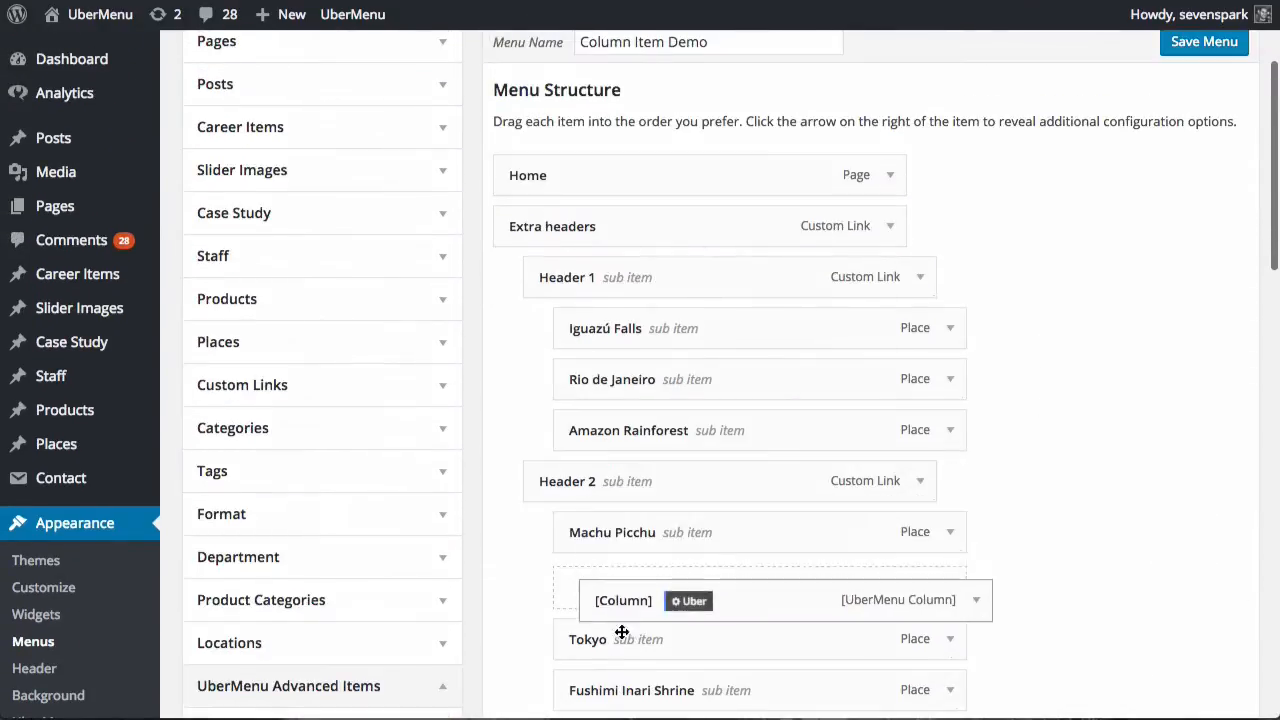
scroll(down, 3)
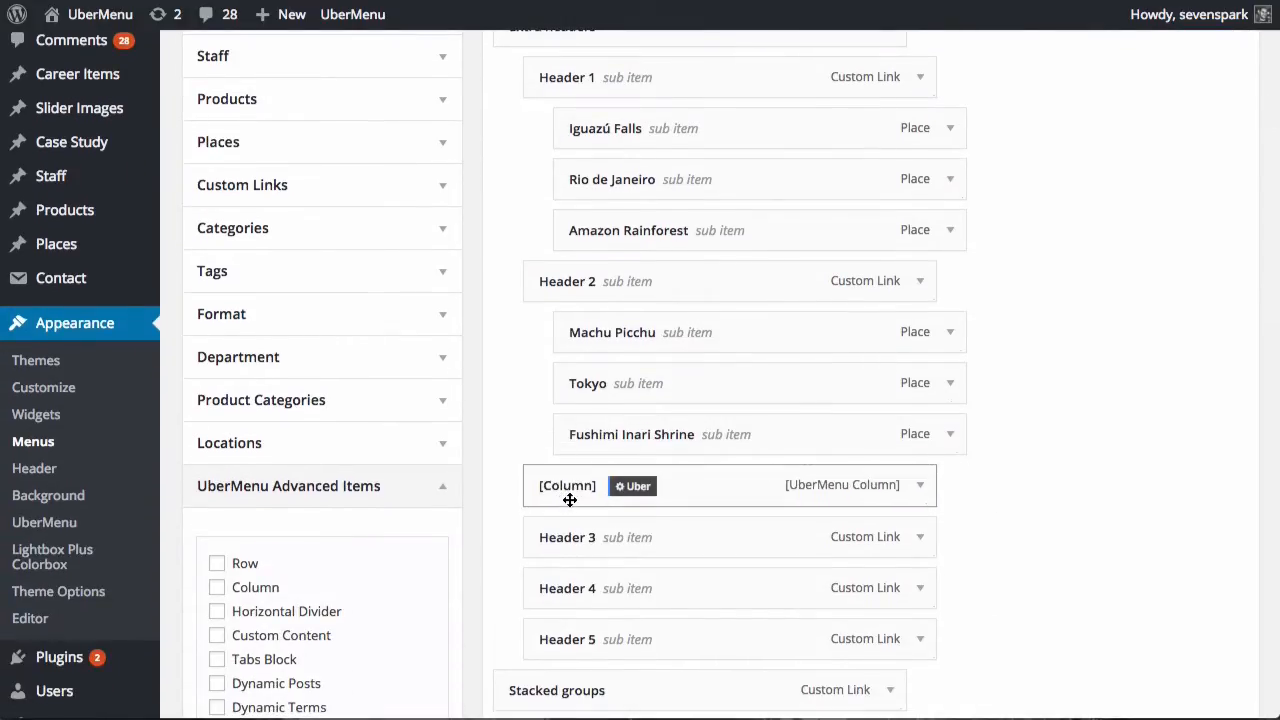
mouse_move(576, 490)
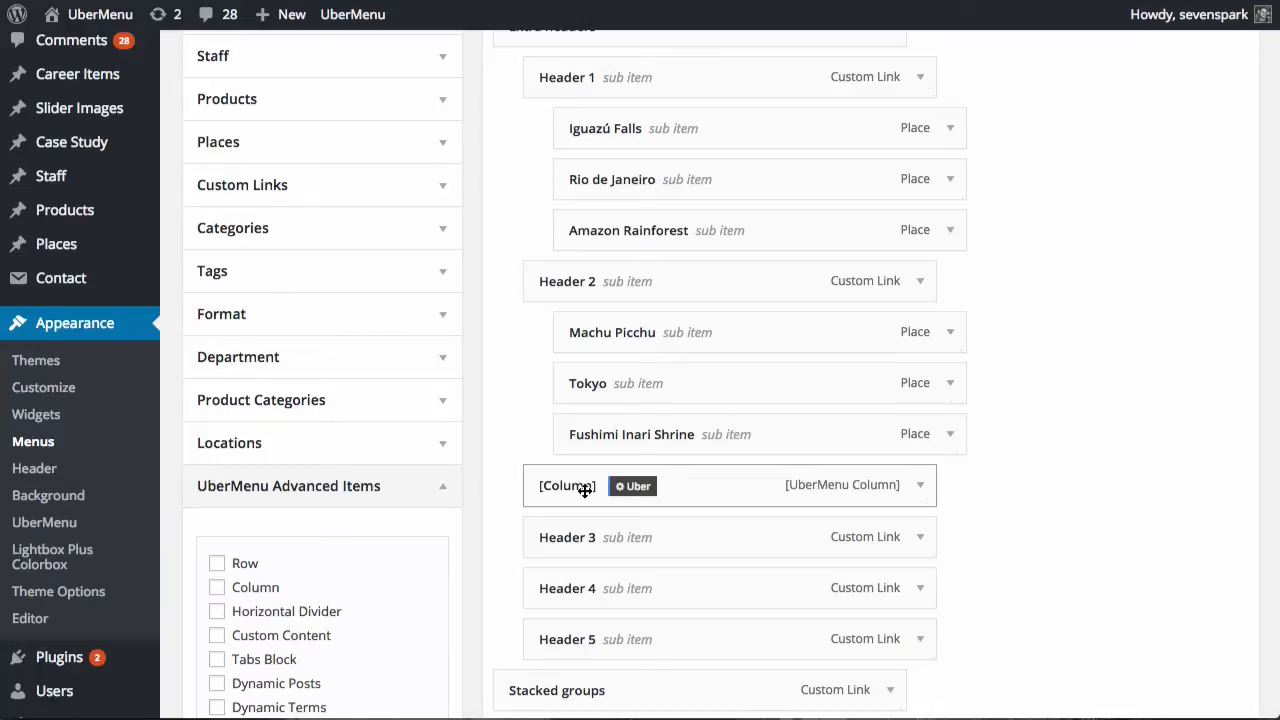
mouse_move(552, 478)
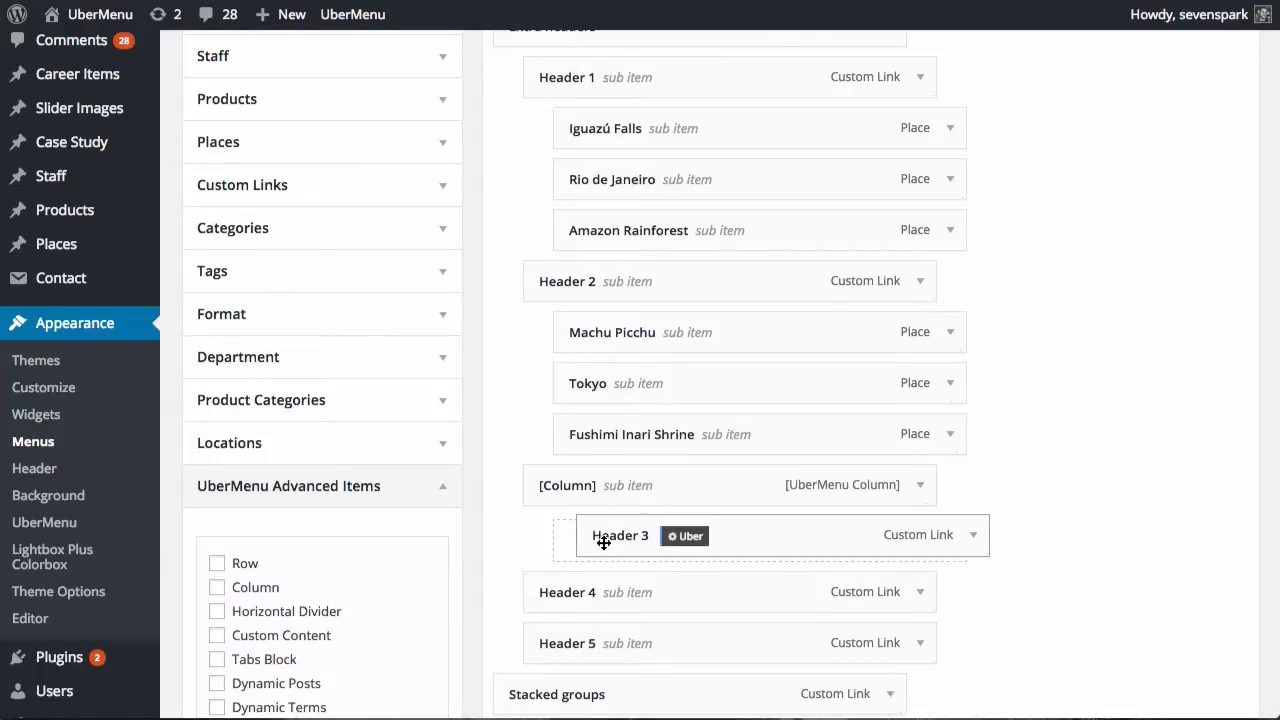
drag(620, 536, 568, 638)
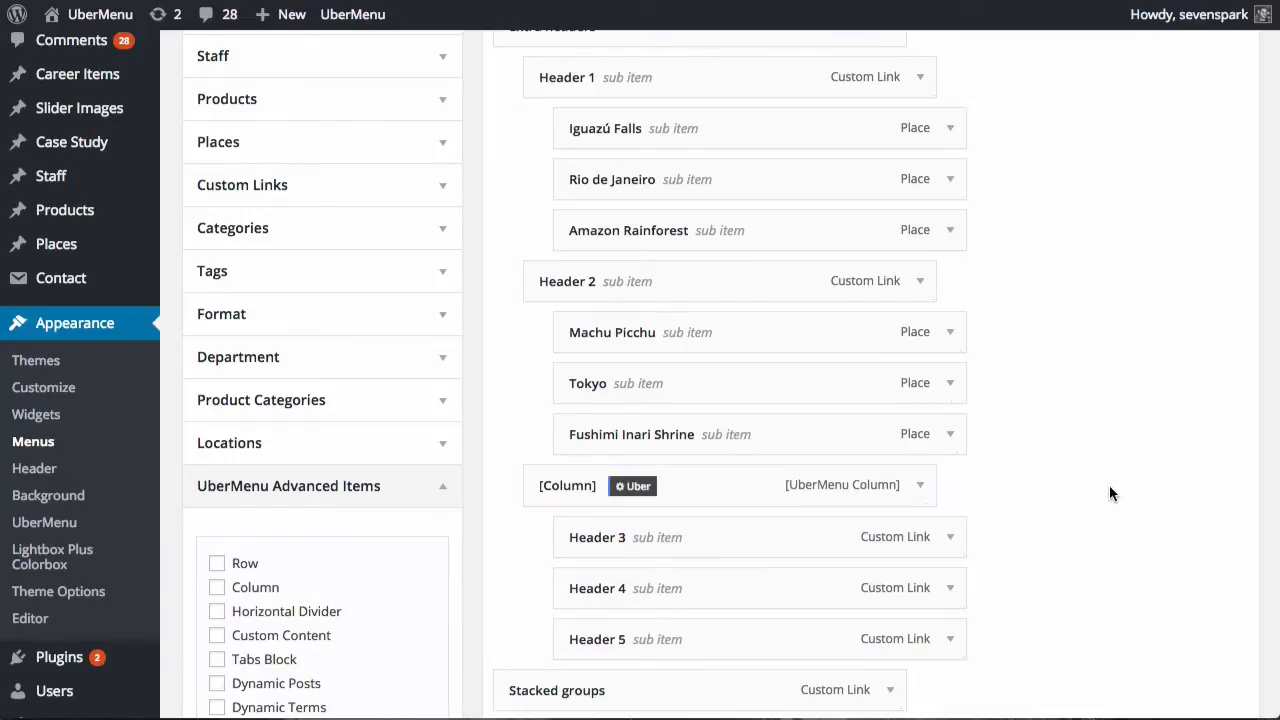
scroll(up, 3)
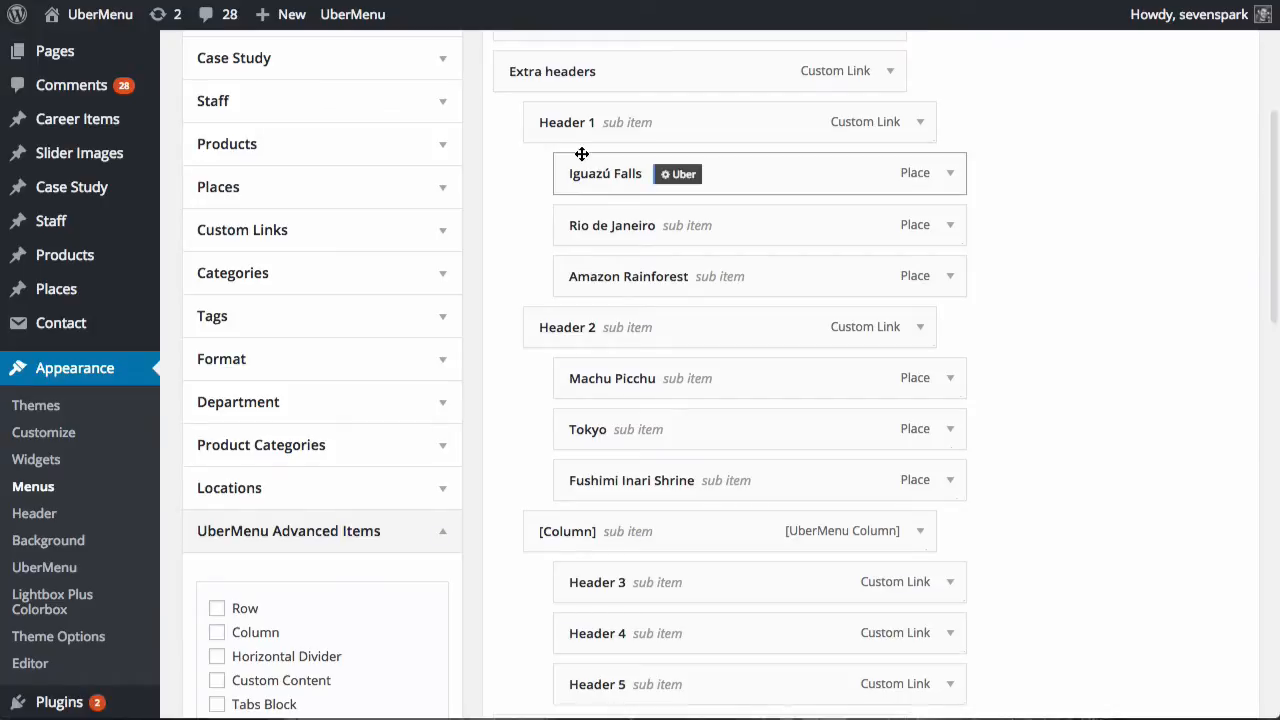
scroll(down, 3)
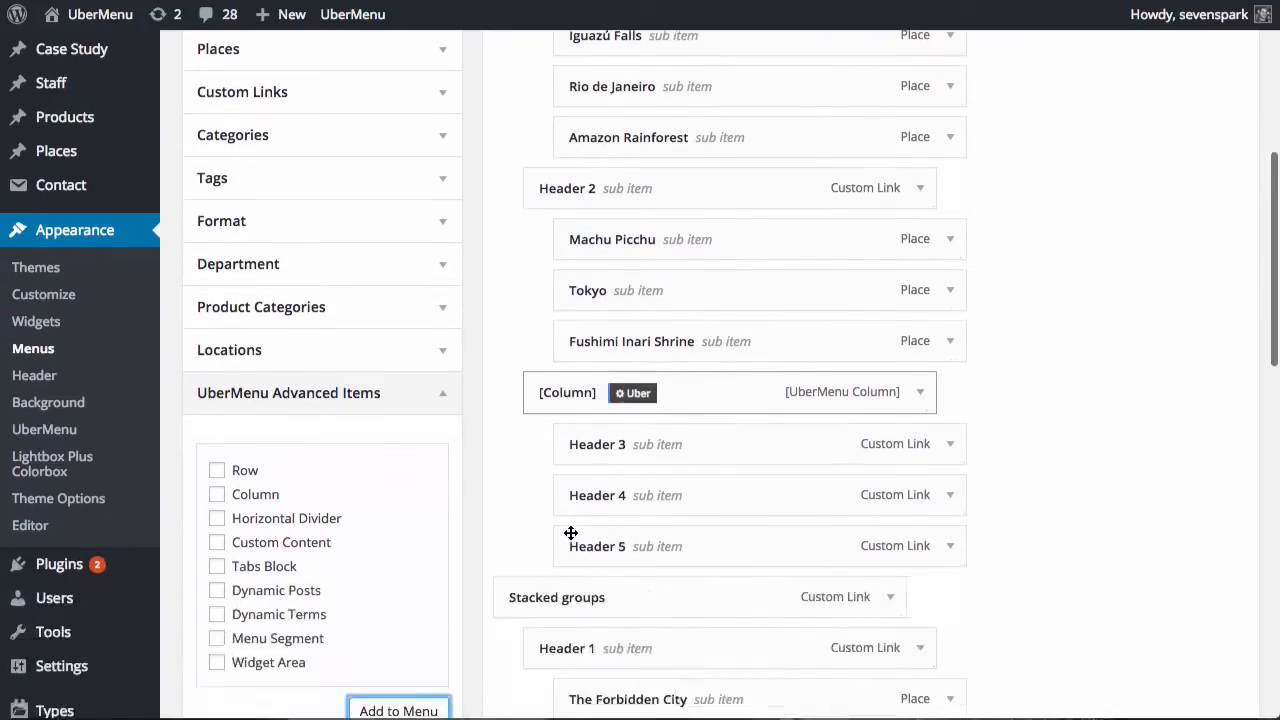
scroll(down, 3)
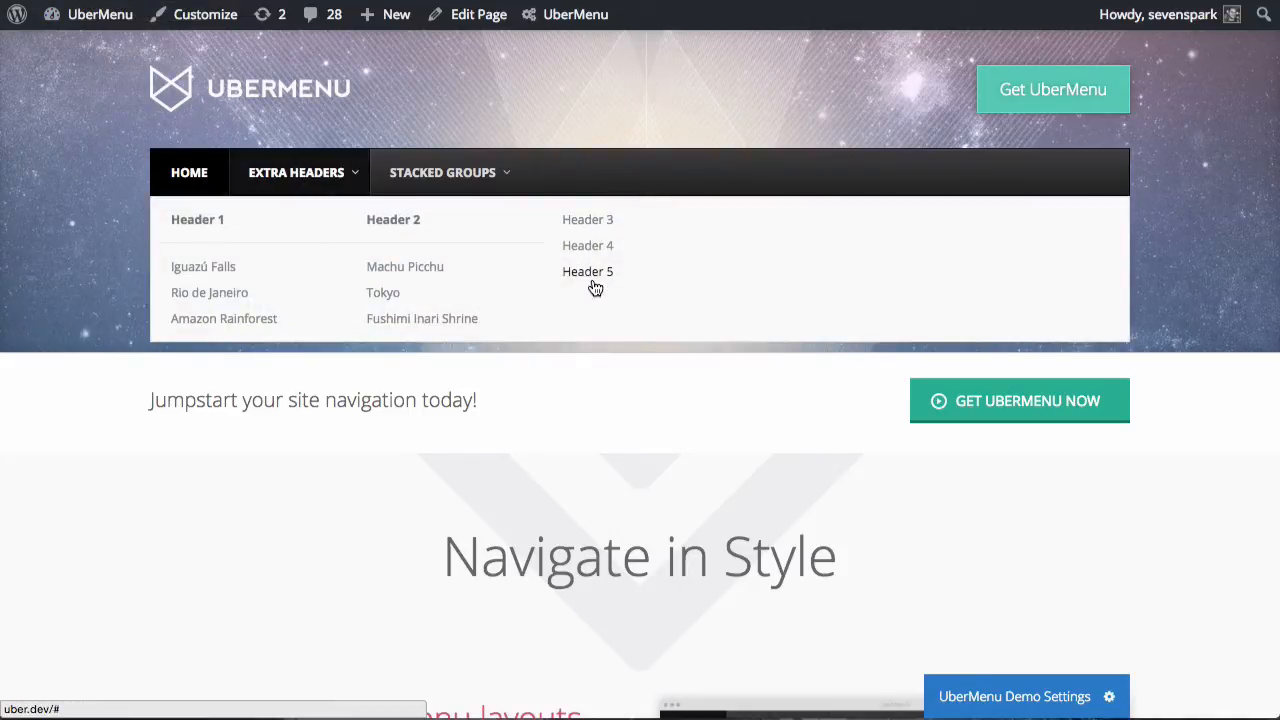
mouse_move(814, 288)
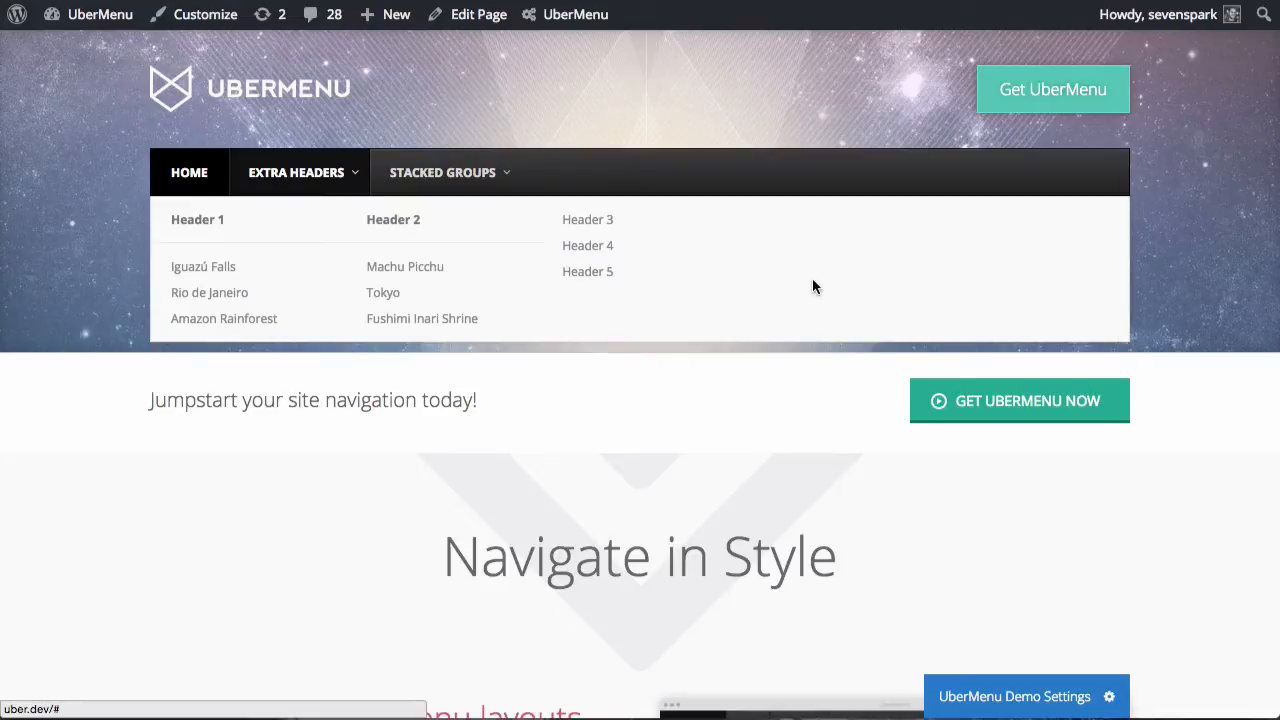
mouse_move(384, 292)
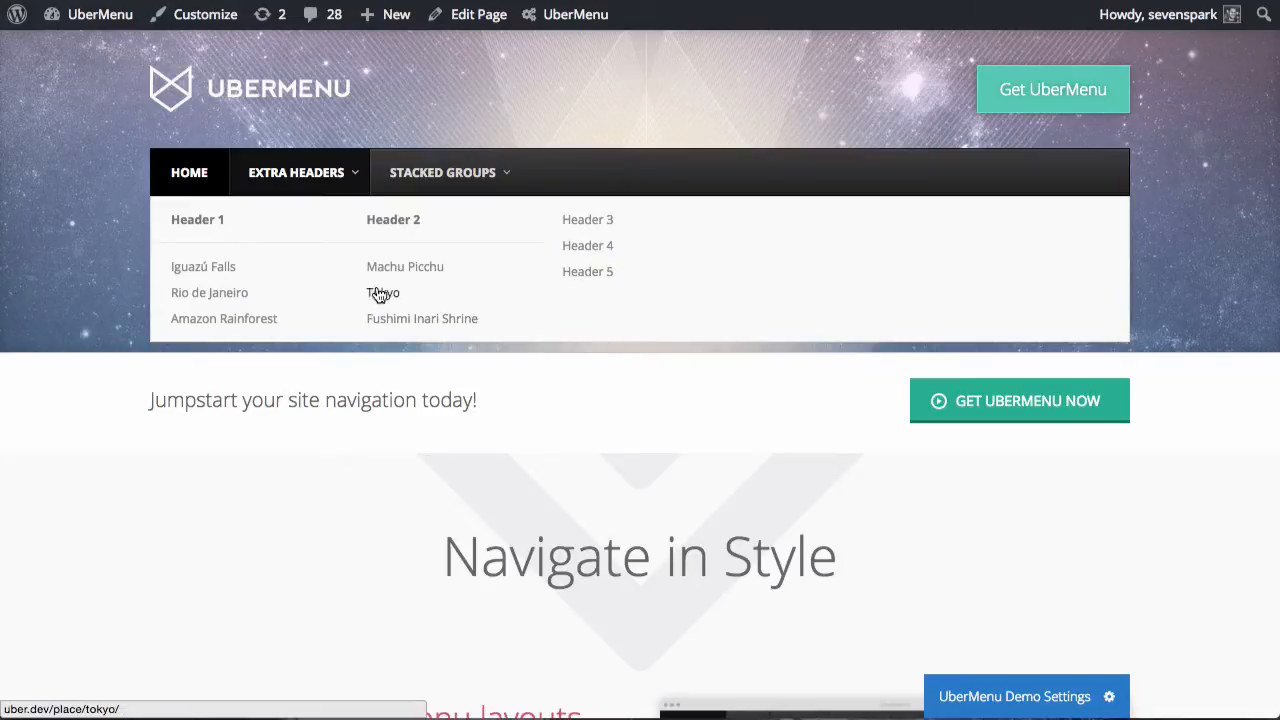
mouse_move(510, 332)
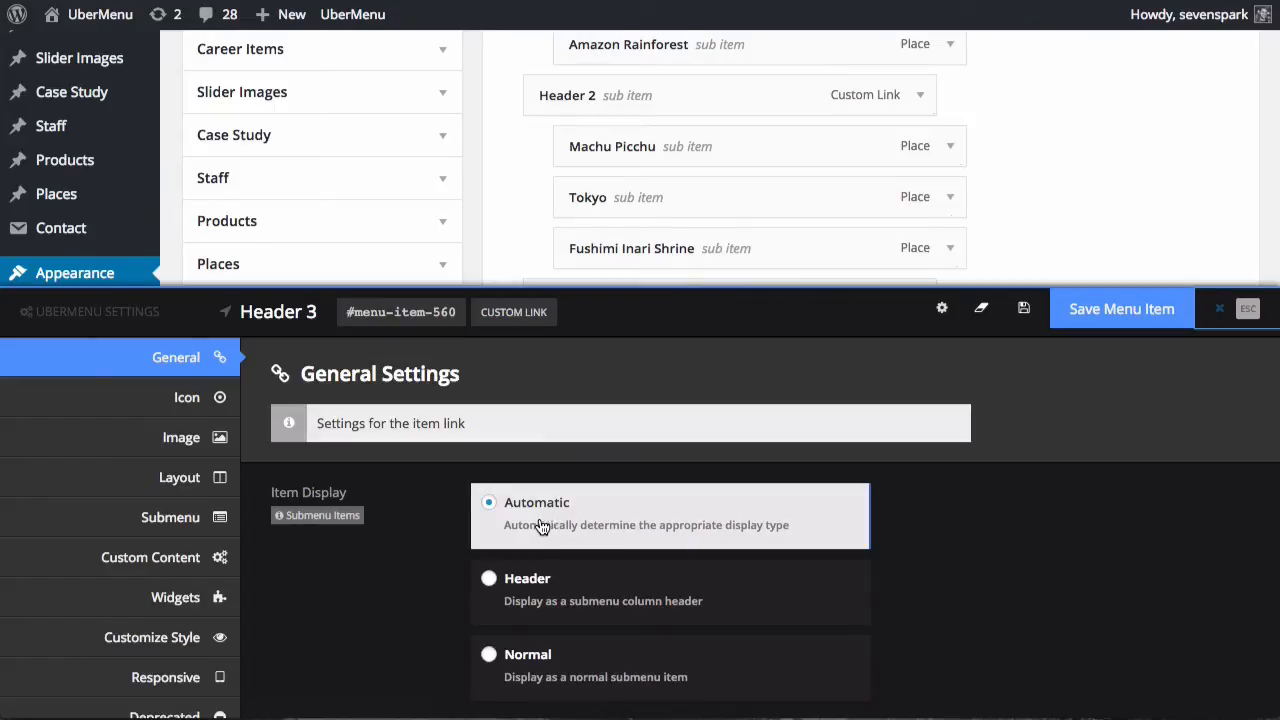
Step: Set Header 3's Item Display to Header in its UberMenu settings
click(488, 578)
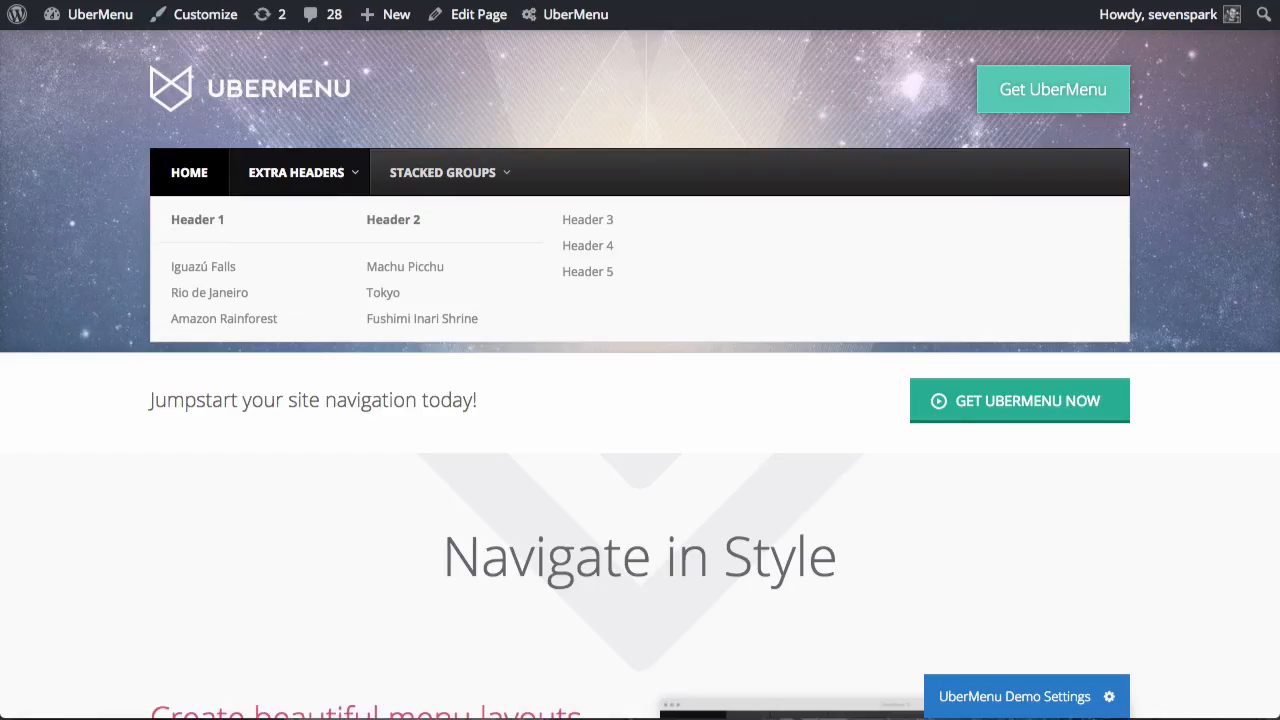
mouse_move(314, 110)
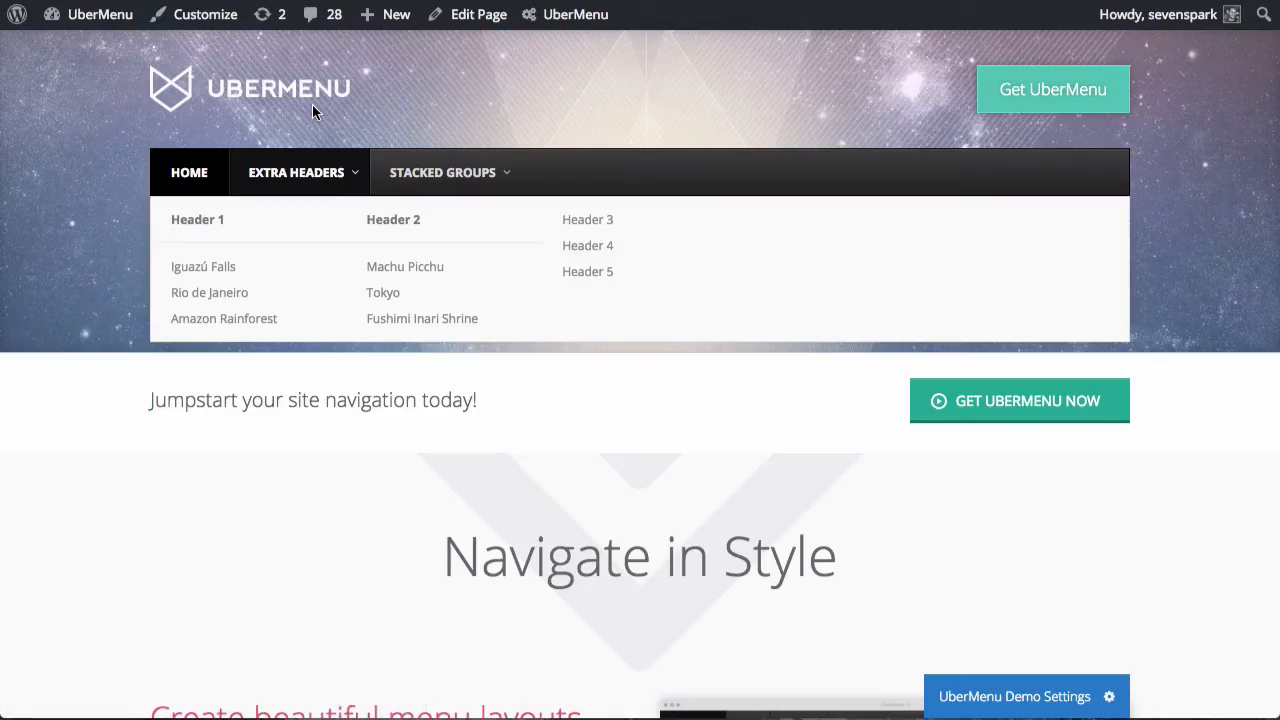
mouse_move(518, 178)
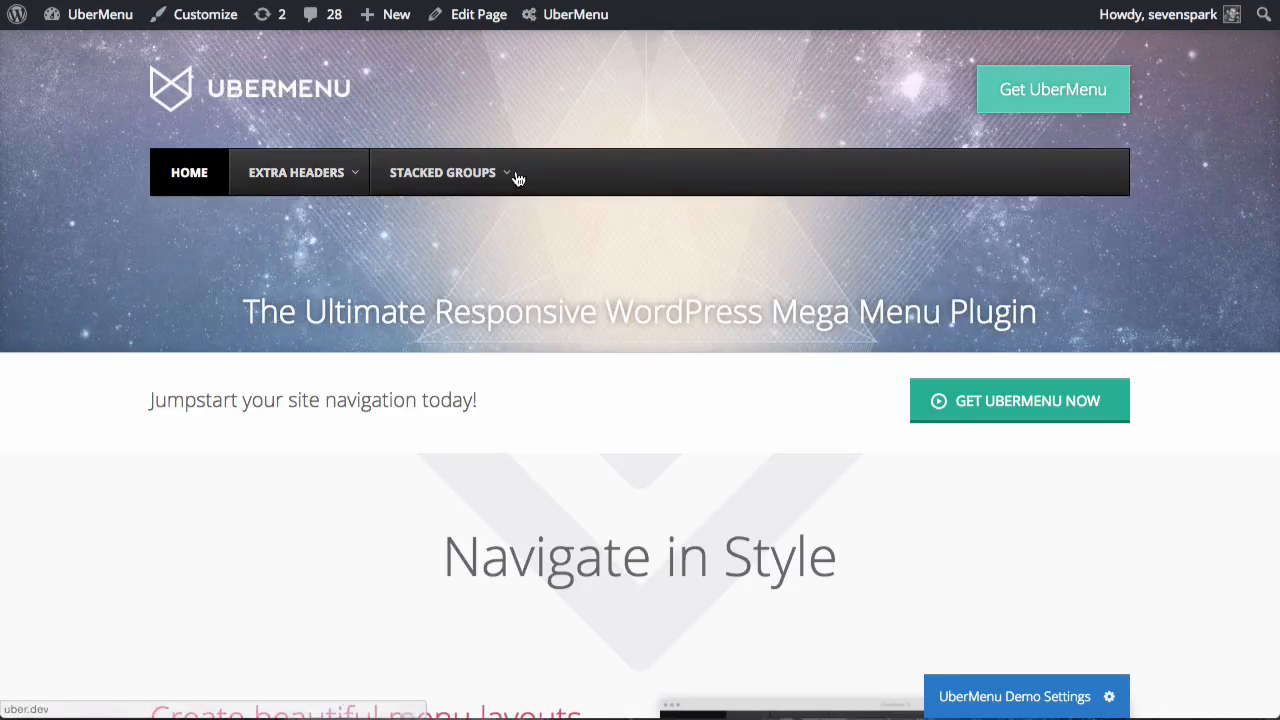
Step: Hover Extra Headers on the live site to inspect Headers 3–5 in the submenu
click(296, 172)
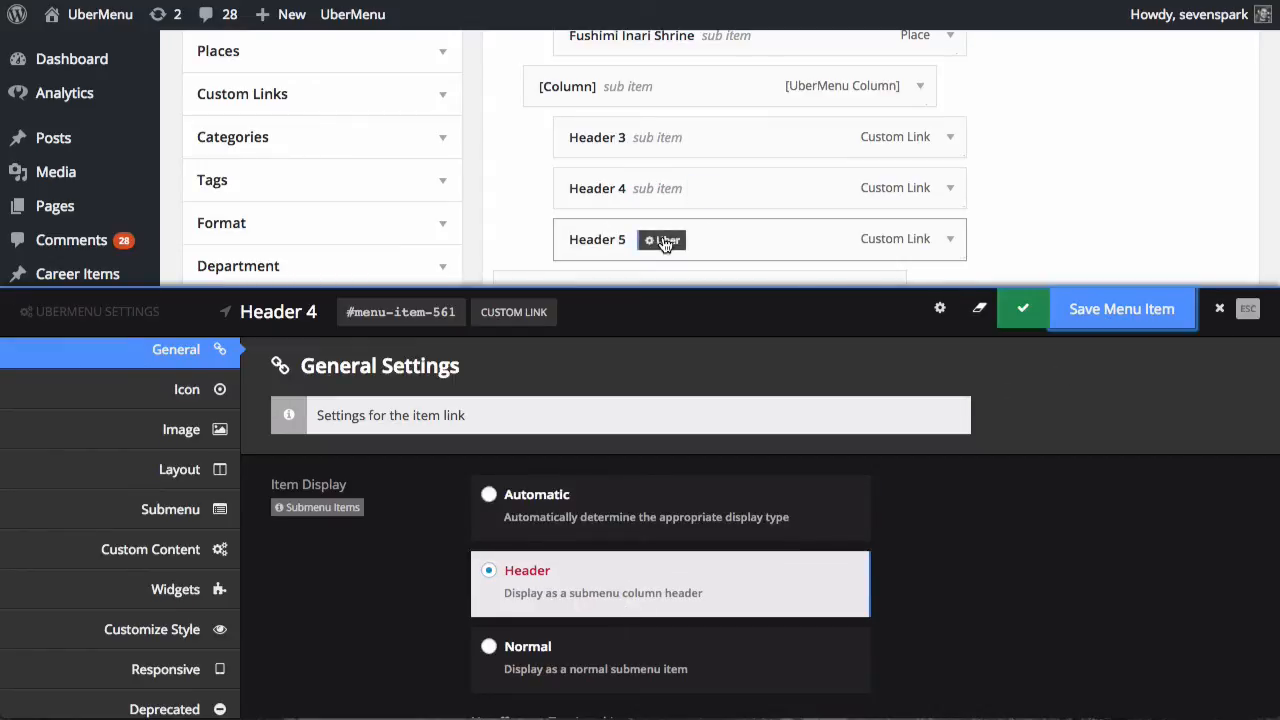
Step: Set Header 5's Item Display to Header and save the menu item
click(648, 240)
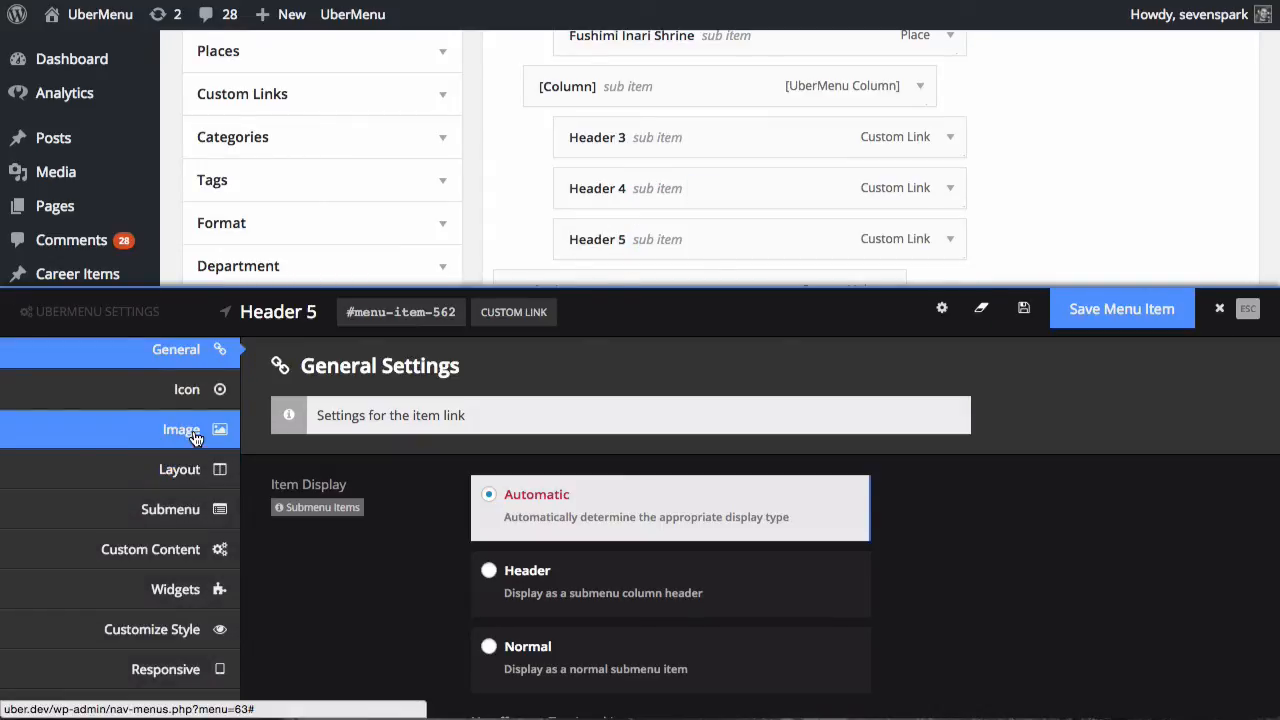
click(488, 570)
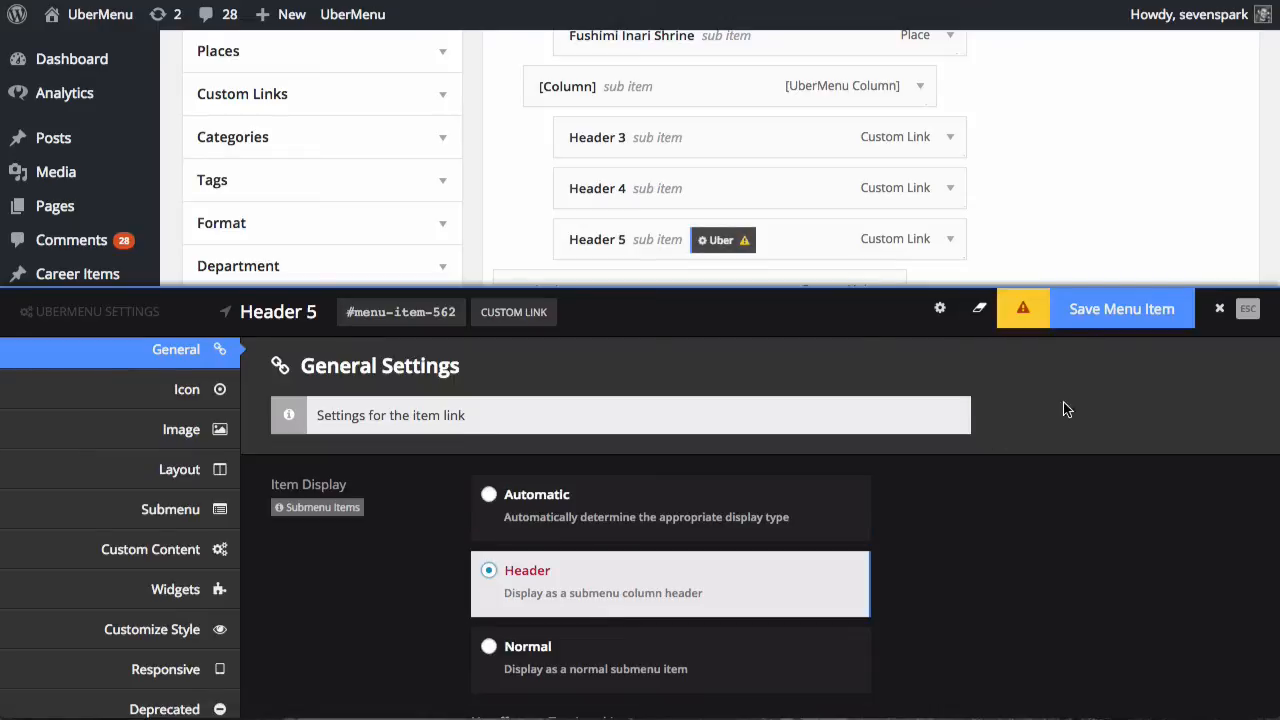
click(1120, 308)
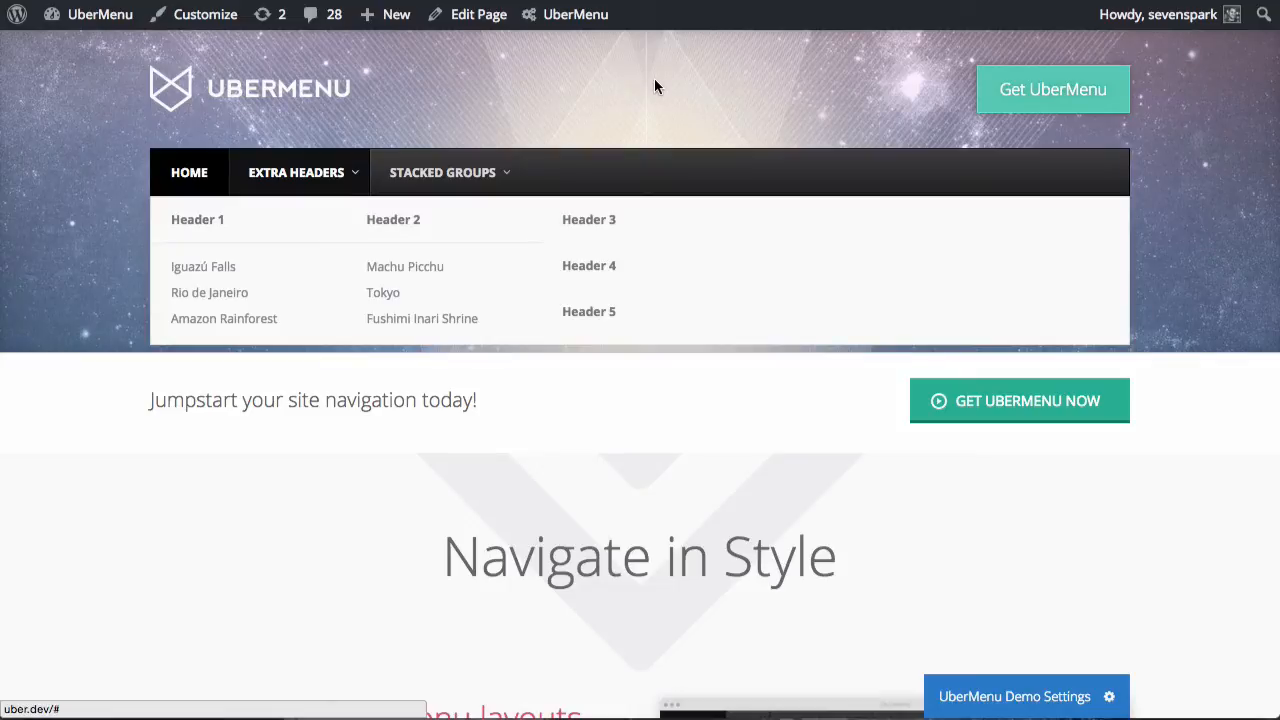
mouse_move(460, 158)
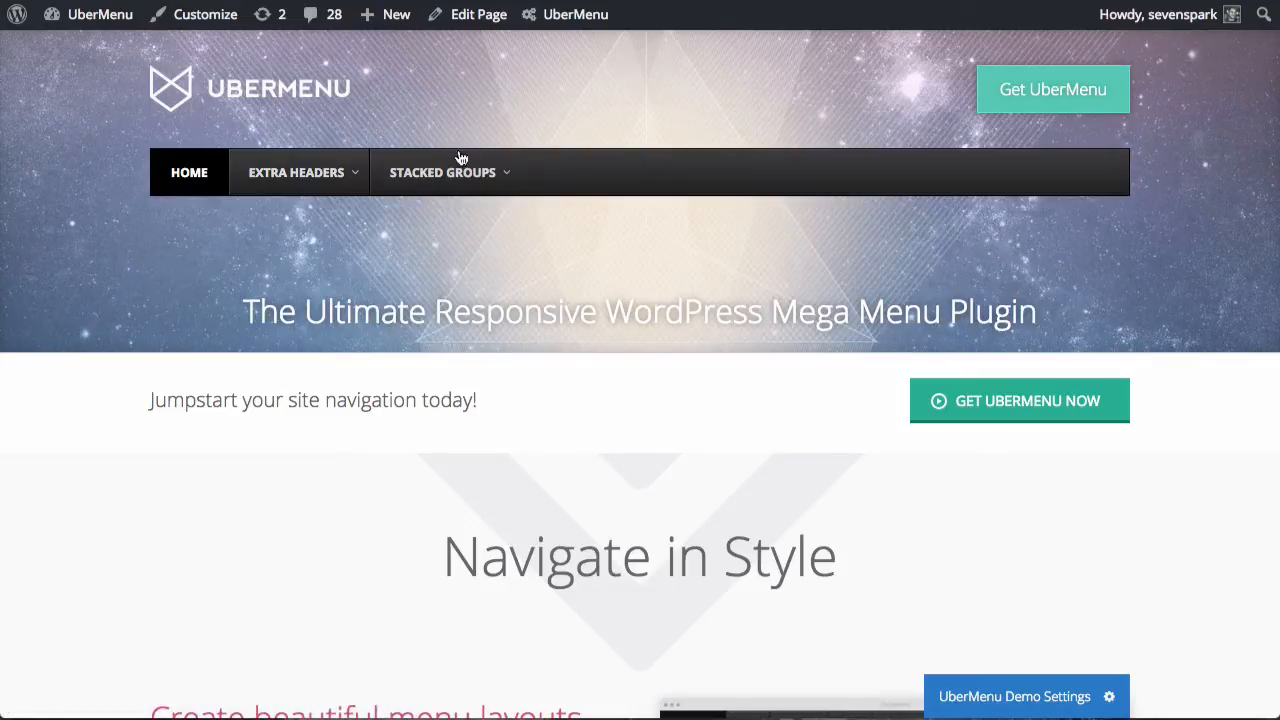
Step: Hover Stacked Groups on the live site to view its four header columns
click(444, 172)
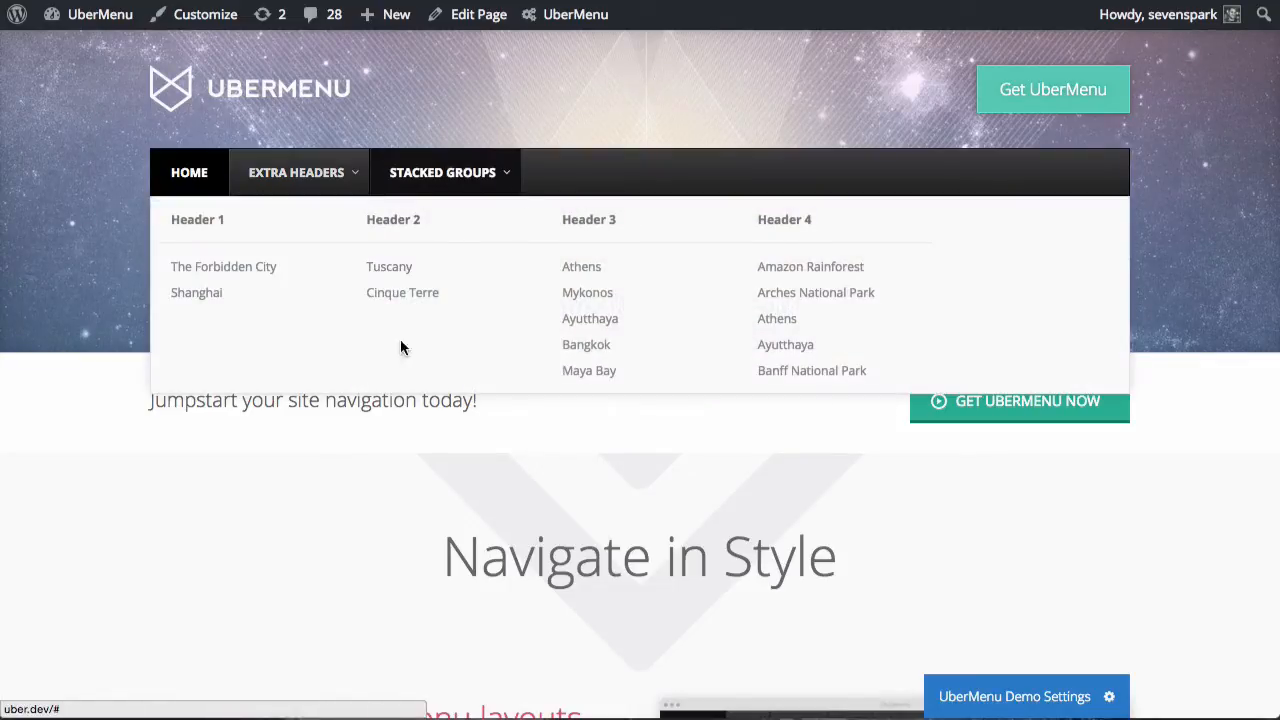
mouse_move(854, 224)
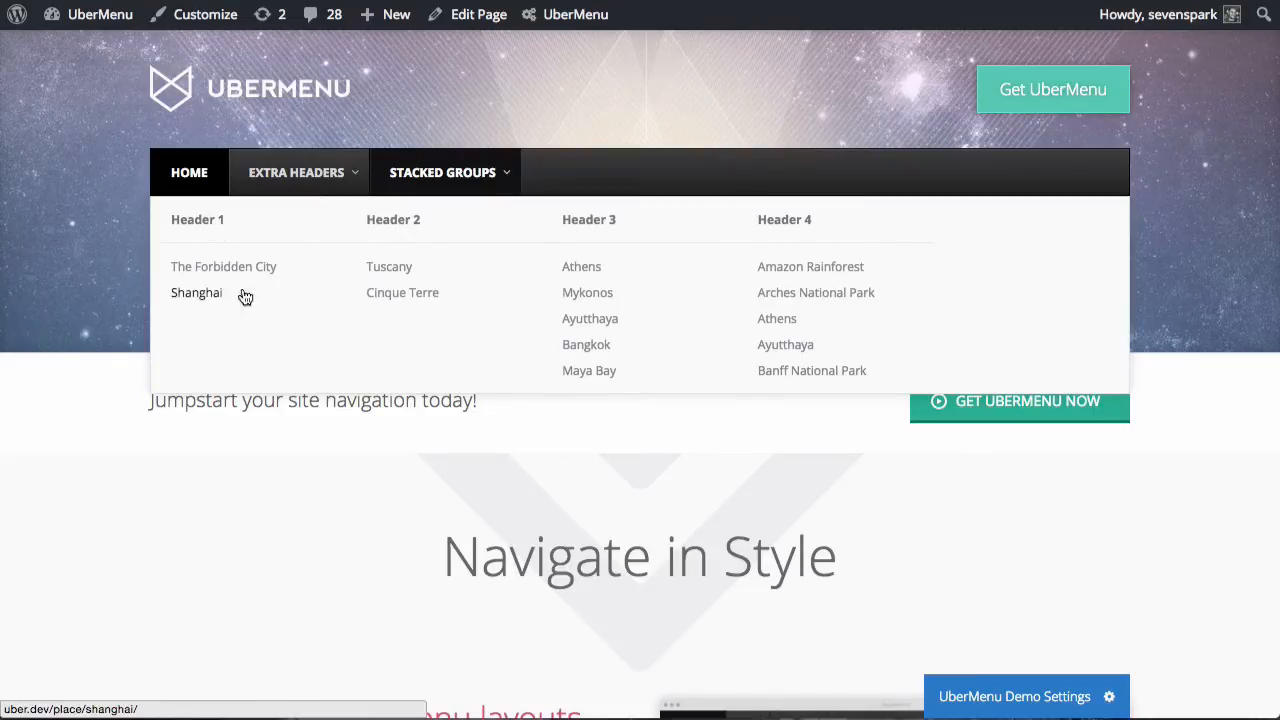
mouse_move(776, 318)
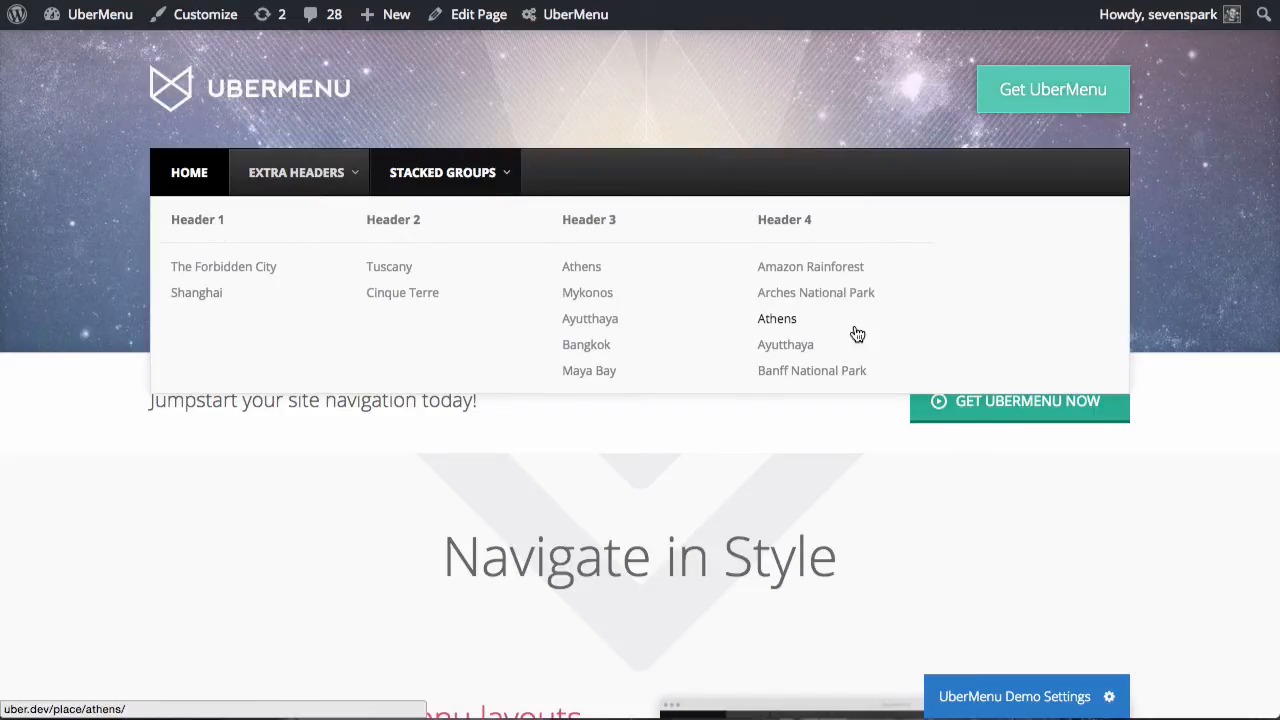
mouse_move(194, 268)
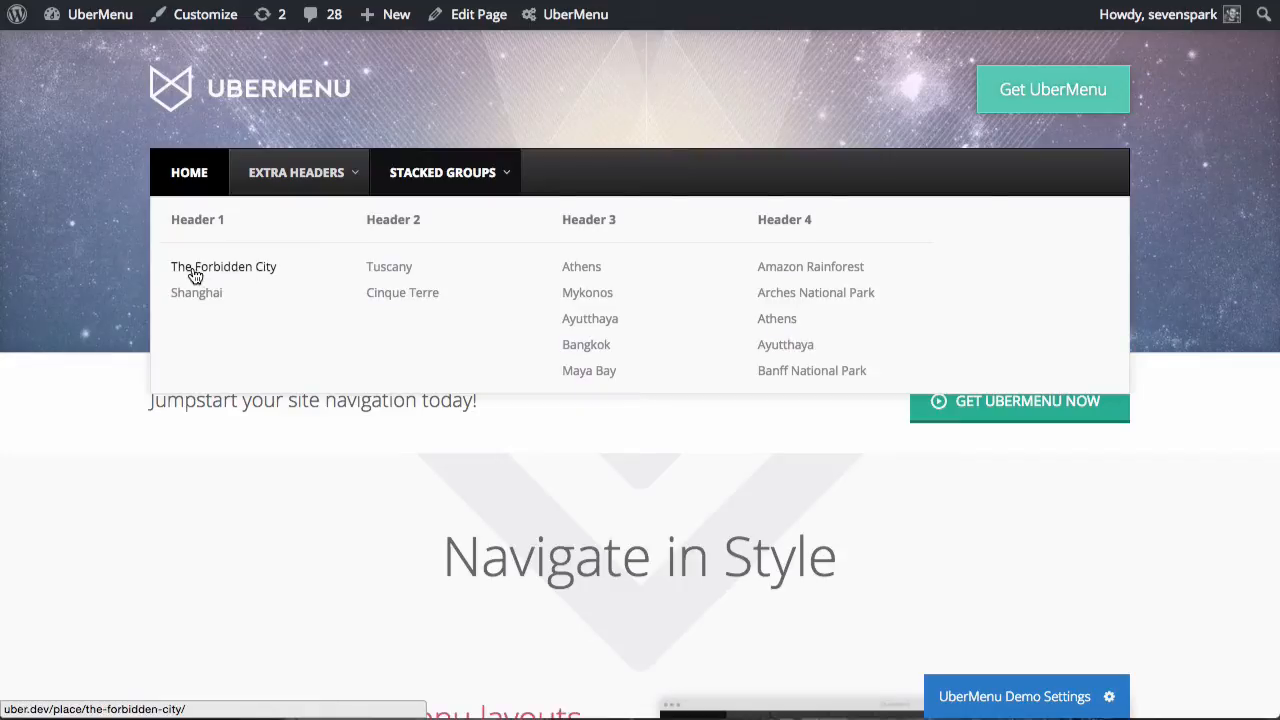
mouse_move(644, 324)
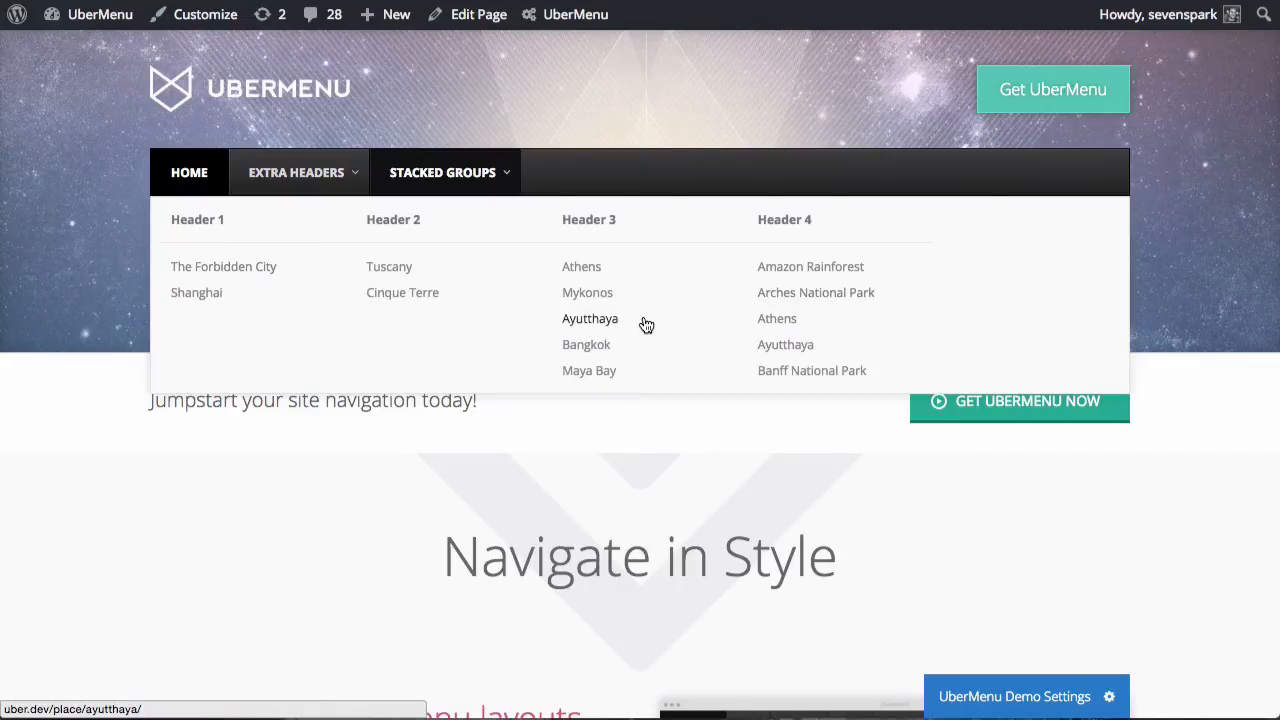
mouse_move(204, 246)
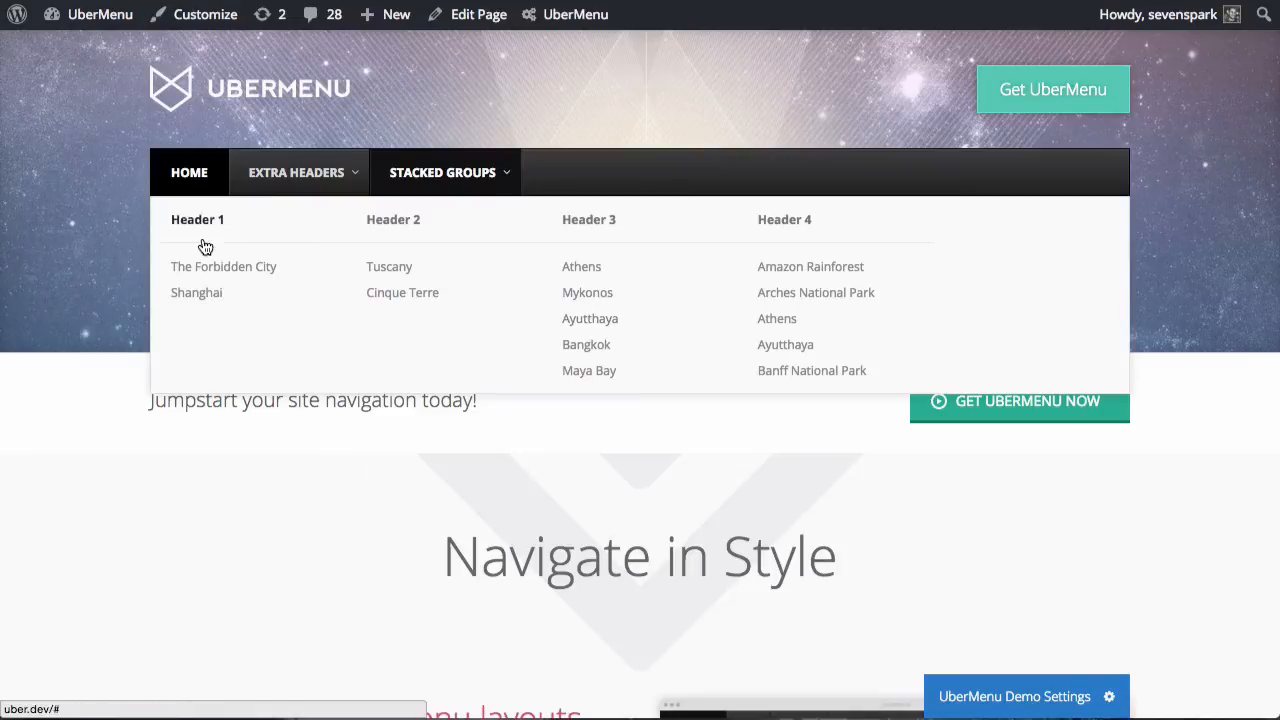
mouse_move(196, 292)
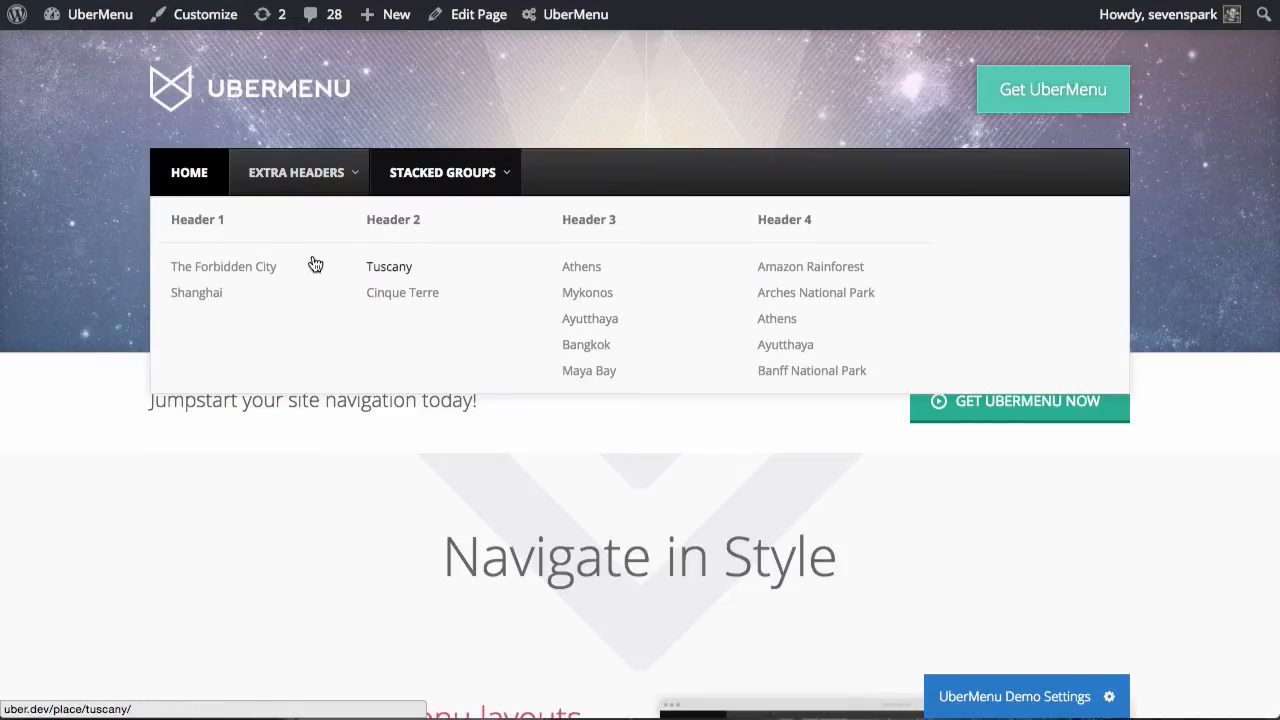
mouse_move(424, 232)
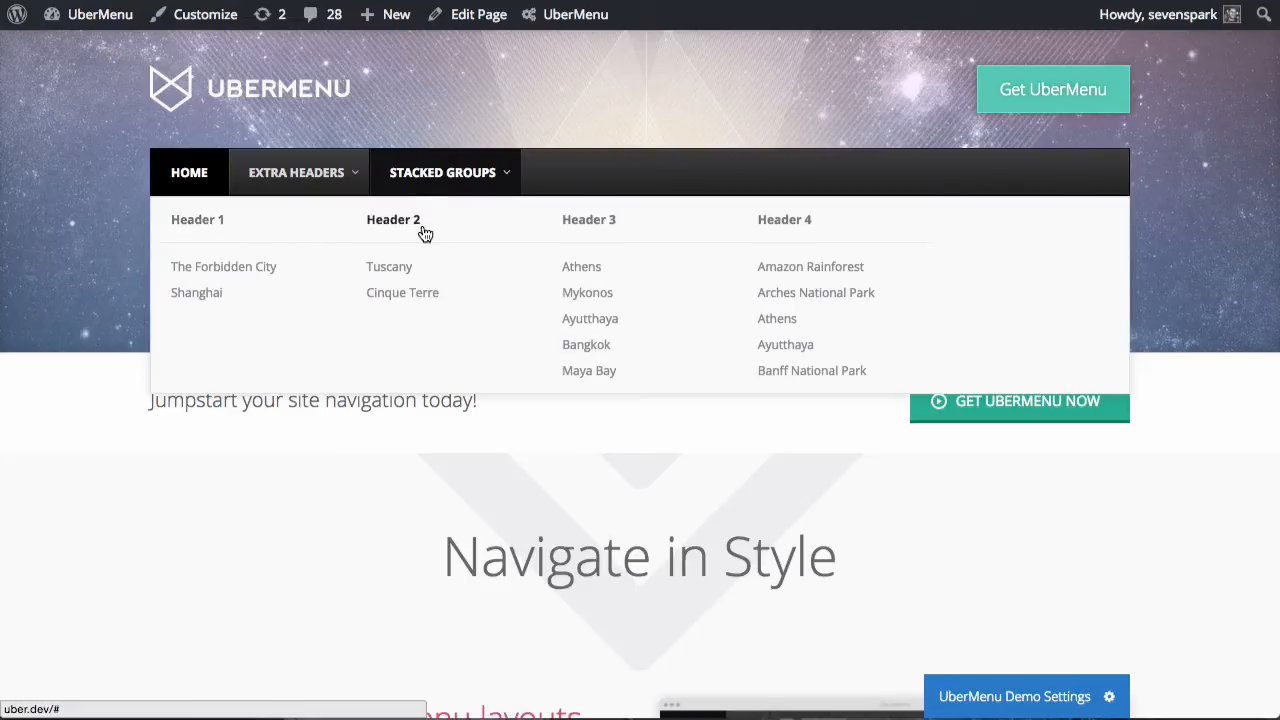
mouse_move(420, 232)
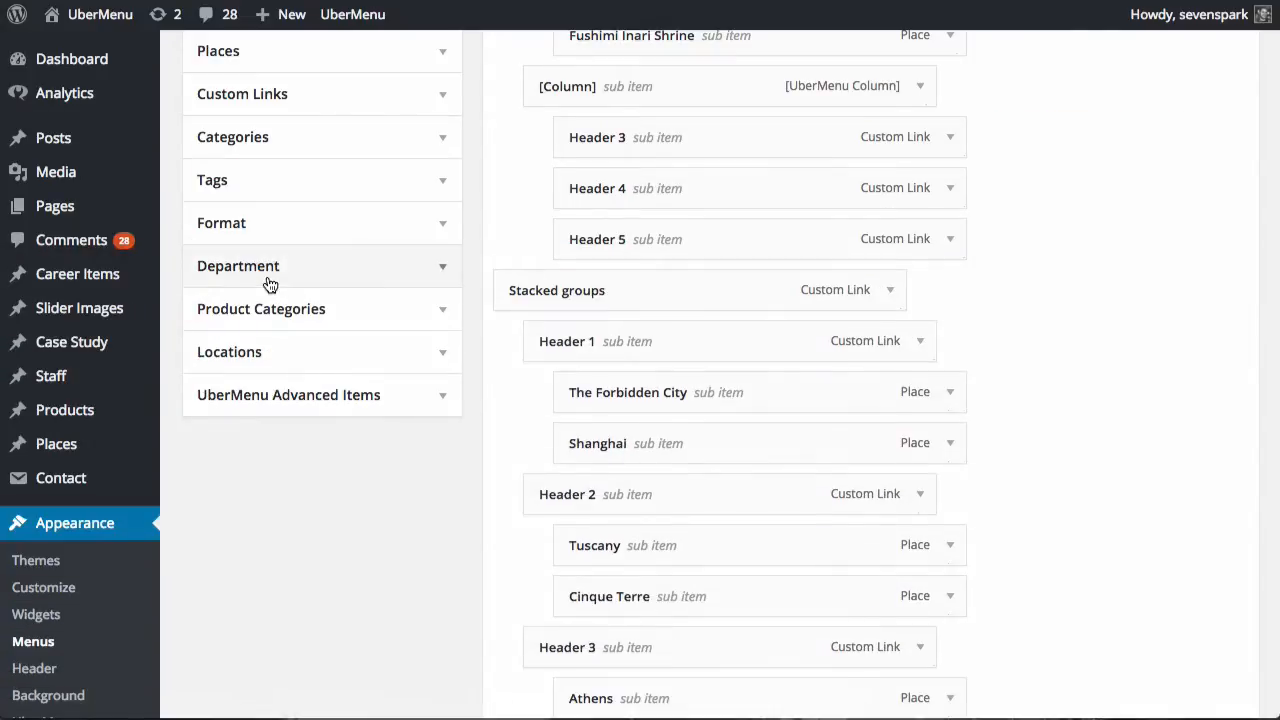
mouse_move(378, 396)
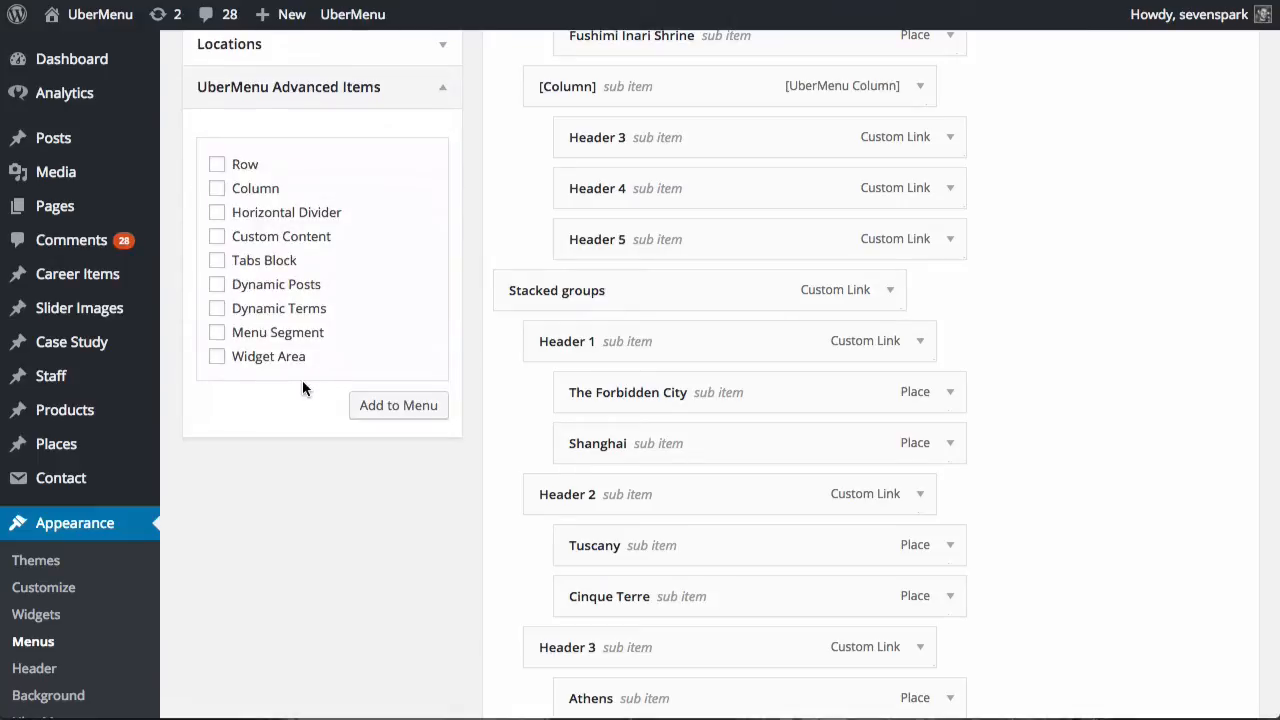
mouse_move(244, 200)
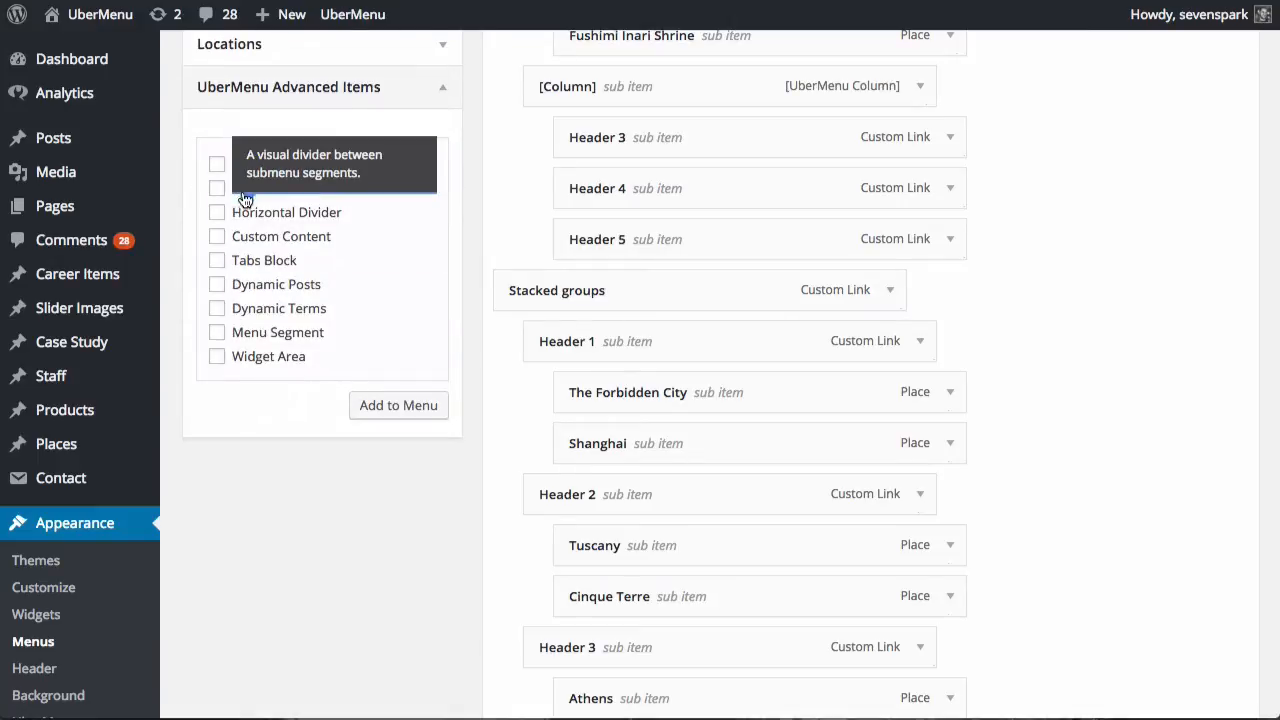
Step: Add a Column item under Stacked groups holding Header 1 and Header 2
click(216, 188)
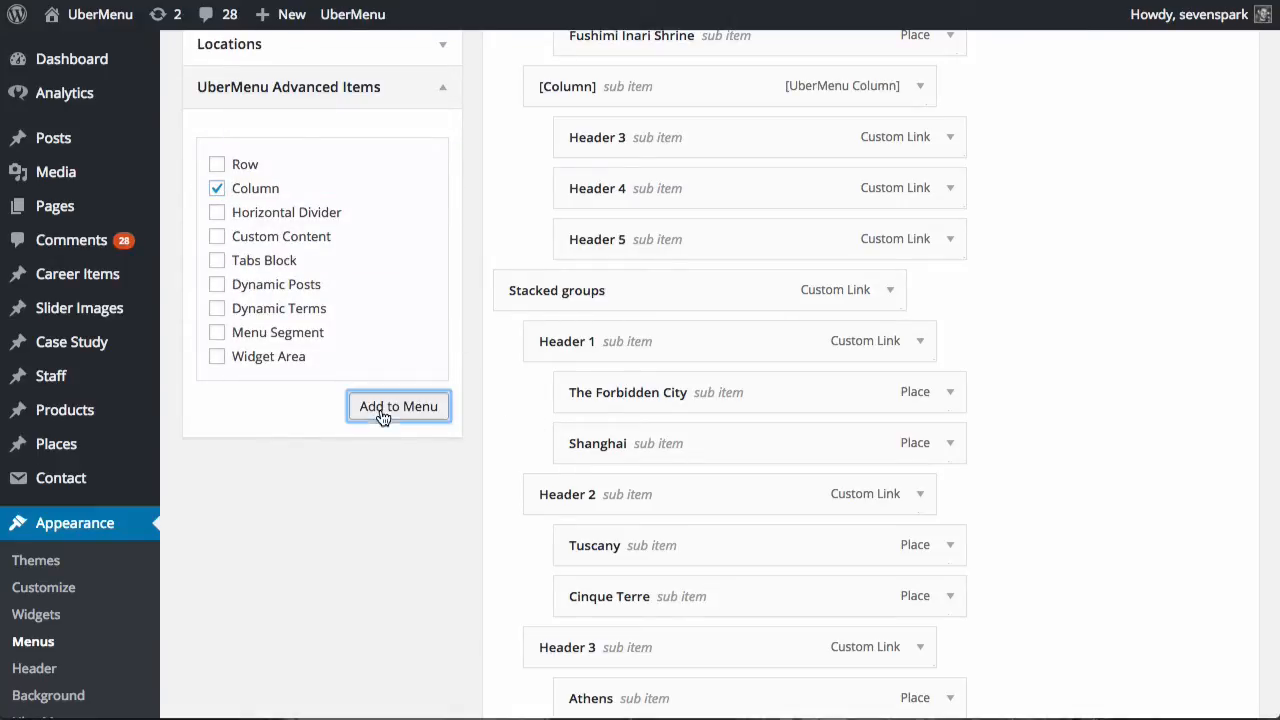
click(398, 406)
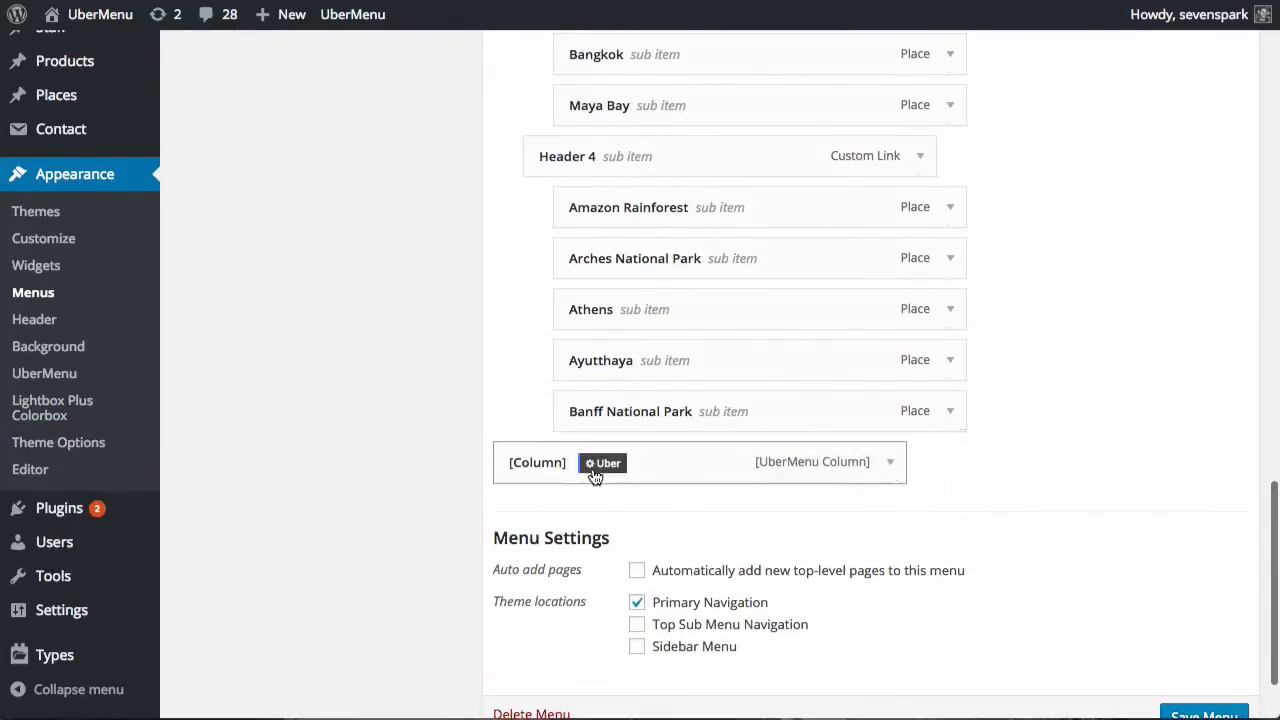
scroll(up, 3)
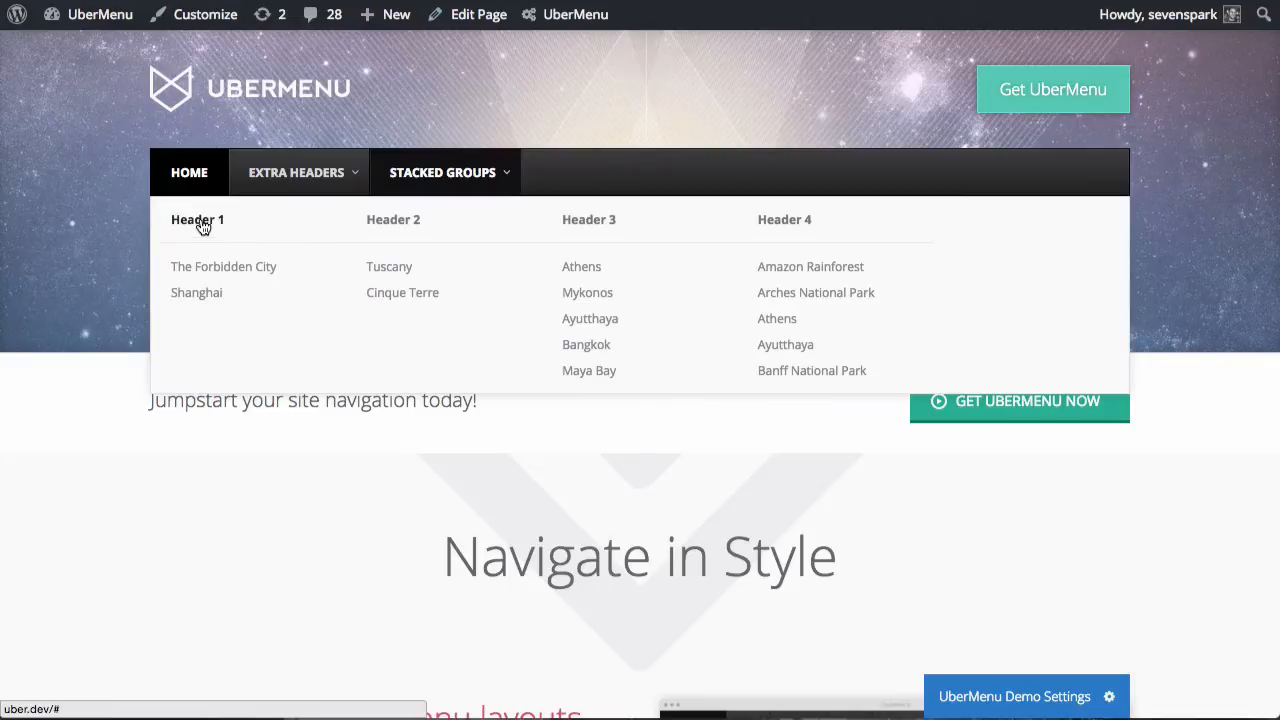
mouse_move(244, 258)
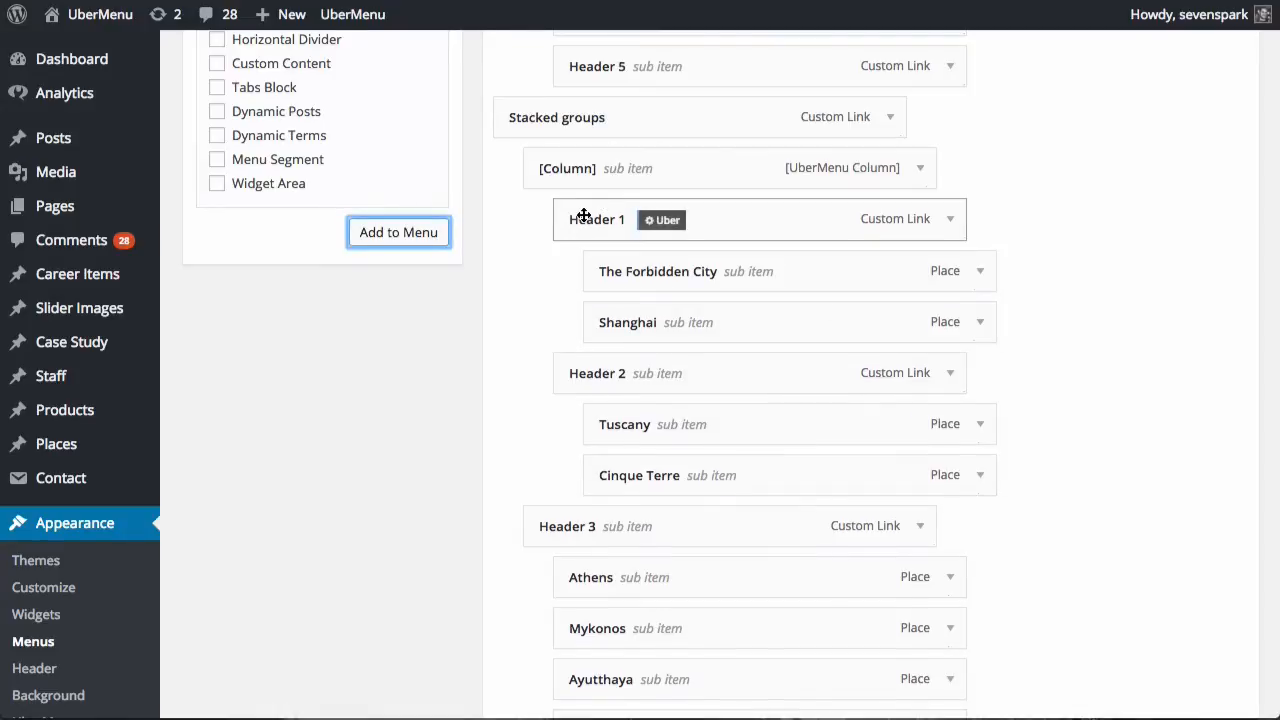
scroll(down, 3)
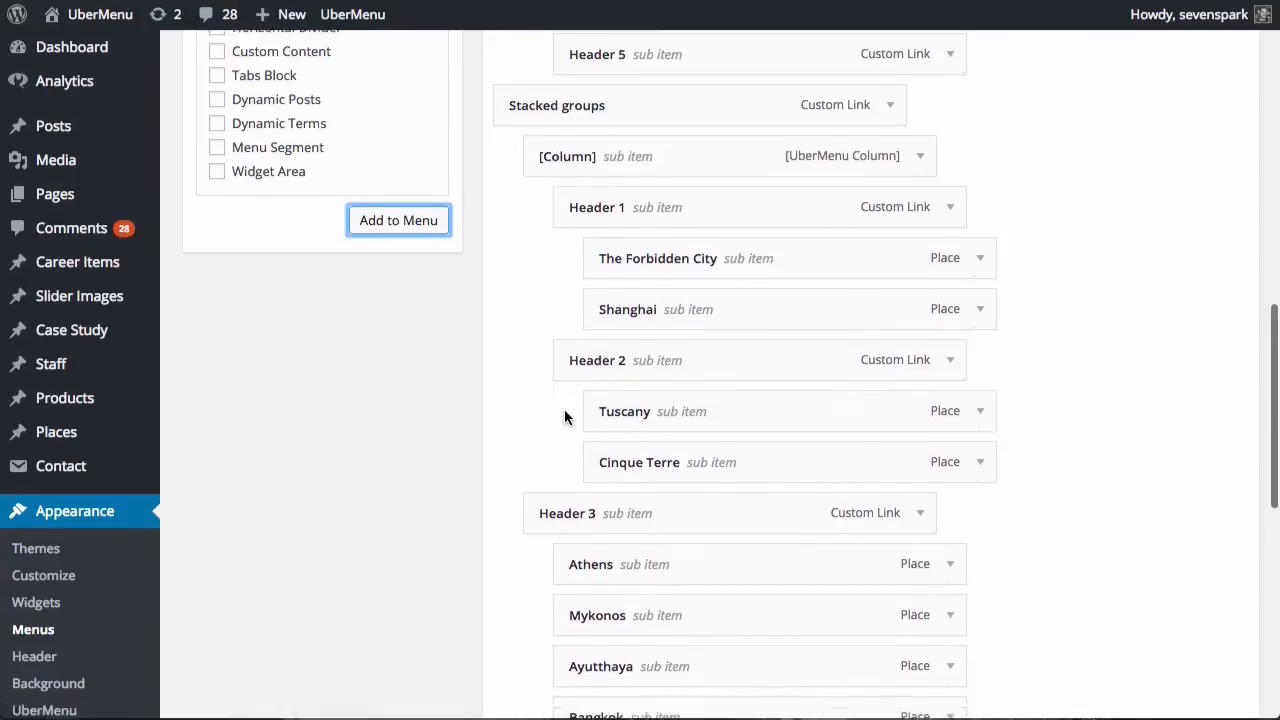
scroll(down, 3)
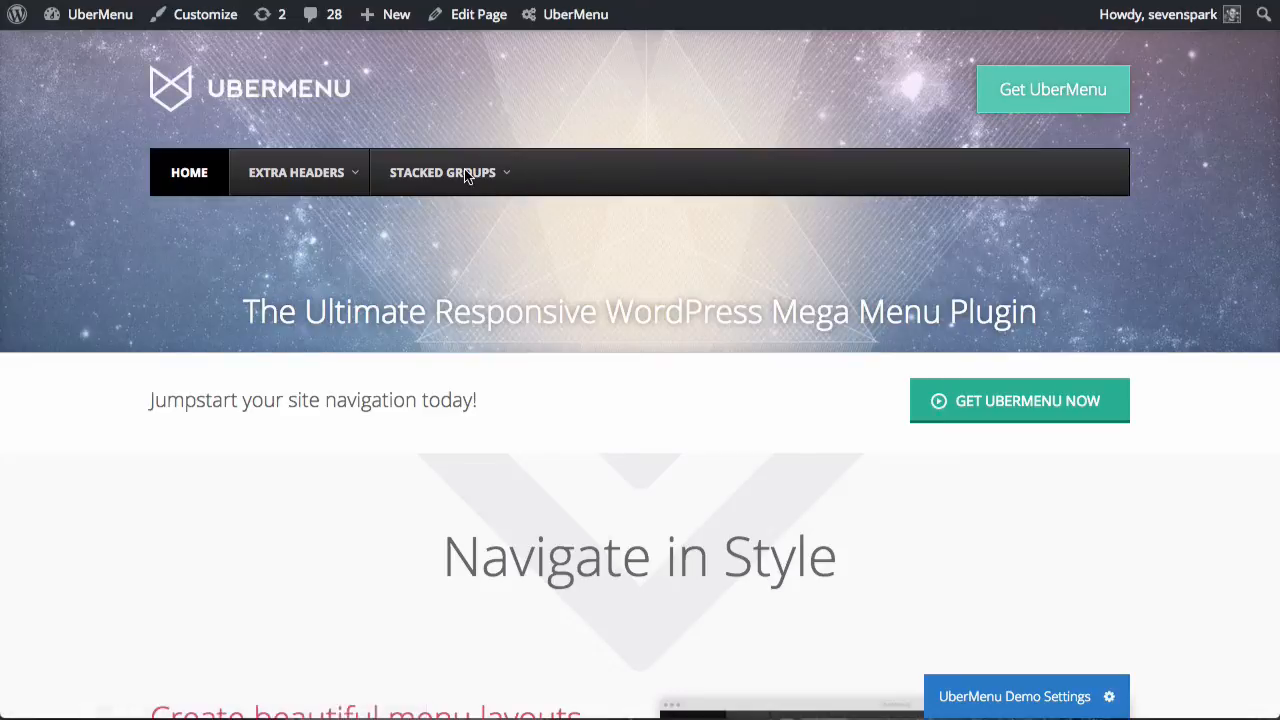
Step: Hover Stacked Groups on the live site to check Headers 1 and 2 sharing one column
click(444, 172)
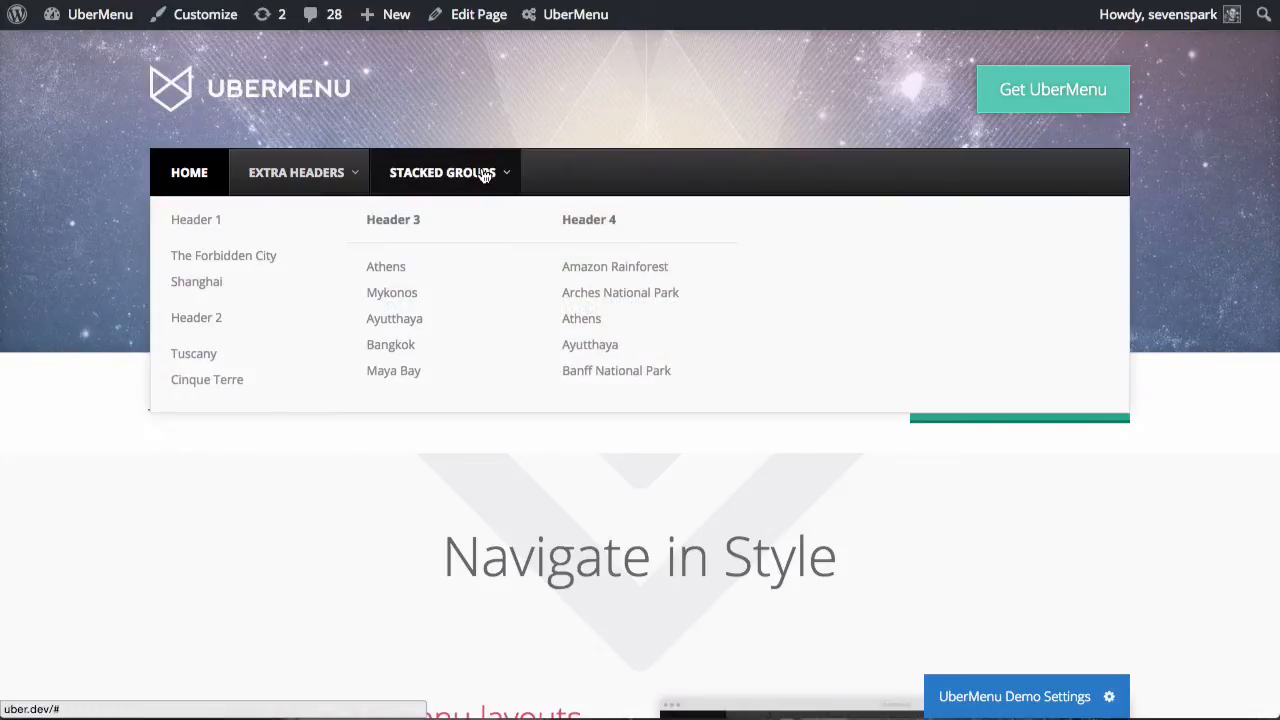
mouse_move(190, 218)
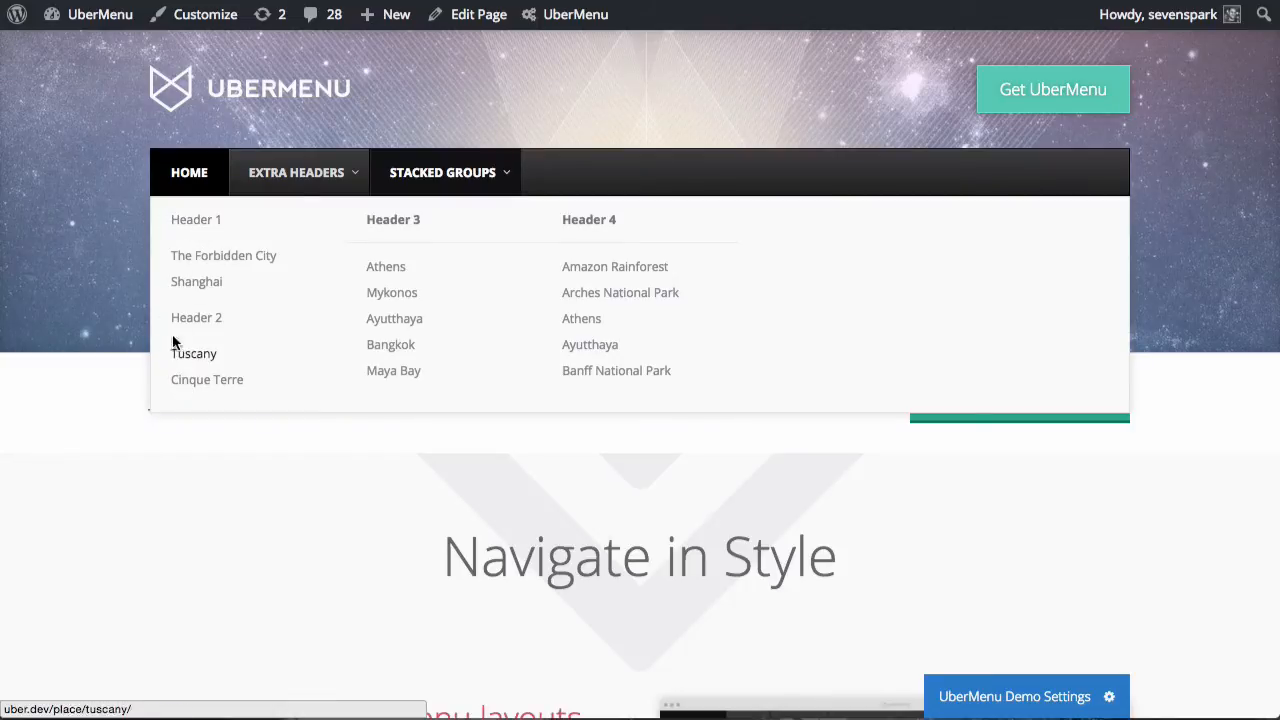
mouse_move(196, 218)
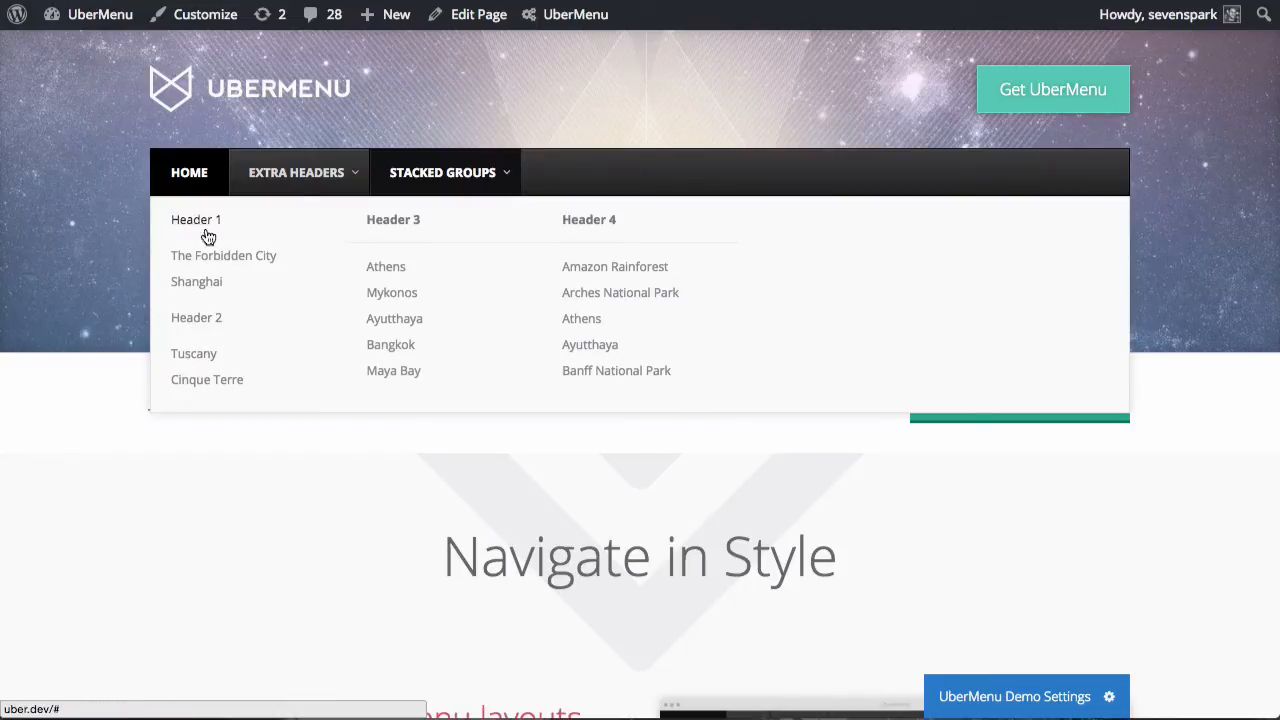
mouse_move(202, 332)
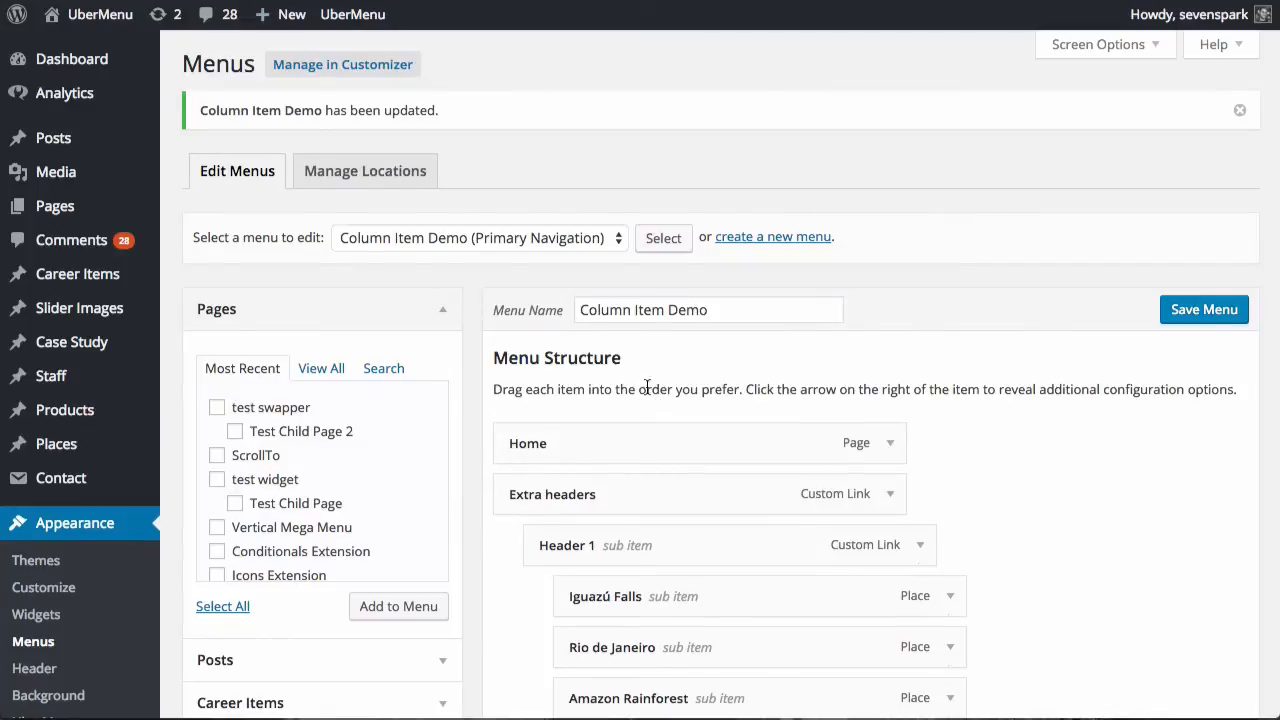
Step: Set Item Display to Header for both Header 1 and Header 2 in their UberMenu settings
scroll(down, 3)
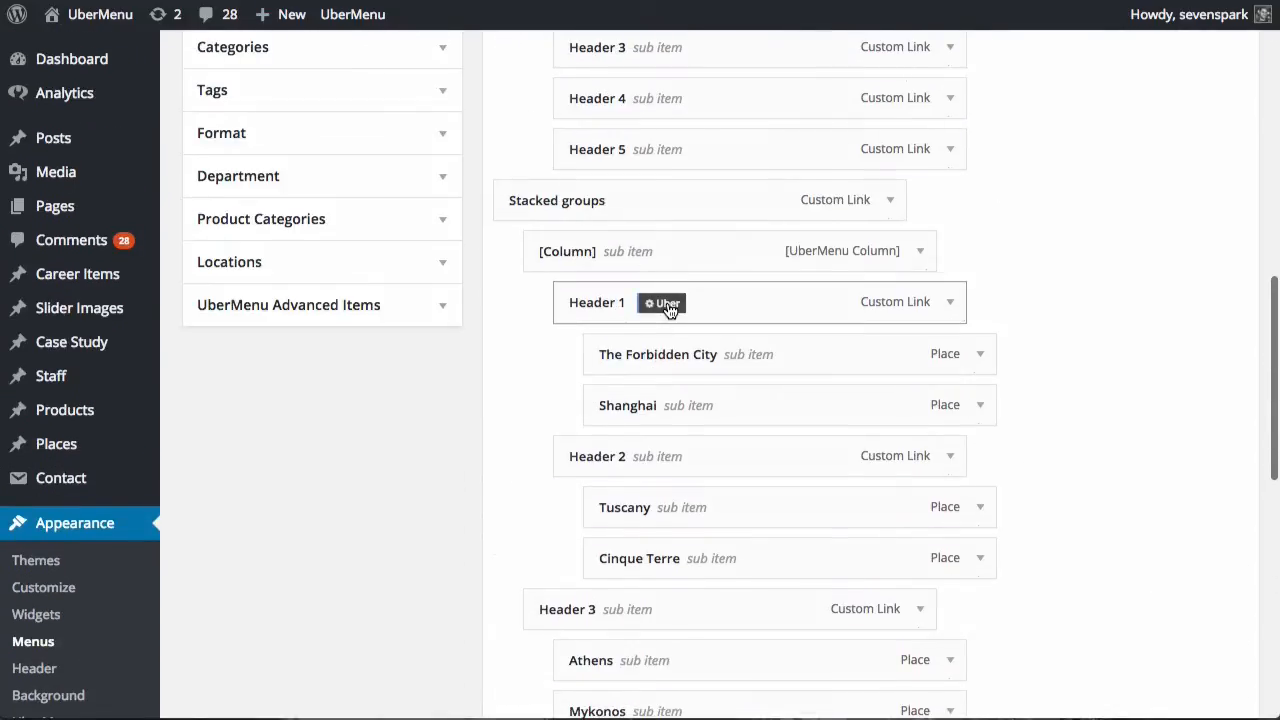
click(664, 304)
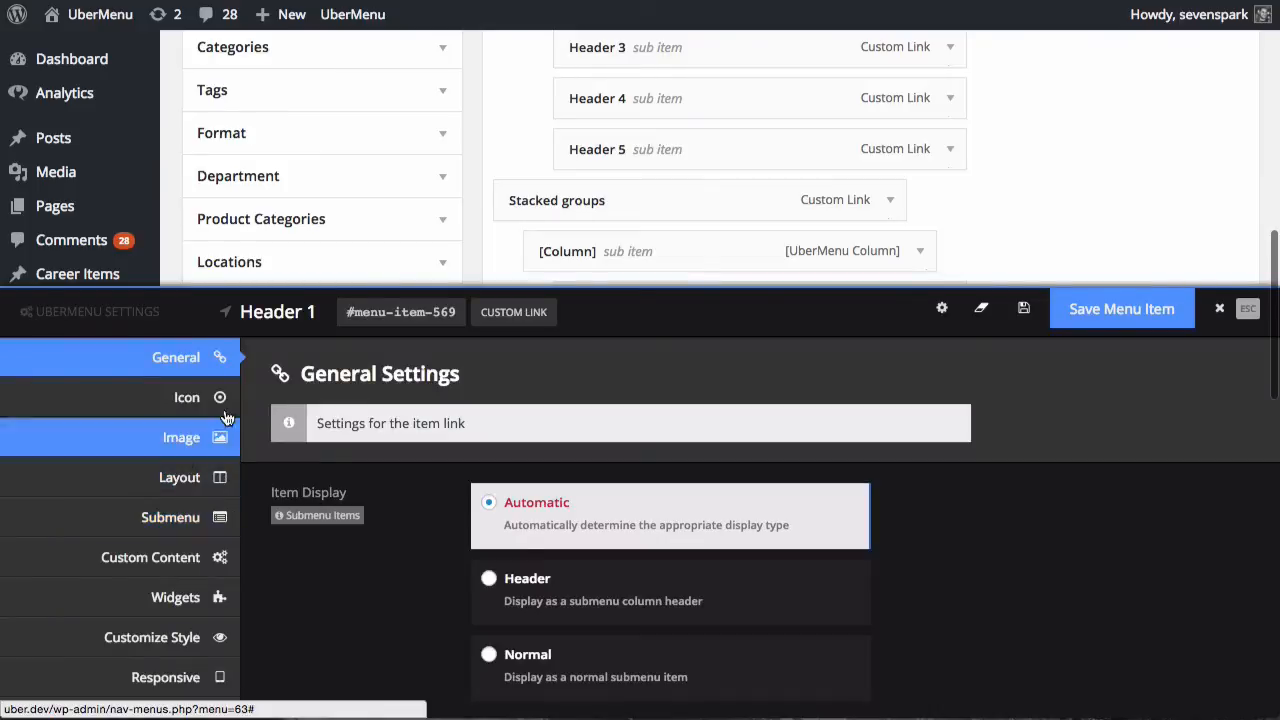
click(488, 578)
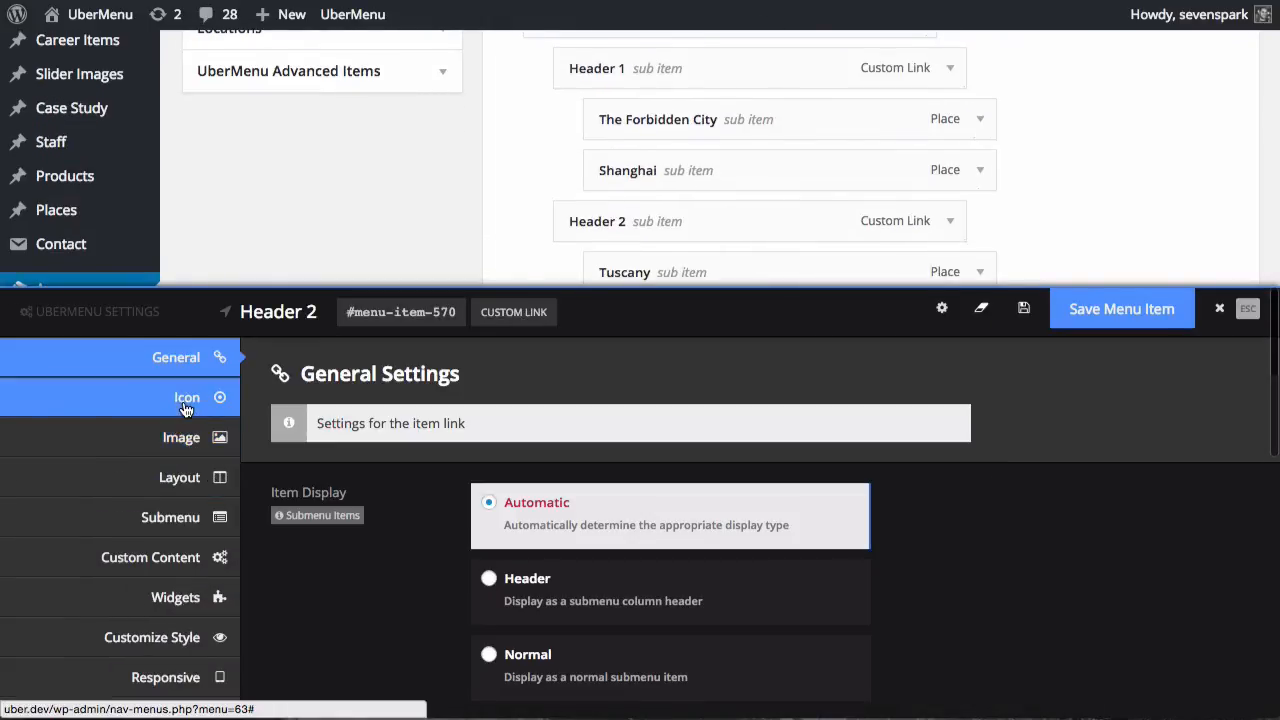
click(488, 578)
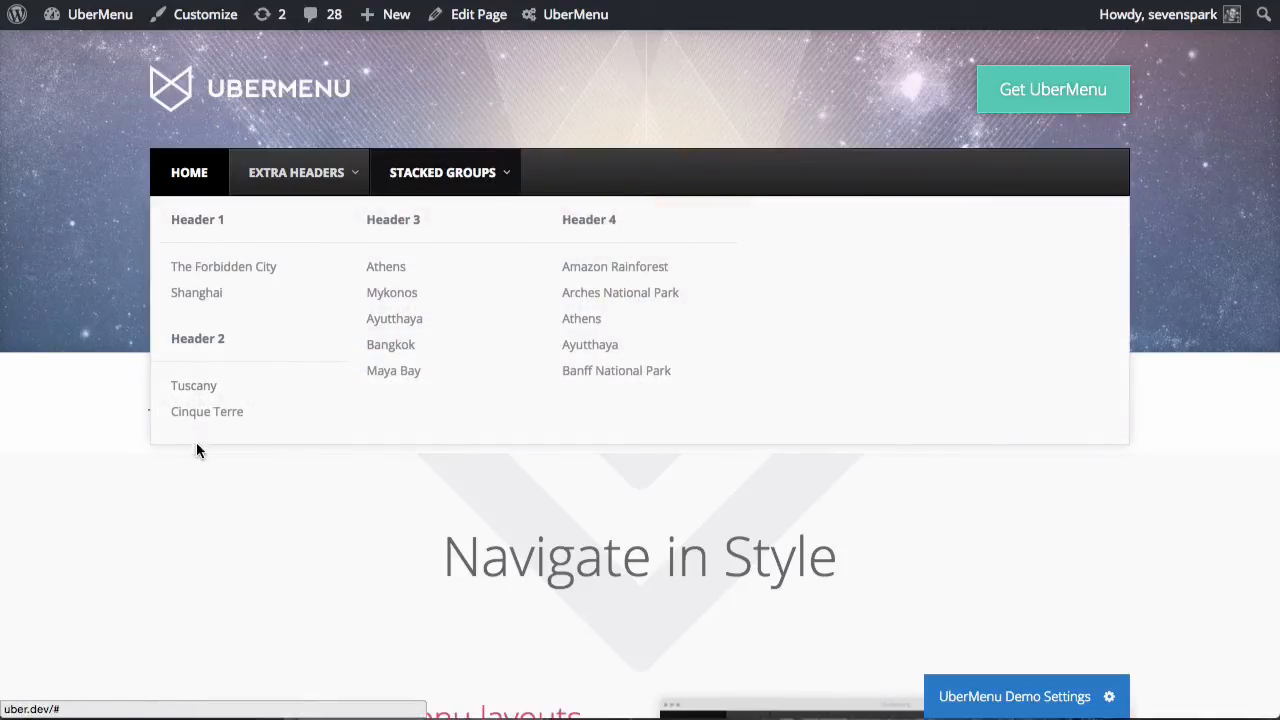
mouse_move(204, 288)
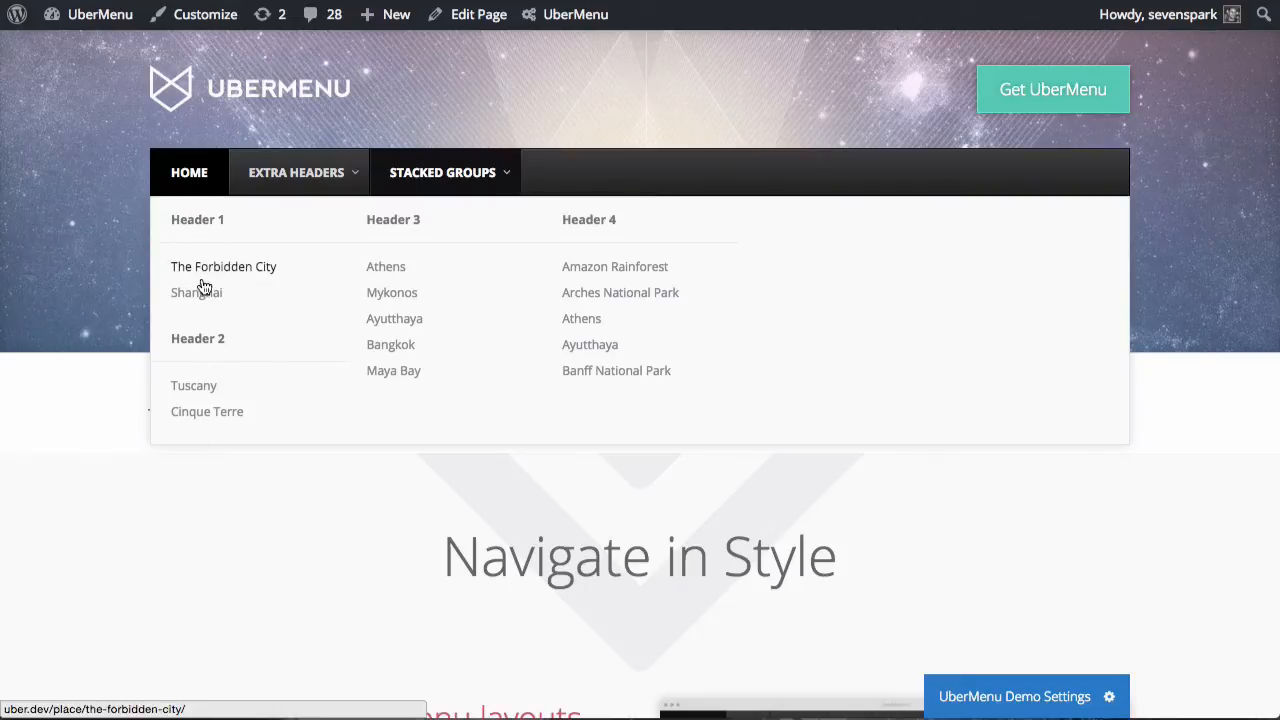
mouse_move(332, 256)
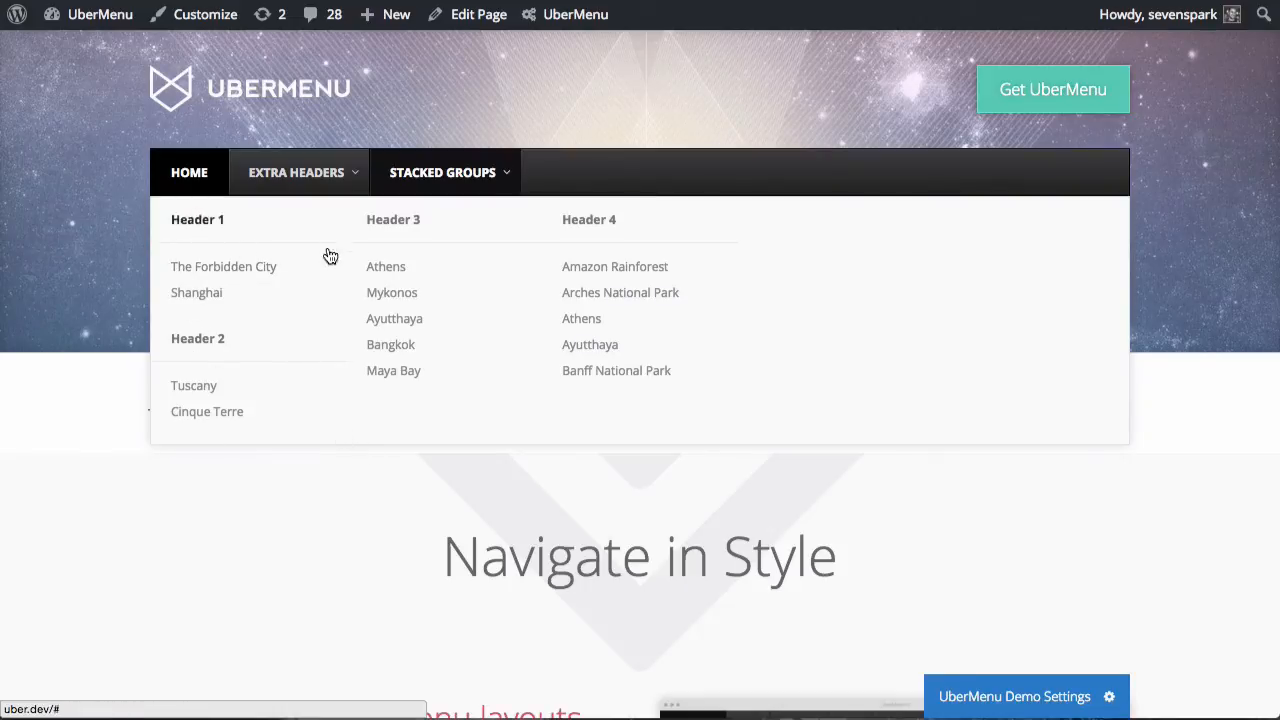
mouse_move(218, 218)
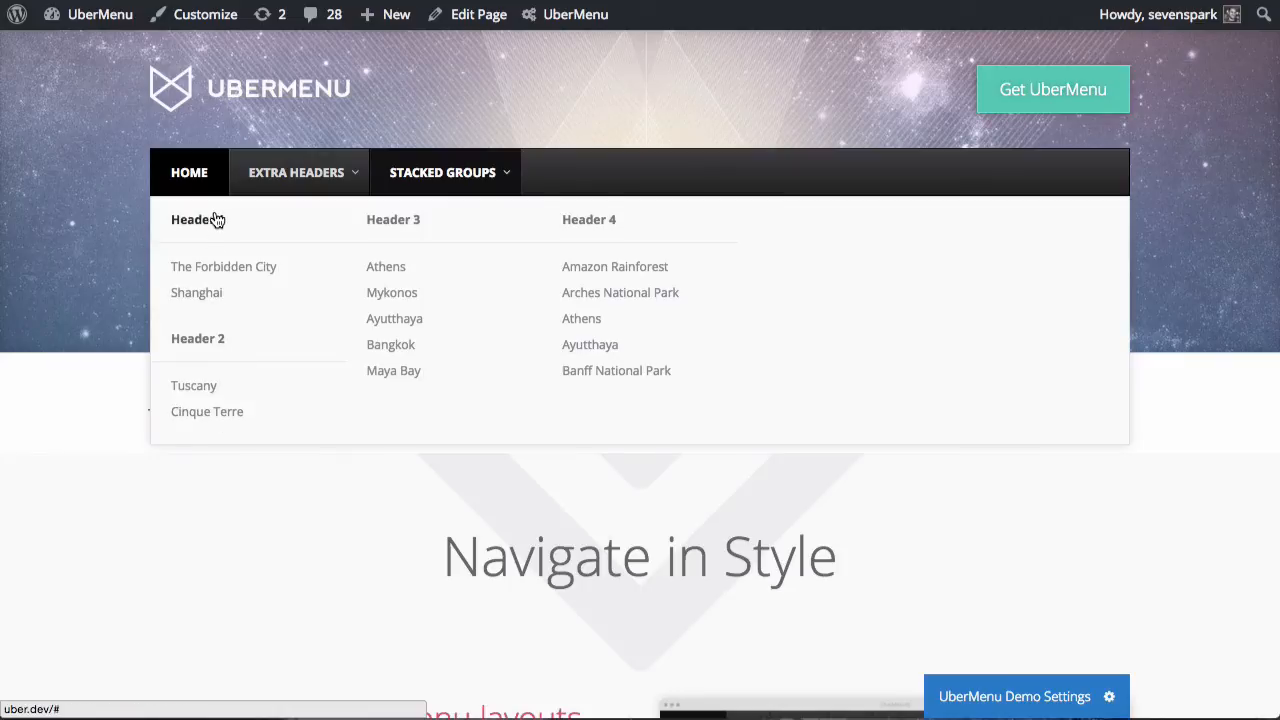
mouse_move(550, 420)
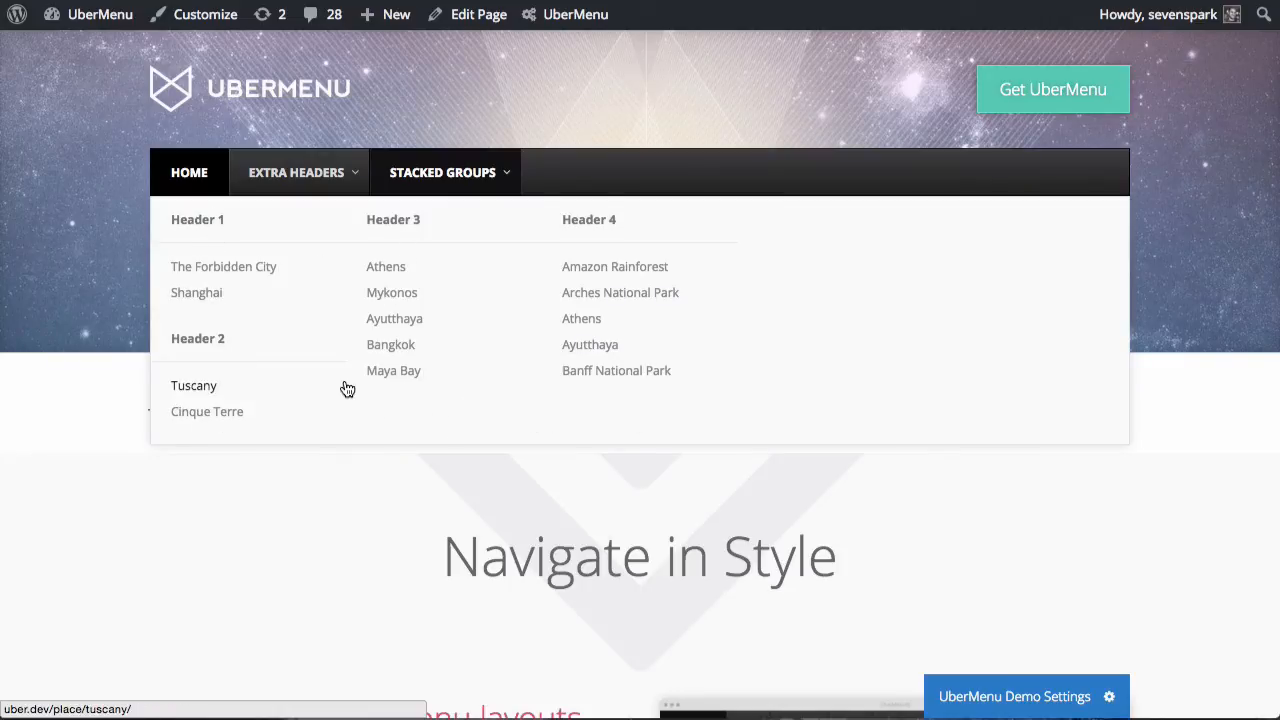
mouse_move(1056, 264)
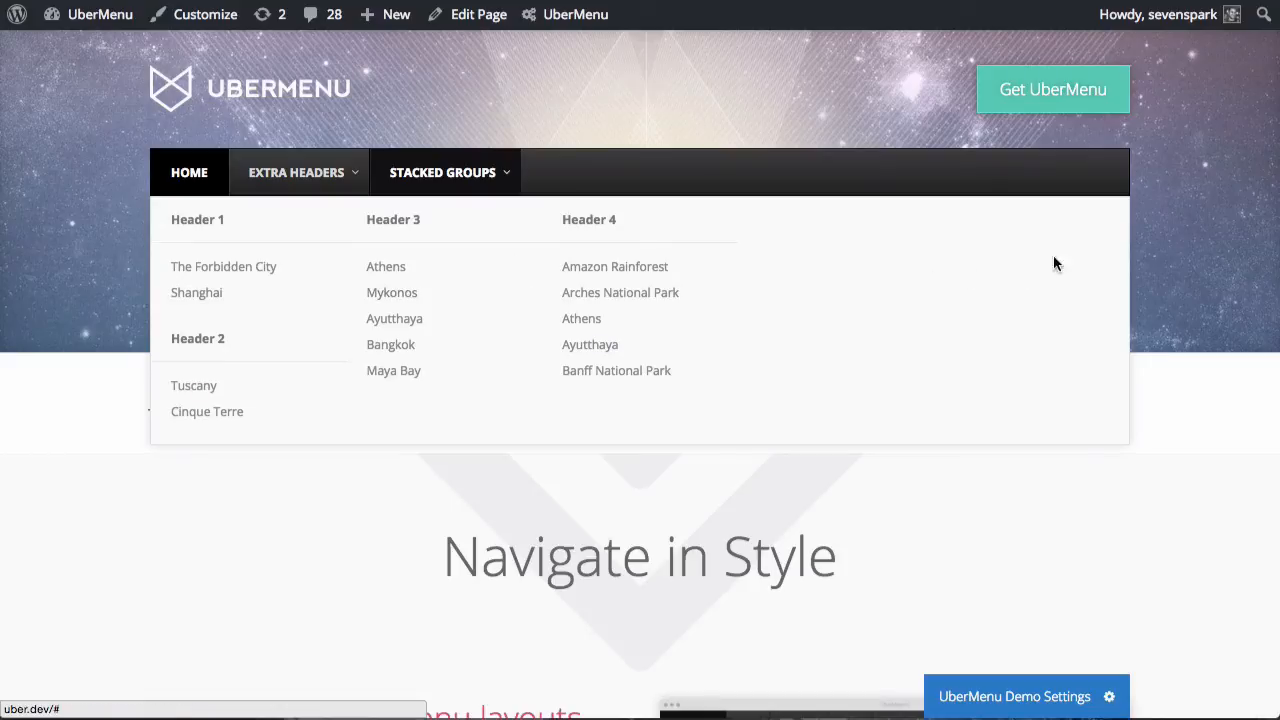
mouse_move(1052, 276)
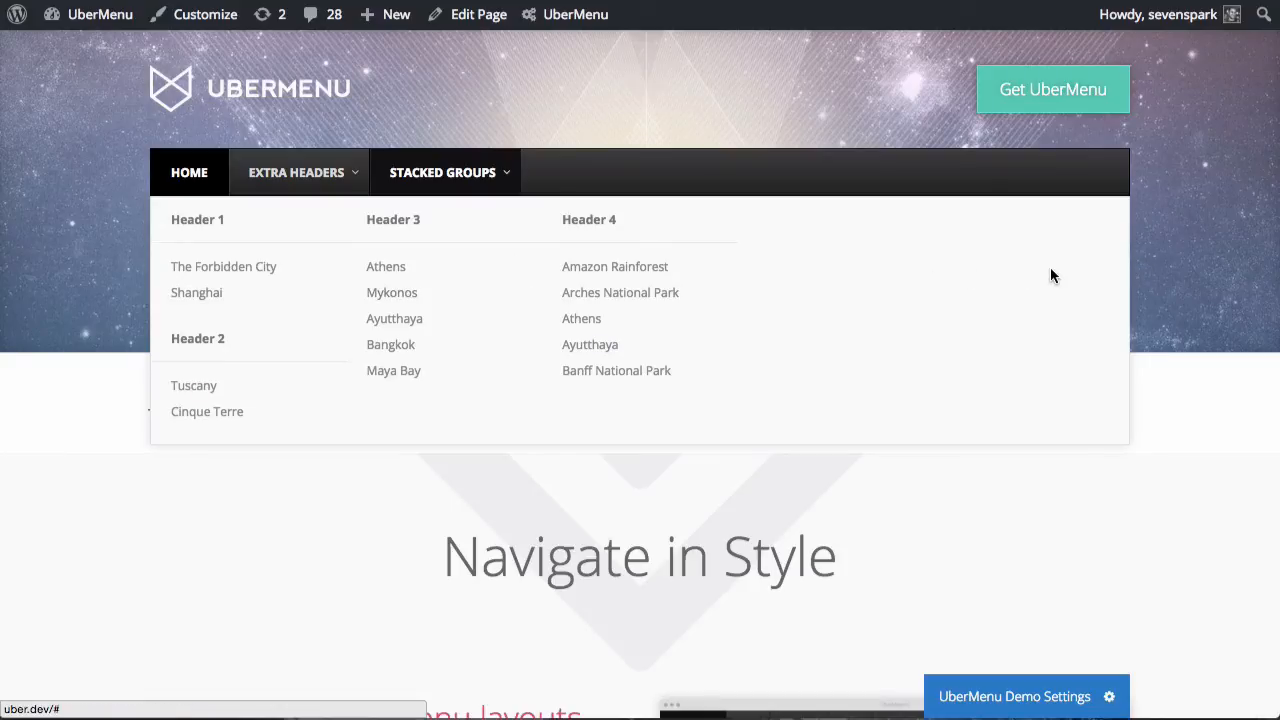
mouse_move(58, 536)
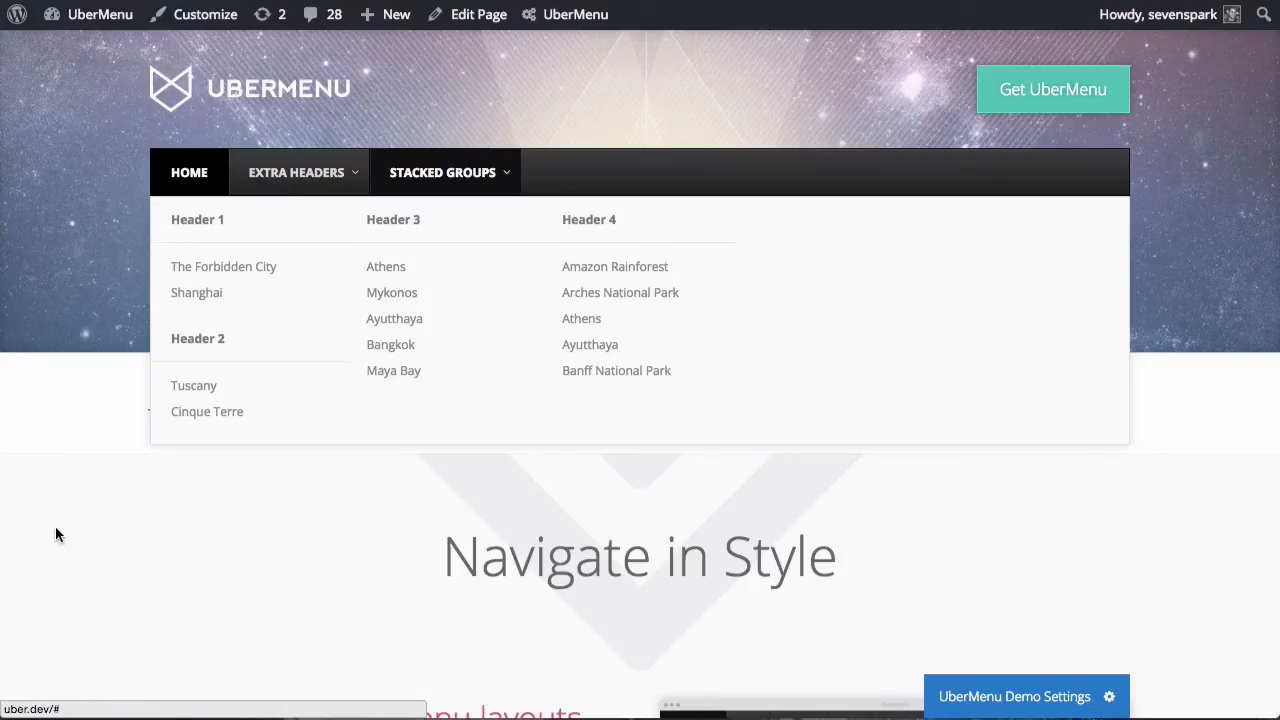
mouse_move(96, 472)
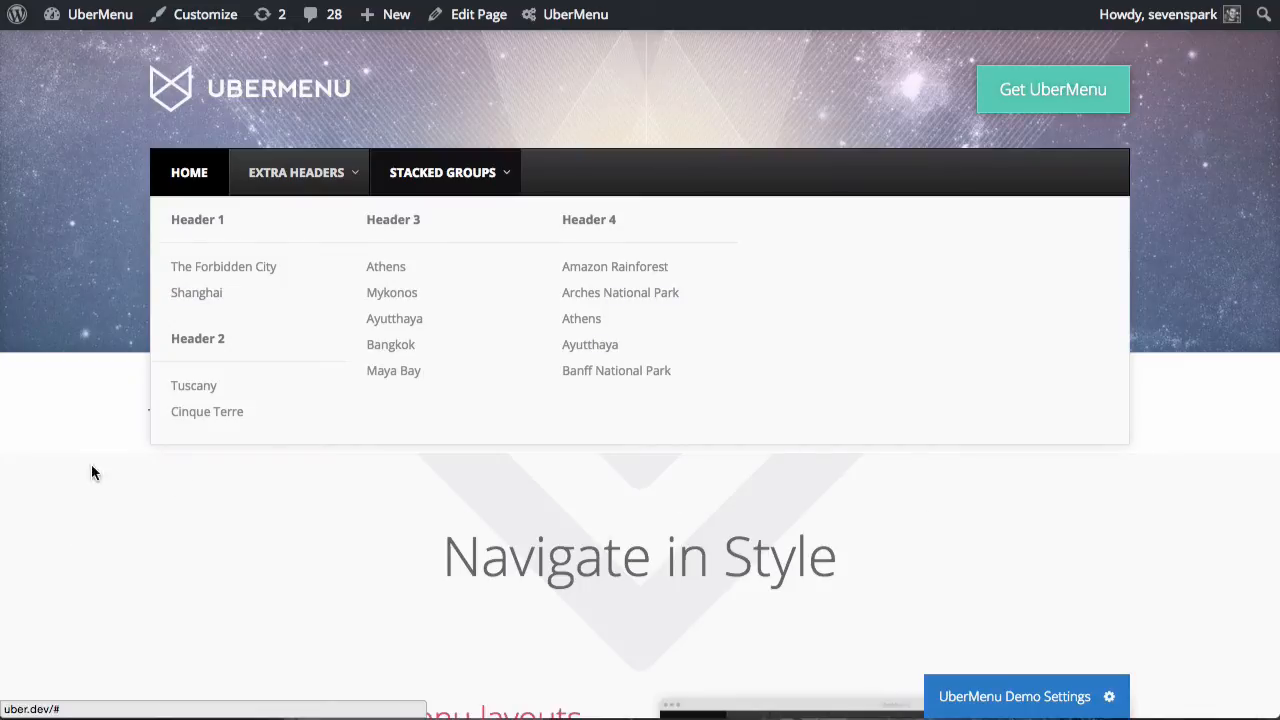
mouse_move(208, 412)
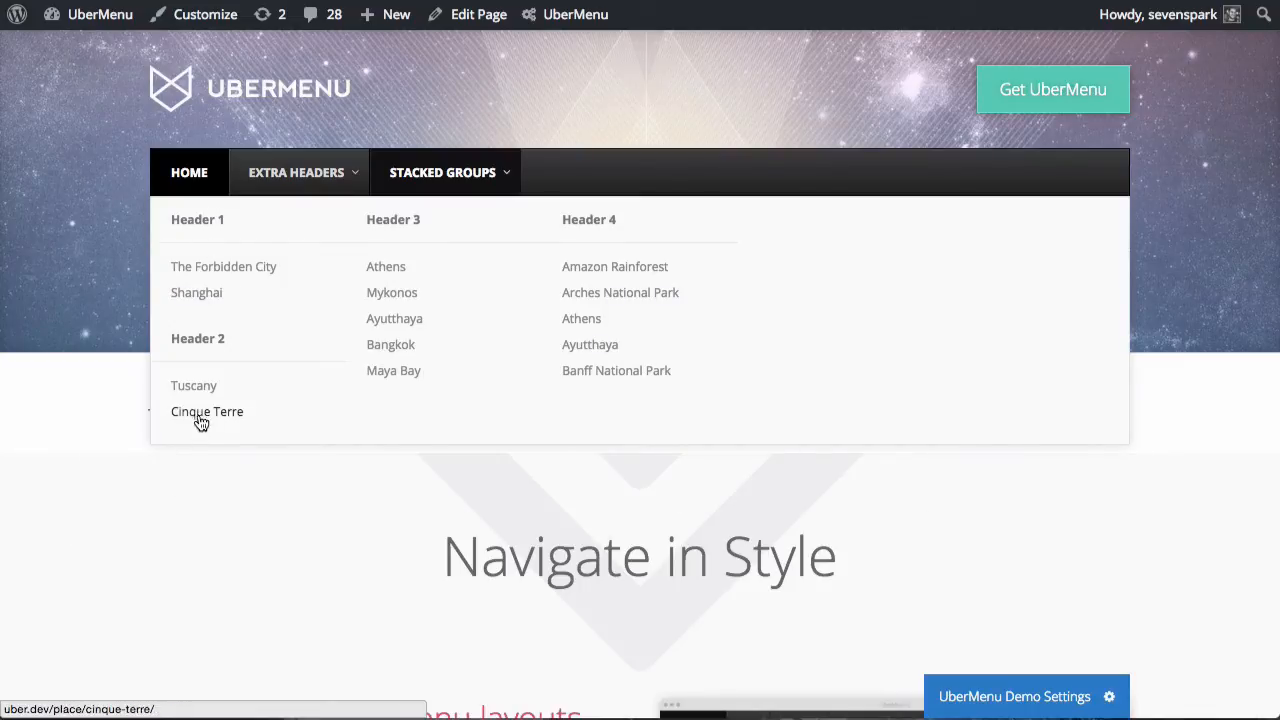
mouse_move(912, 336)
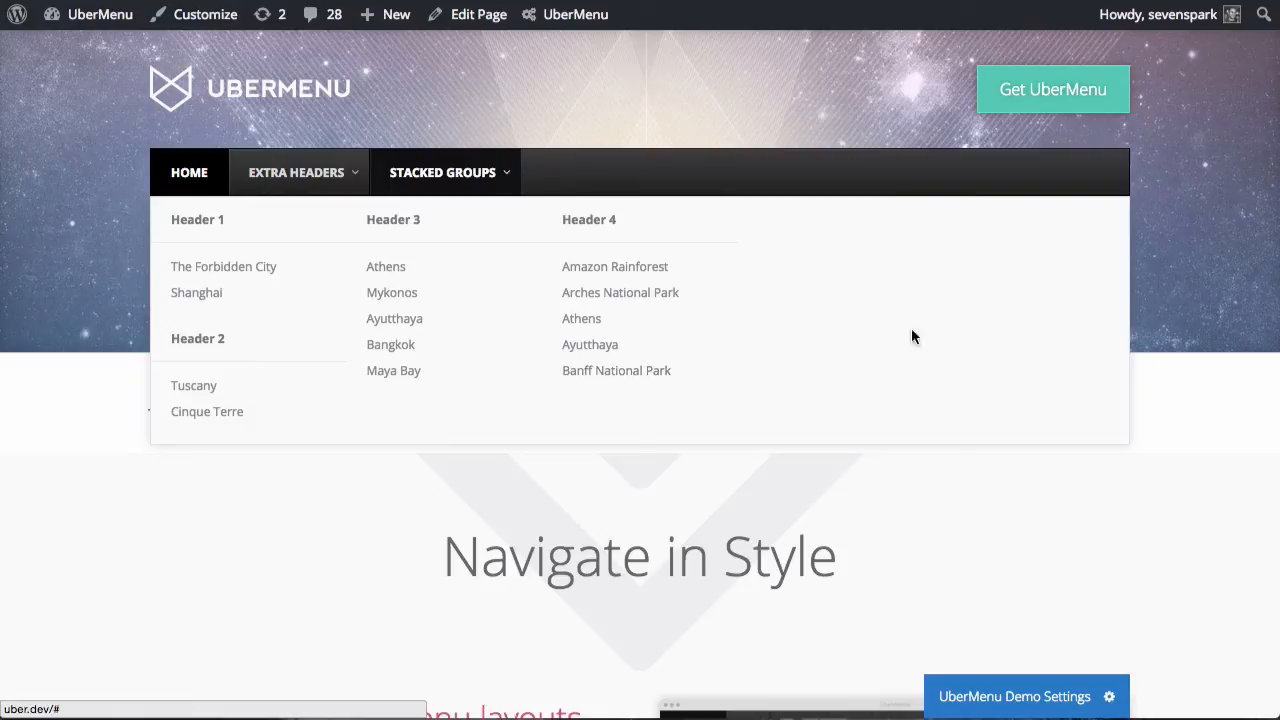
mouse_move(340, 242)
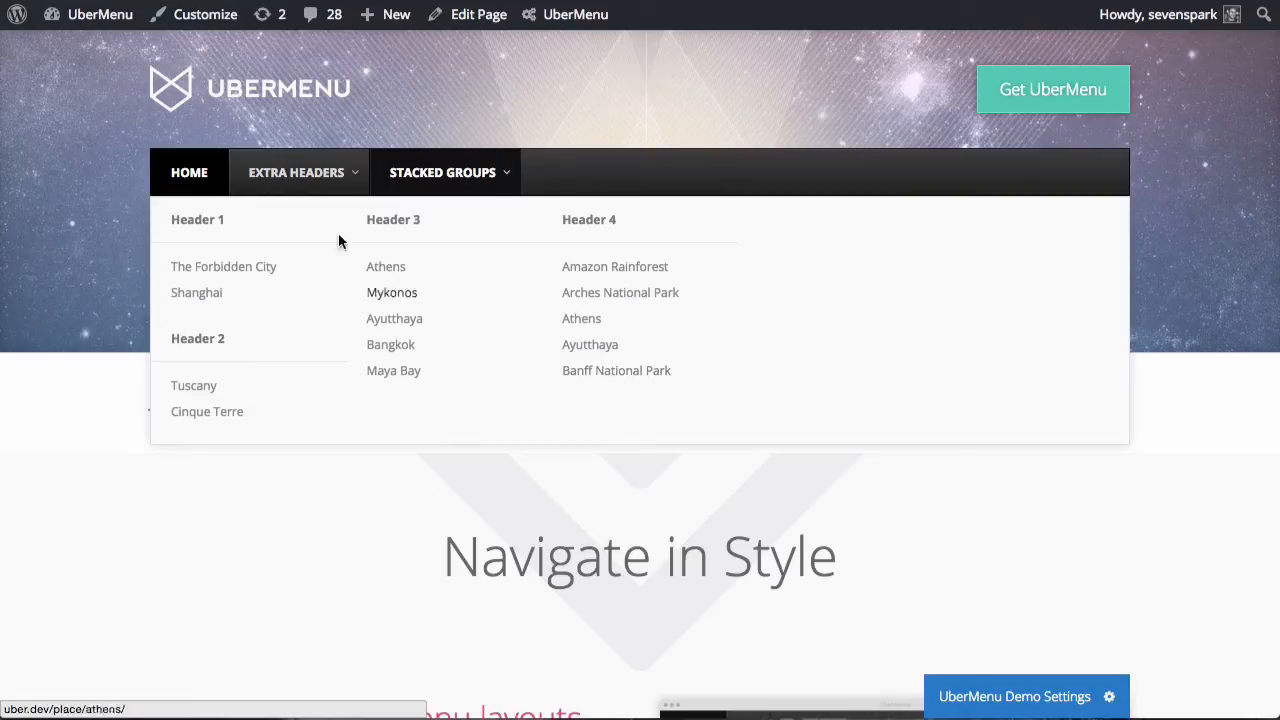